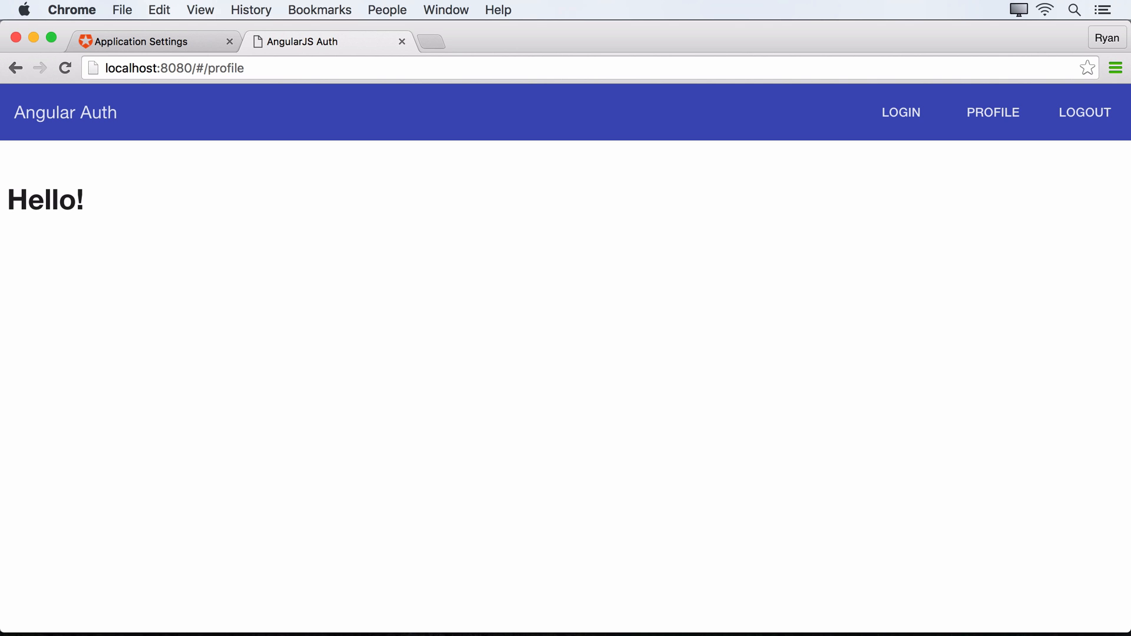
mouse_move(550, 97)
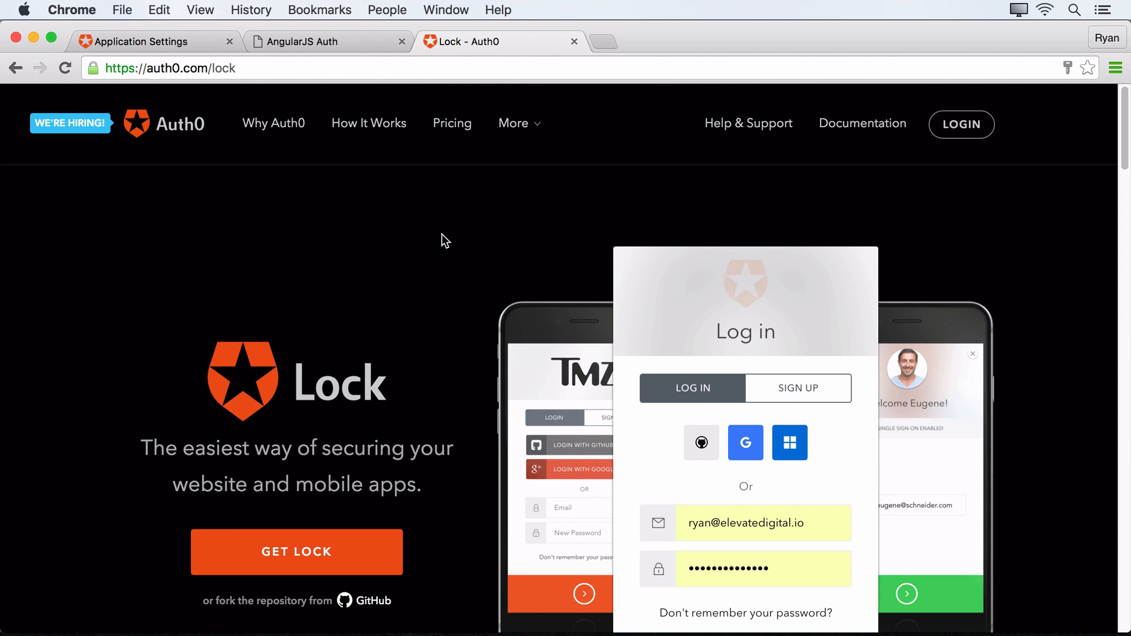
Step: Scroll through the Auth0 Lock product page in Chrome
scroll("down", 3)
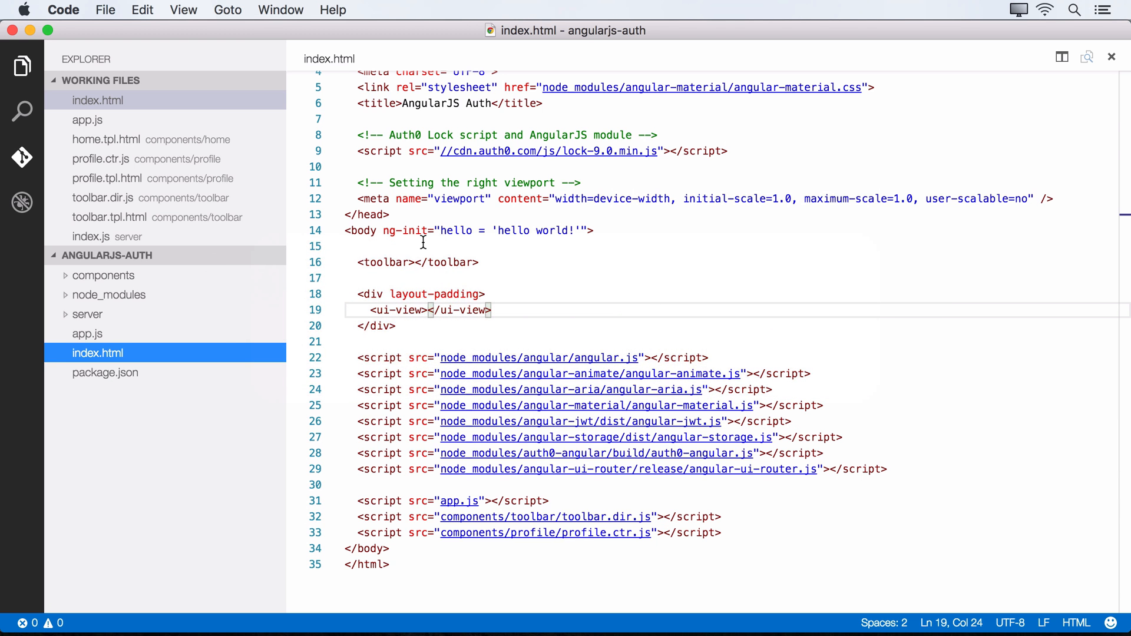
Step: In app.js config, add authProvider.init with domain angularjs-auth.auth0.com and the copied Client ID
left_click(88, 333)
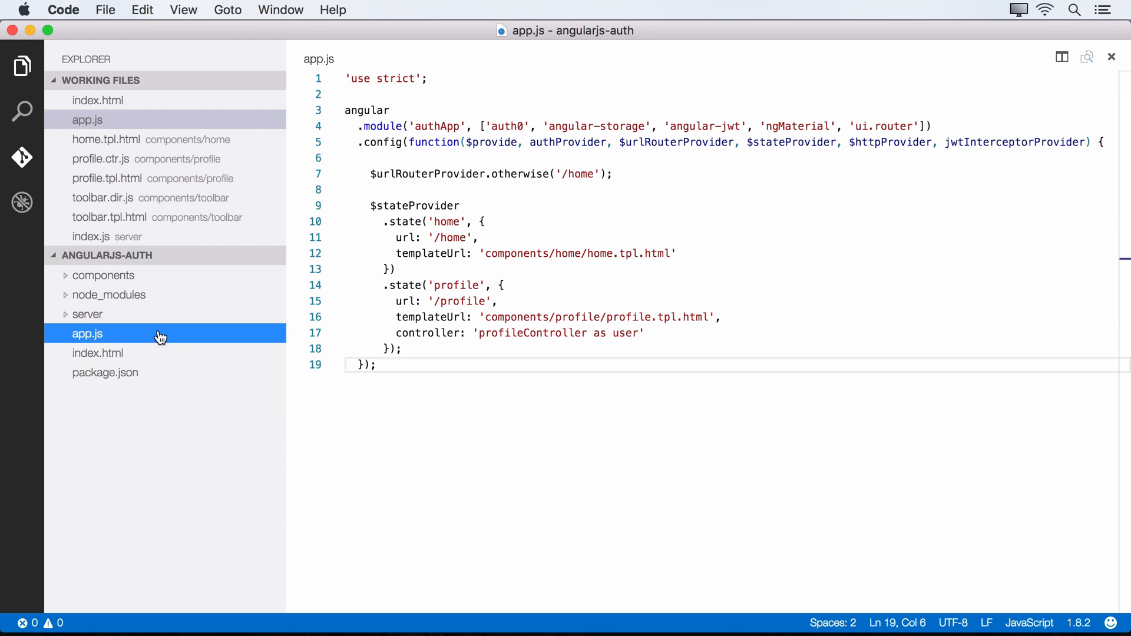
mouse_move(573, 142)
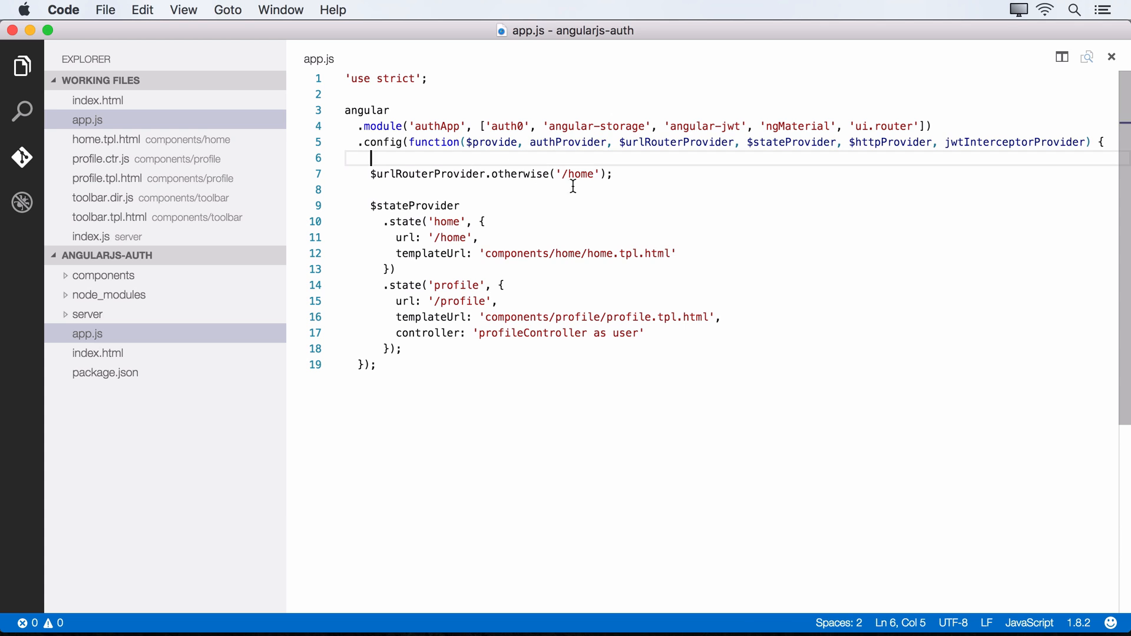
type("authProvider")
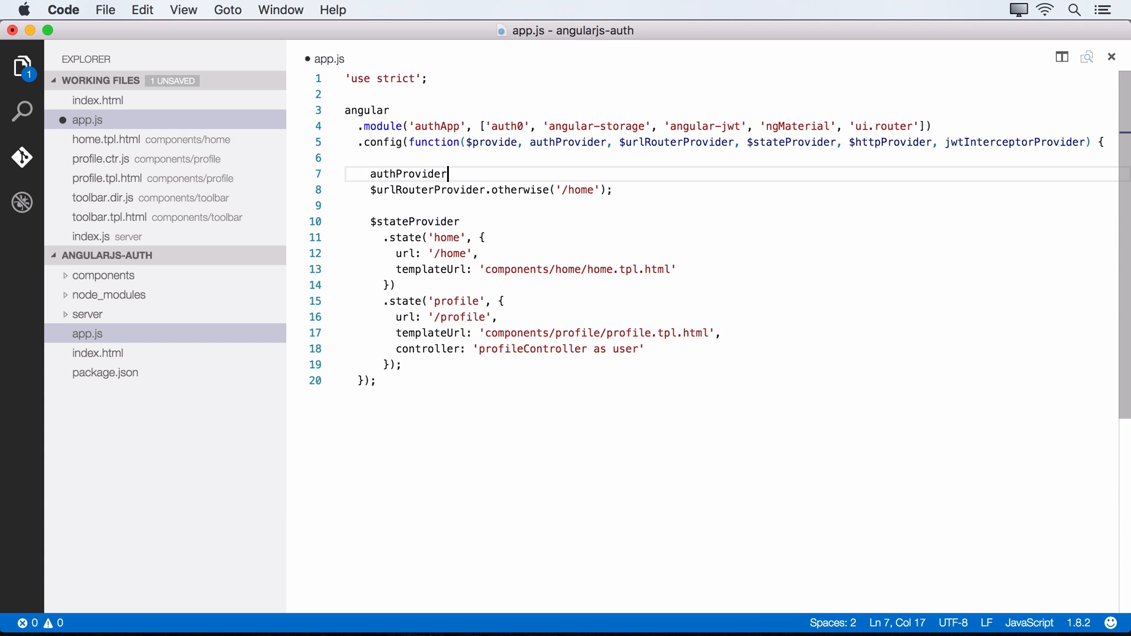
type(".init")
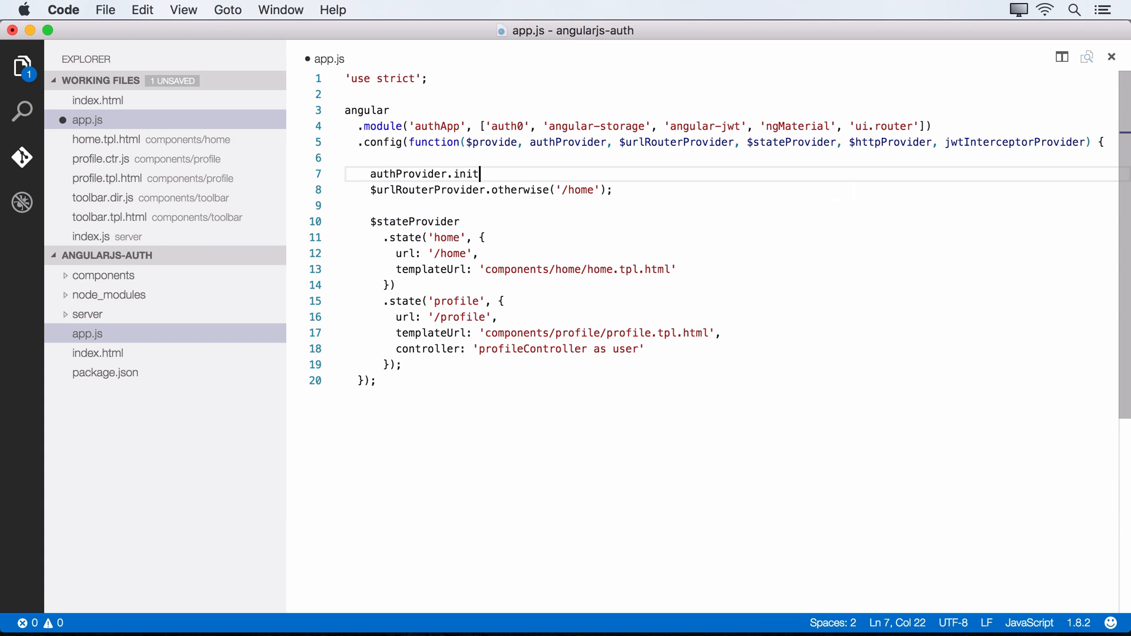
type("({")
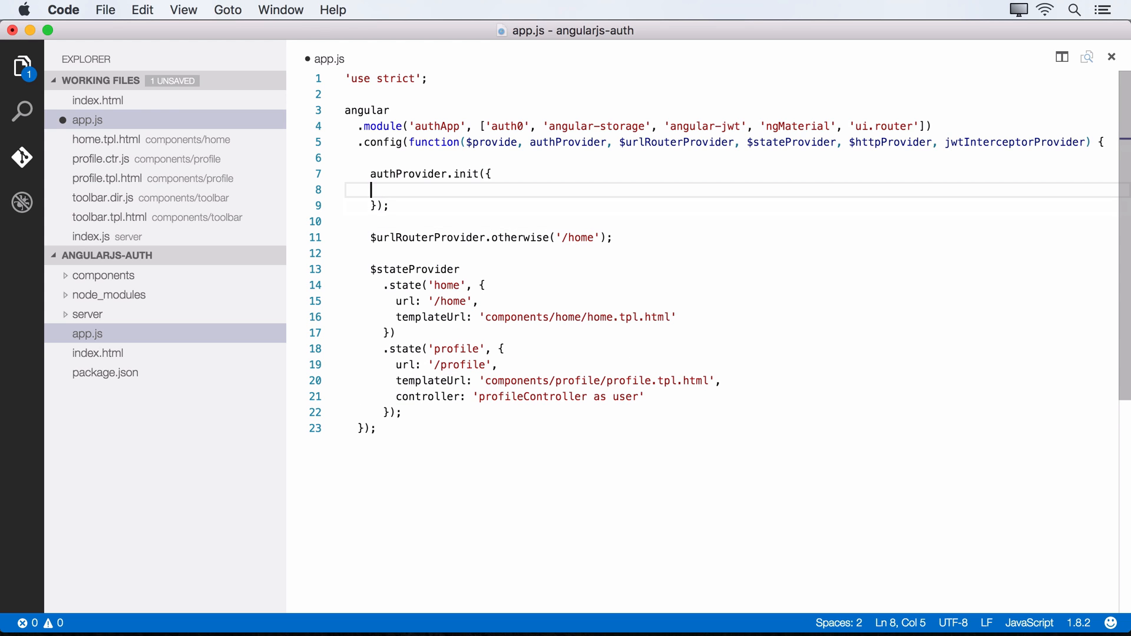
type("doma")
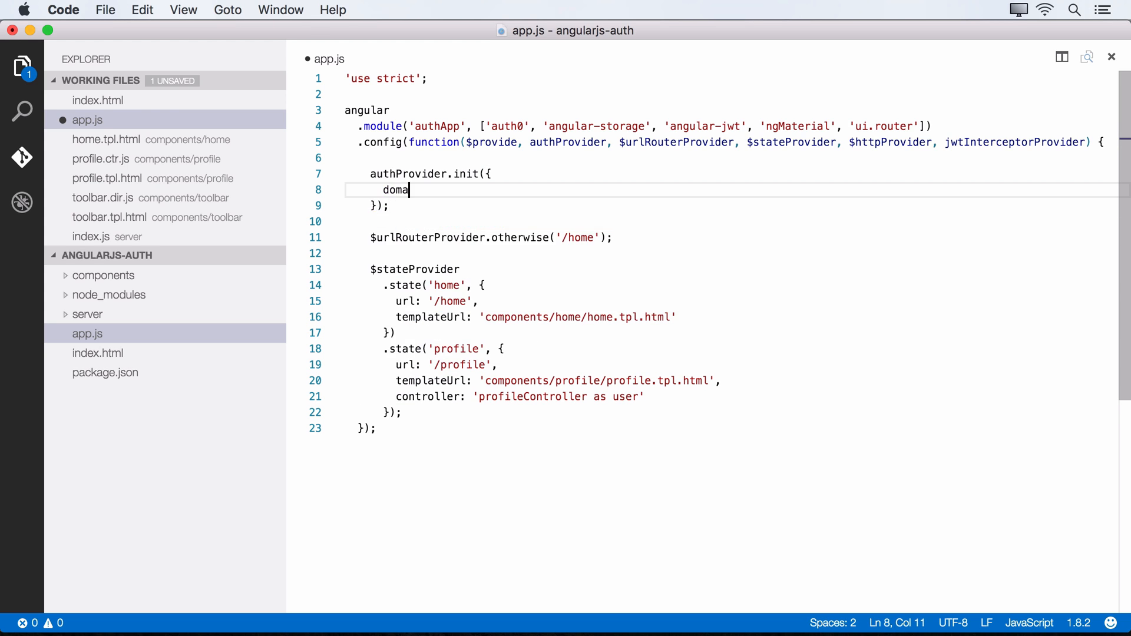
type("in:")
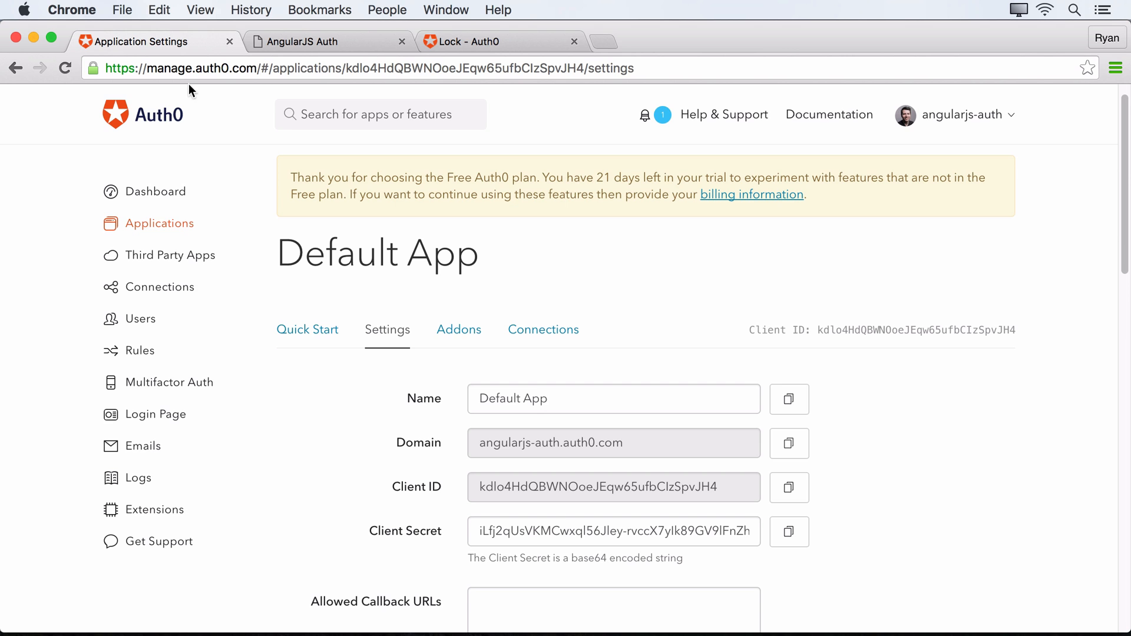
left_click(788, 443)
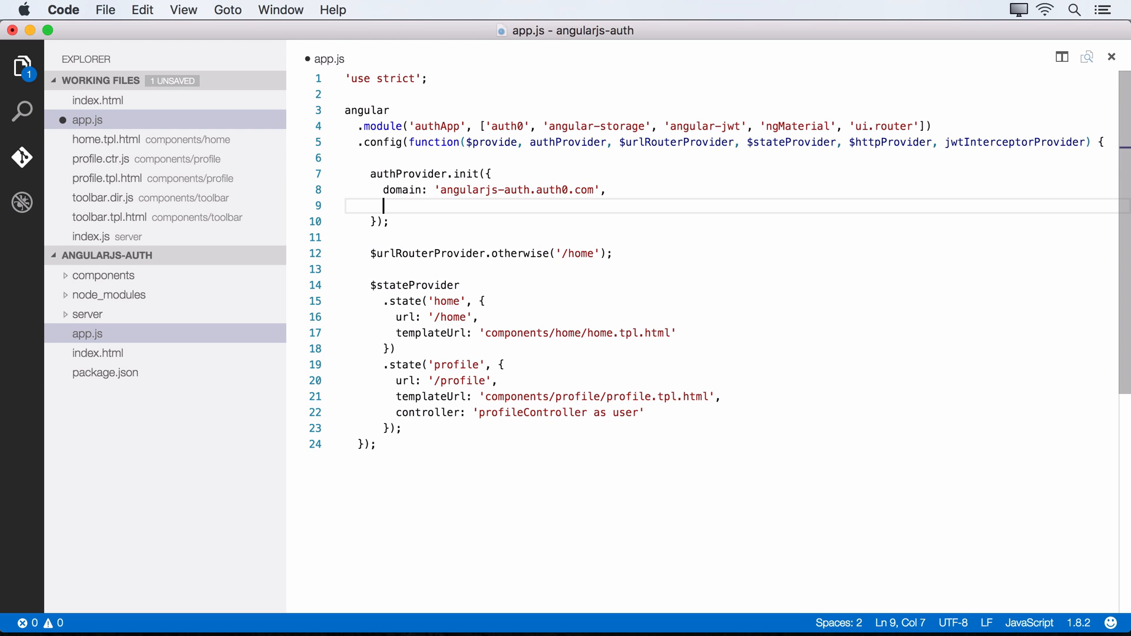
type("clientI")
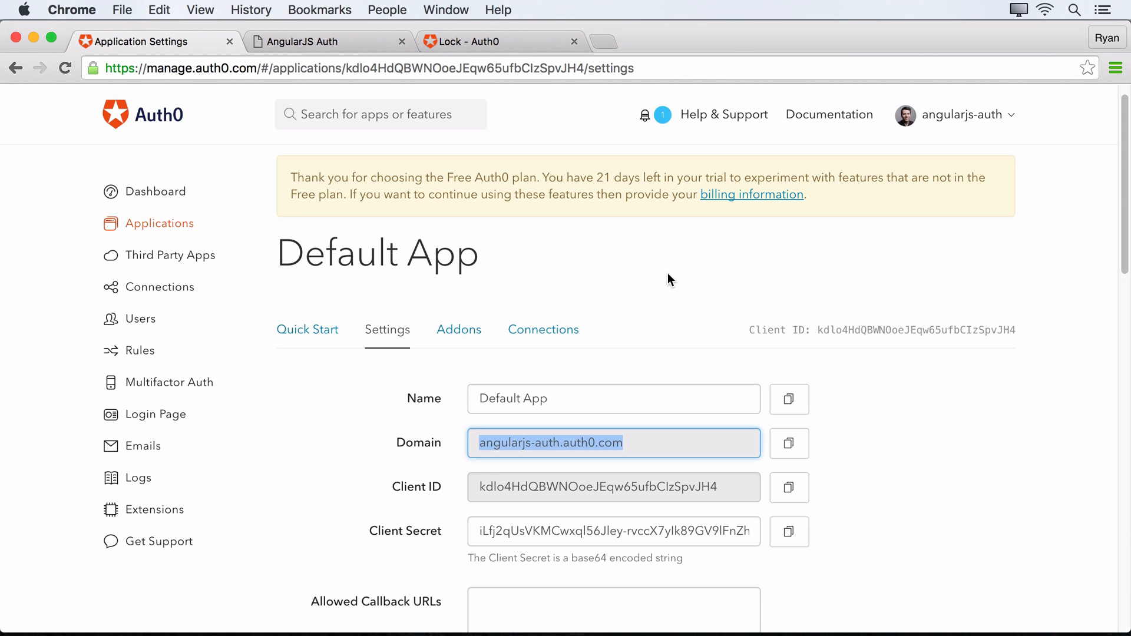
left_click(790, 487)
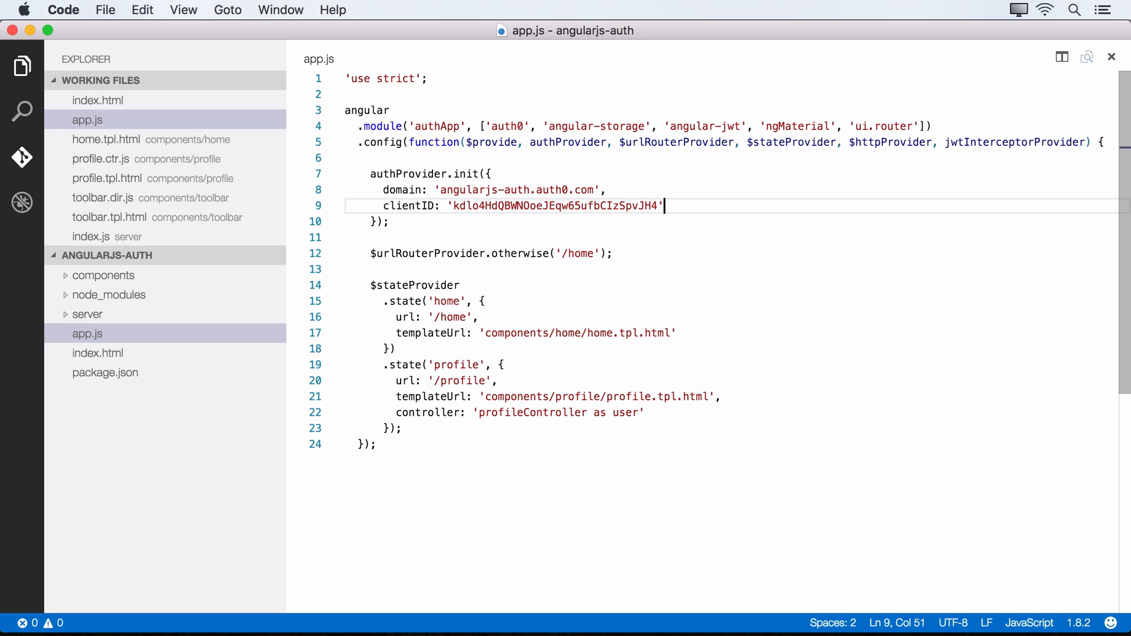
mouse_move(136, 292)
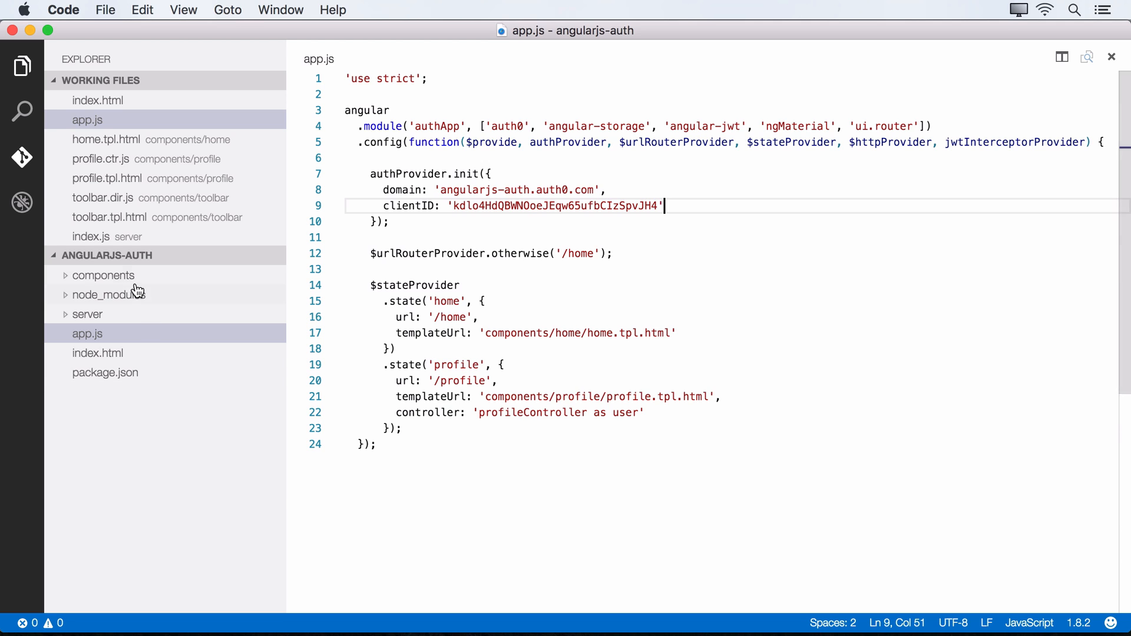
Step: In toolbar.dir.js, give toolbarController the parameters auth, store and $location
left_click(103, 198)
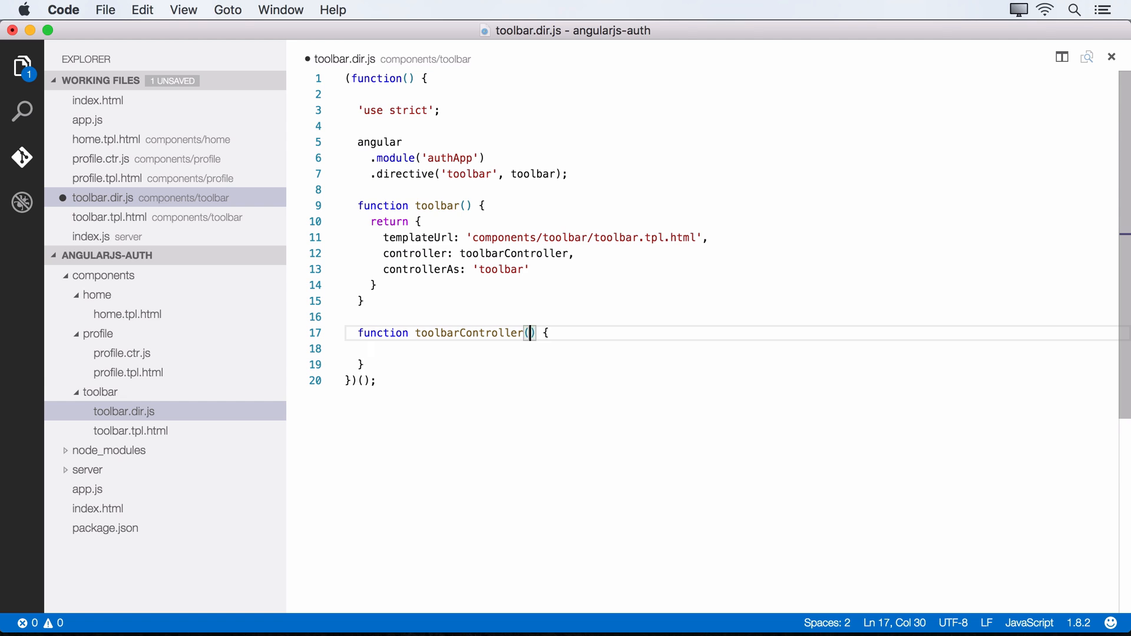
type("auth,")
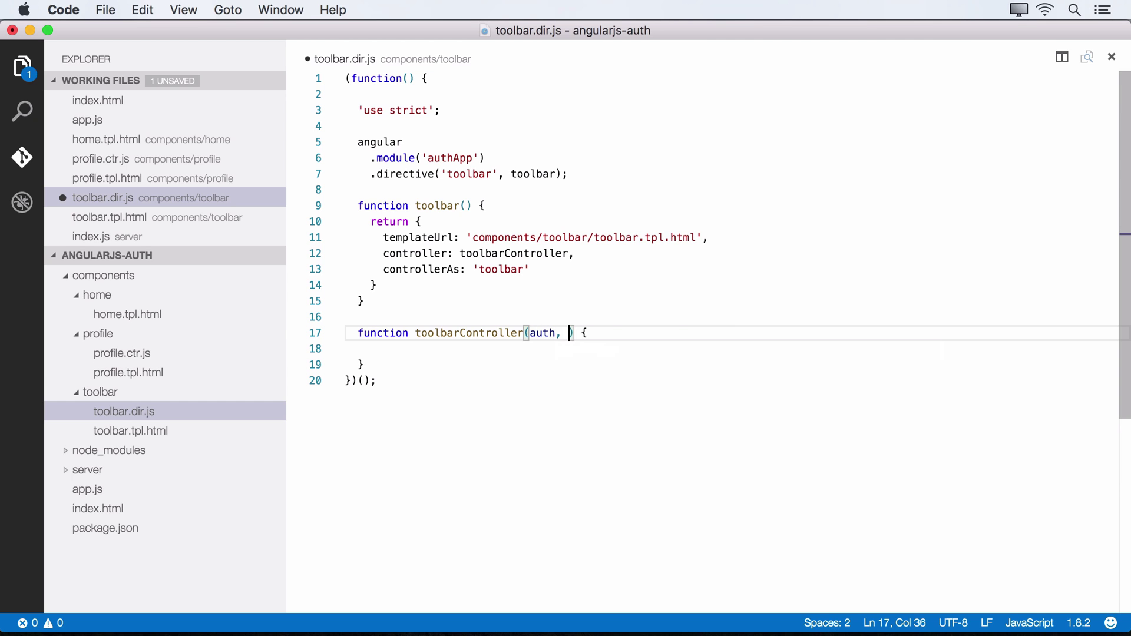
type("s")
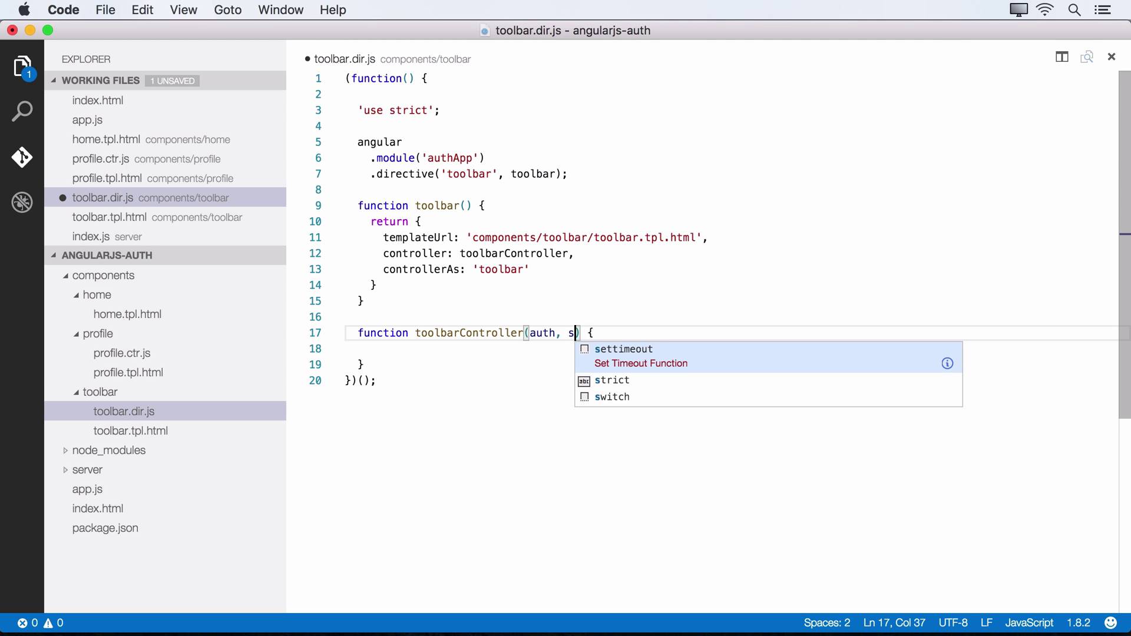
type("tore,")
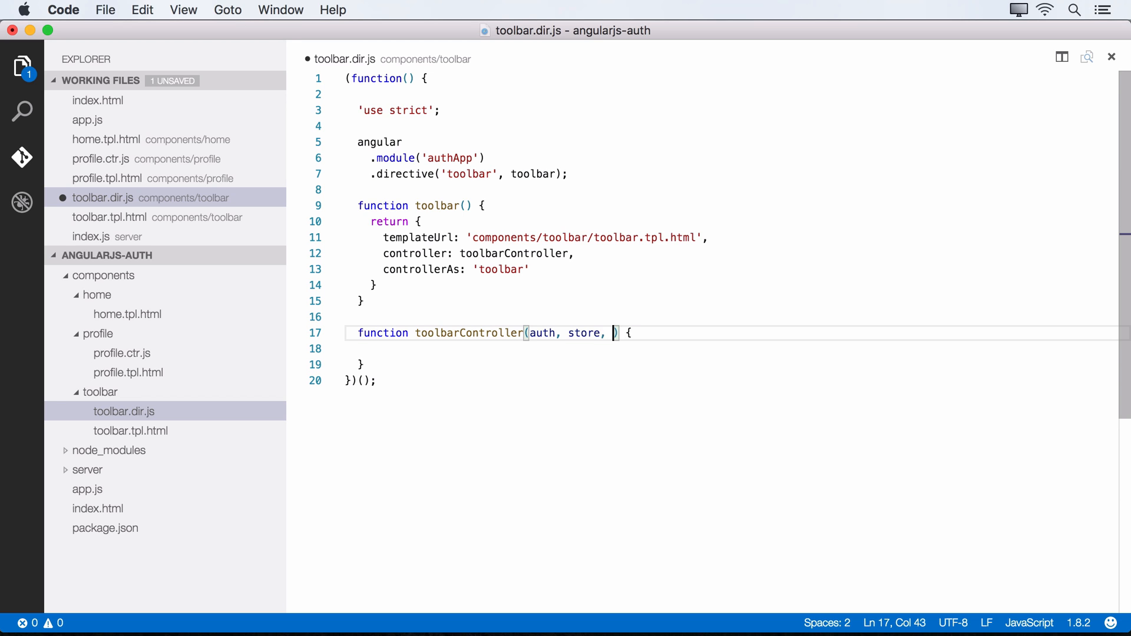
type("$location")
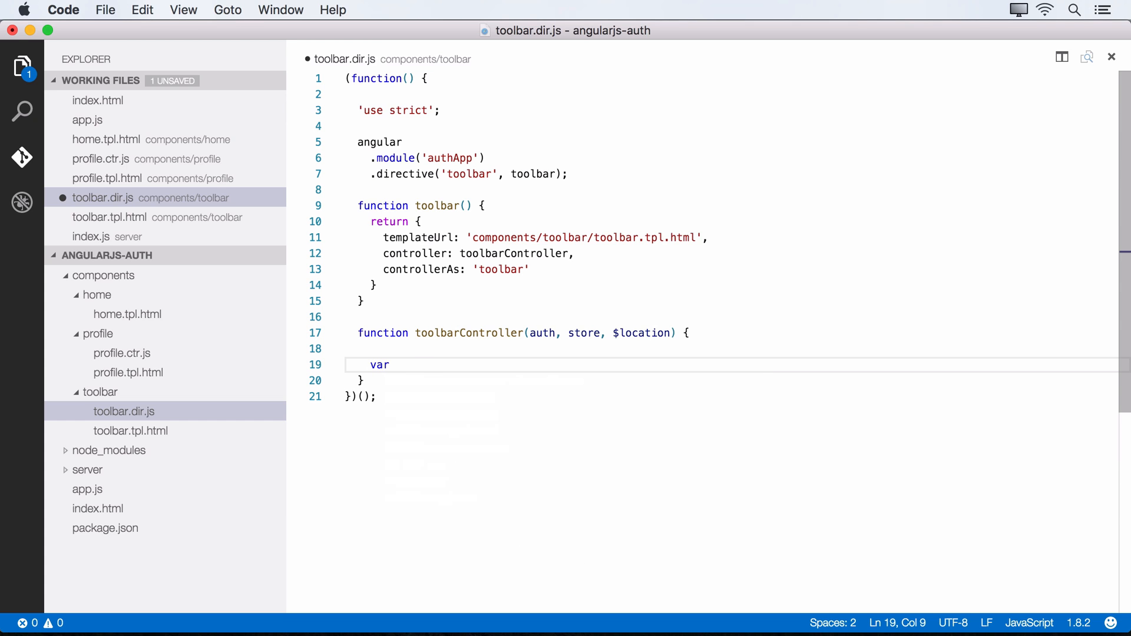
Step: Set vm = this, assign vm.login, vm.logout and vm.auth, and begin the login function
type("vm = this;")
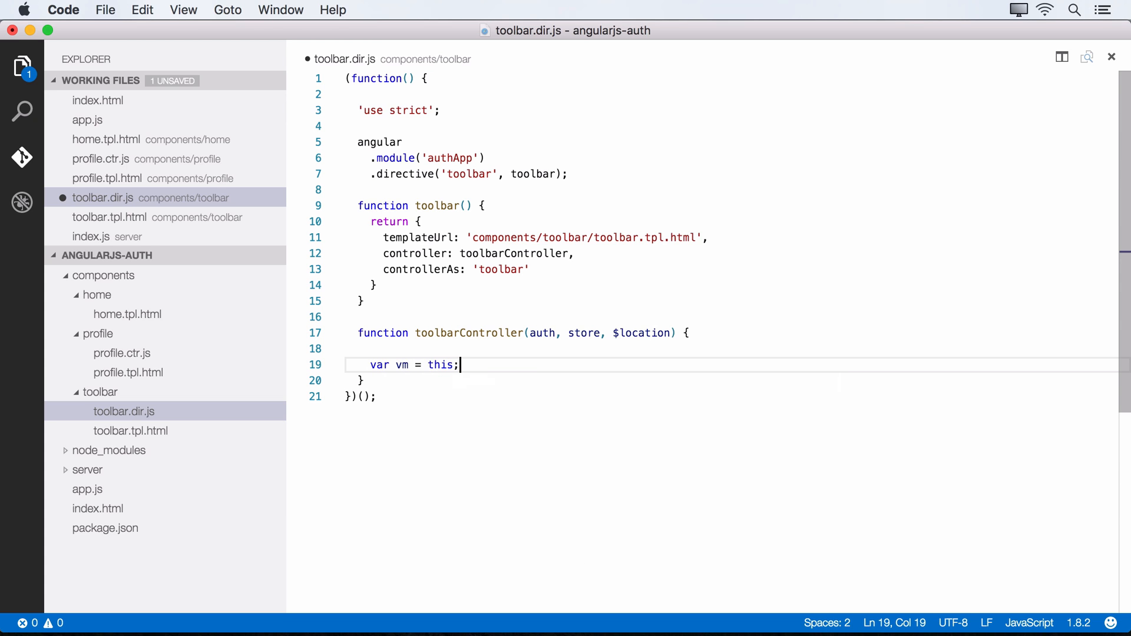
key("Return")
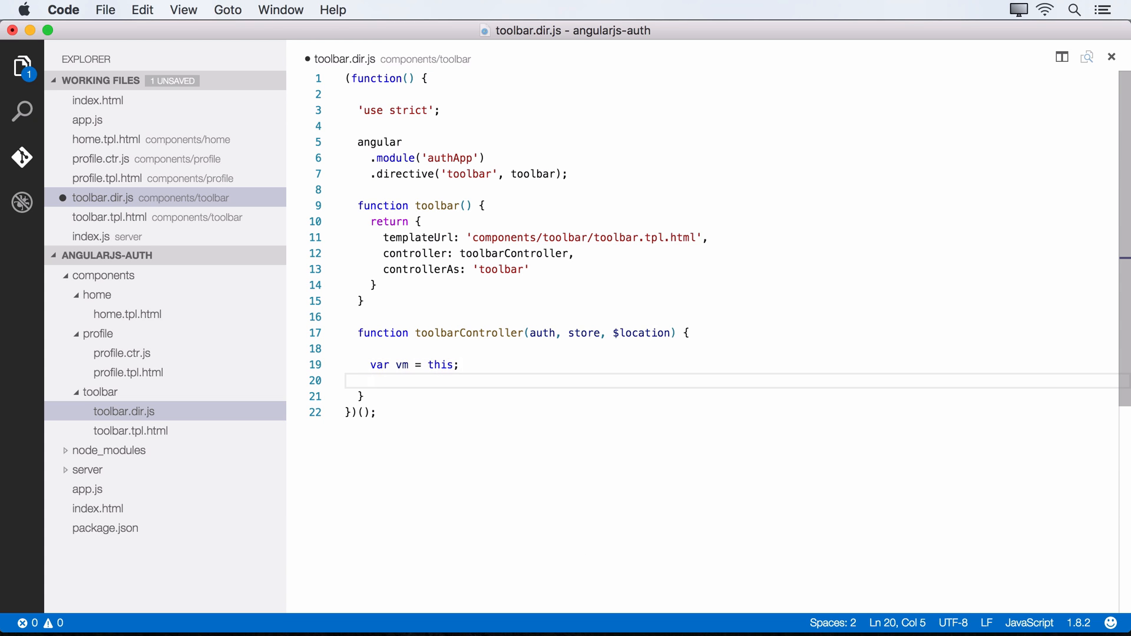
type("vm.lgo")
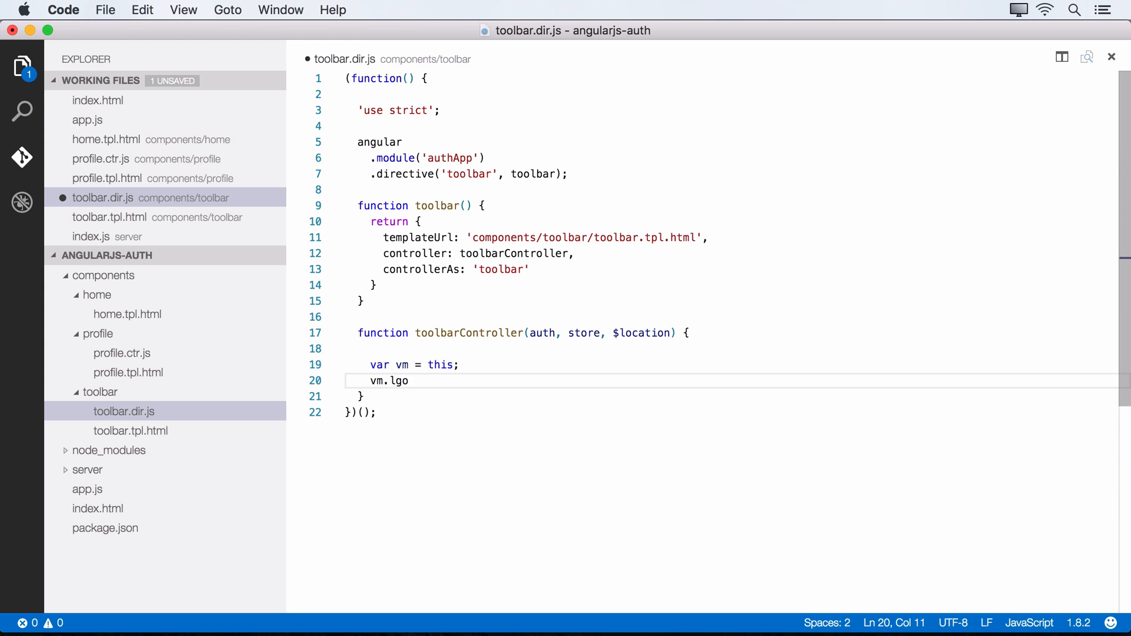
type("ogin =")
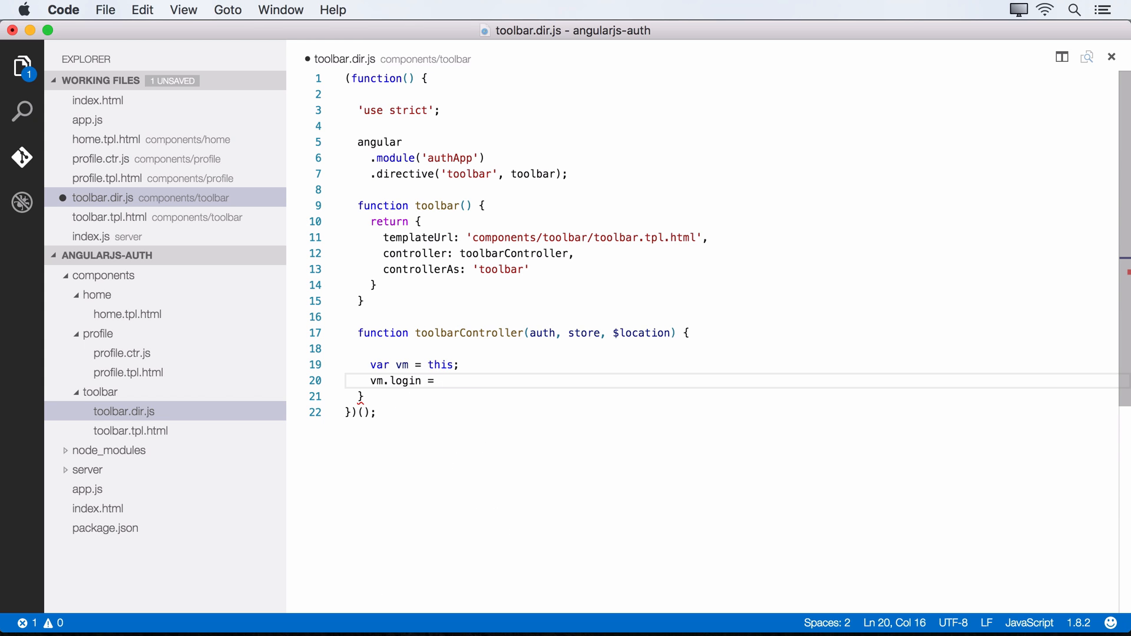
type("login;")
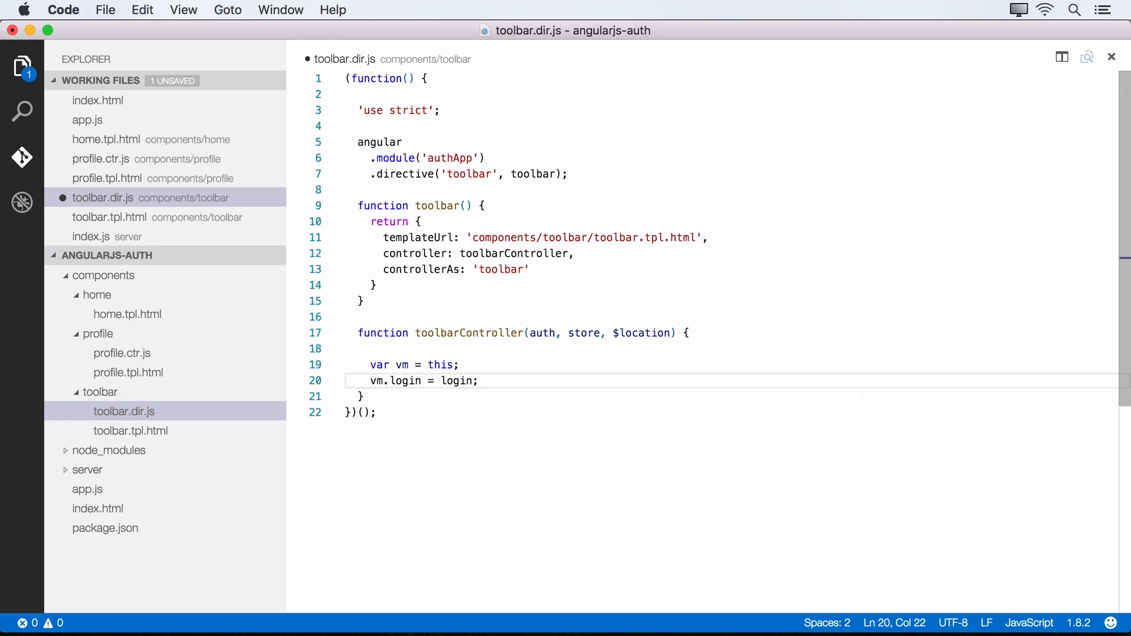
type("vm")
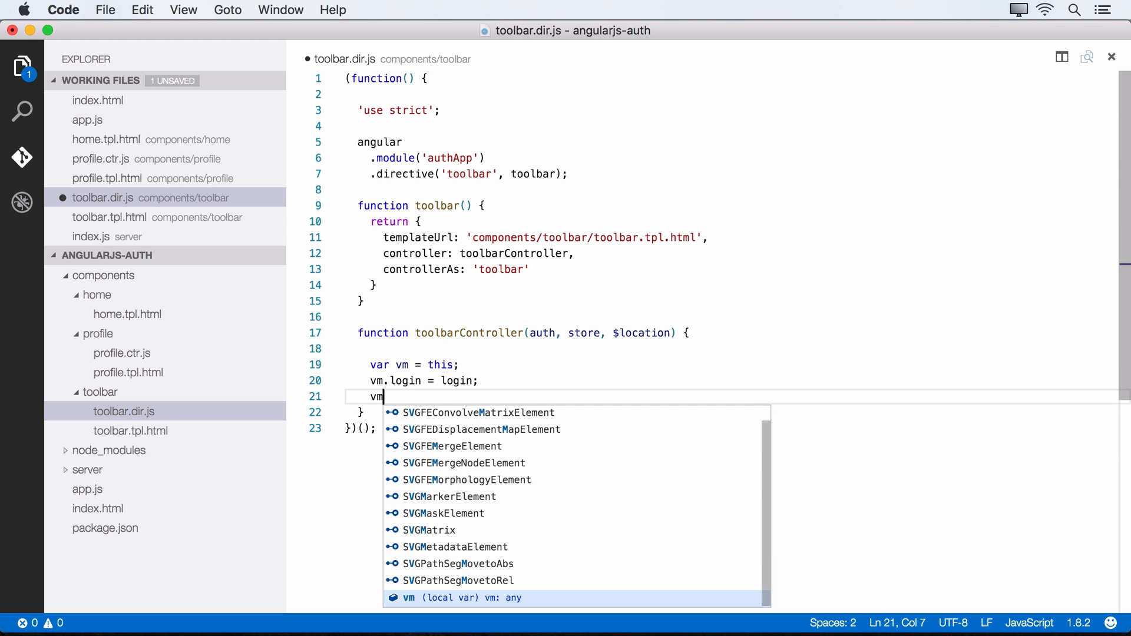
type(".l")
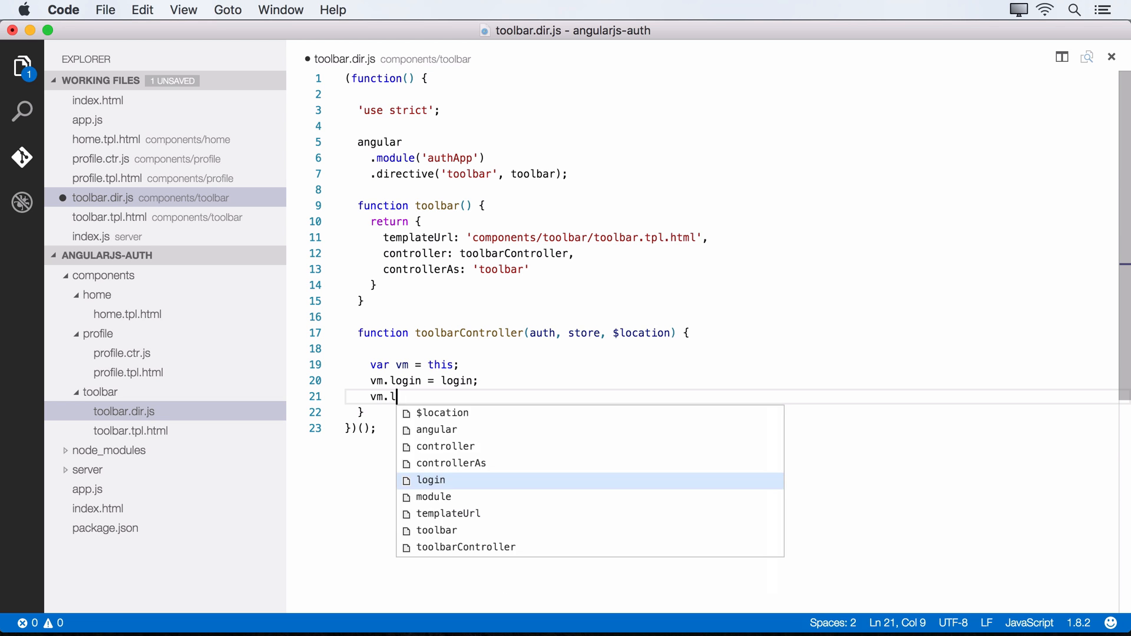
type("ogout = logout;")
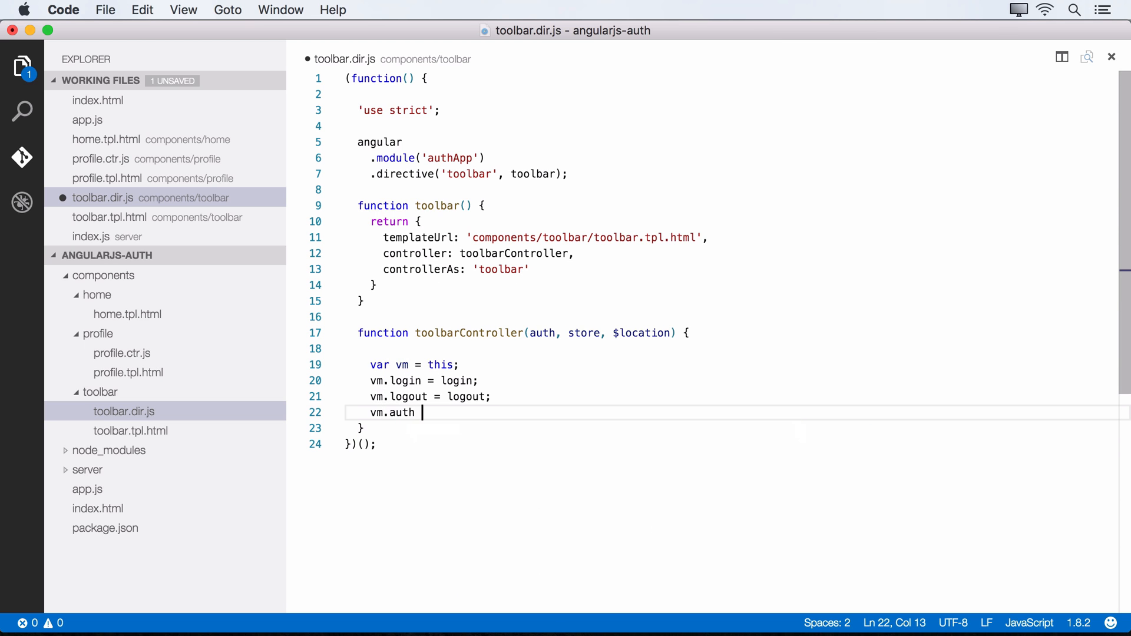
type("= auth;")
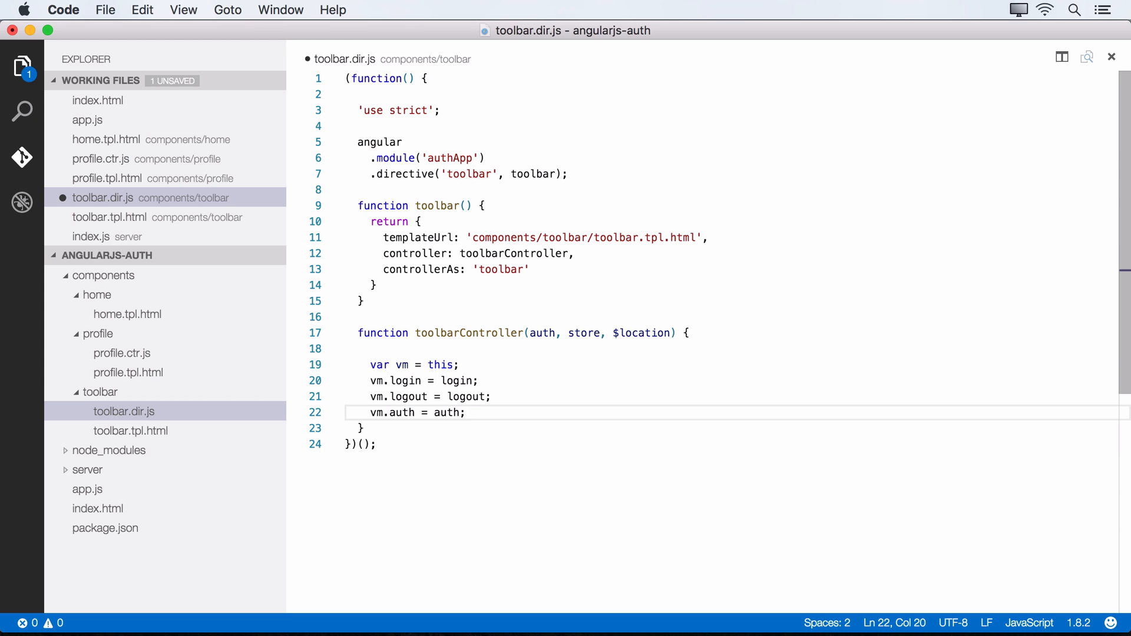
type("function login() {")
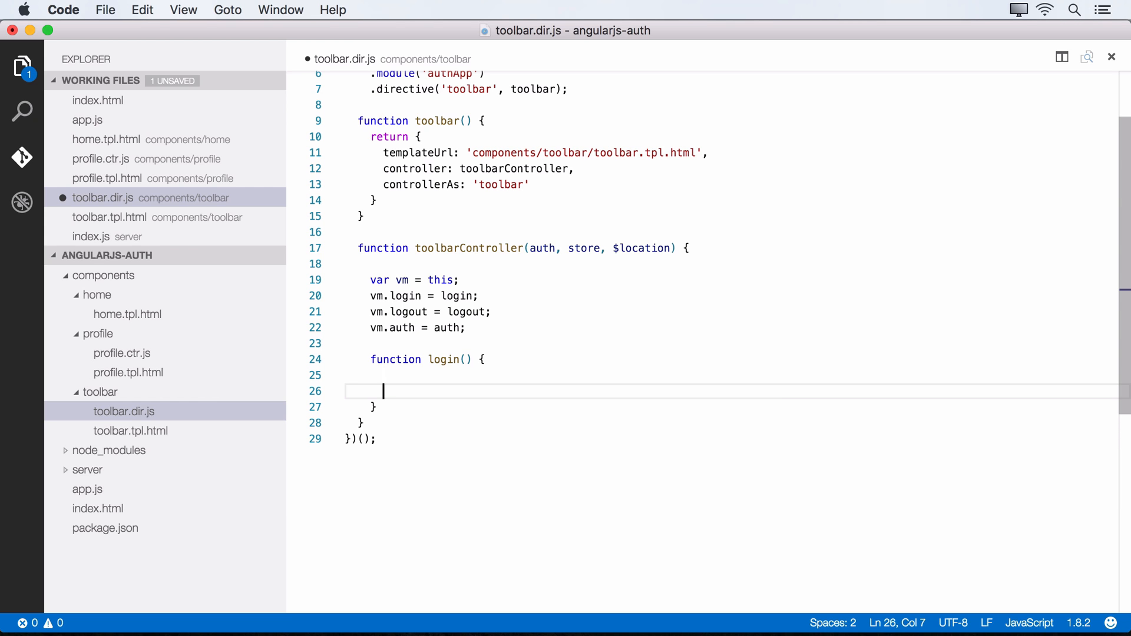
Step: Call auth.signin({}) with a success callback taking profile and token
type("auth.sign")
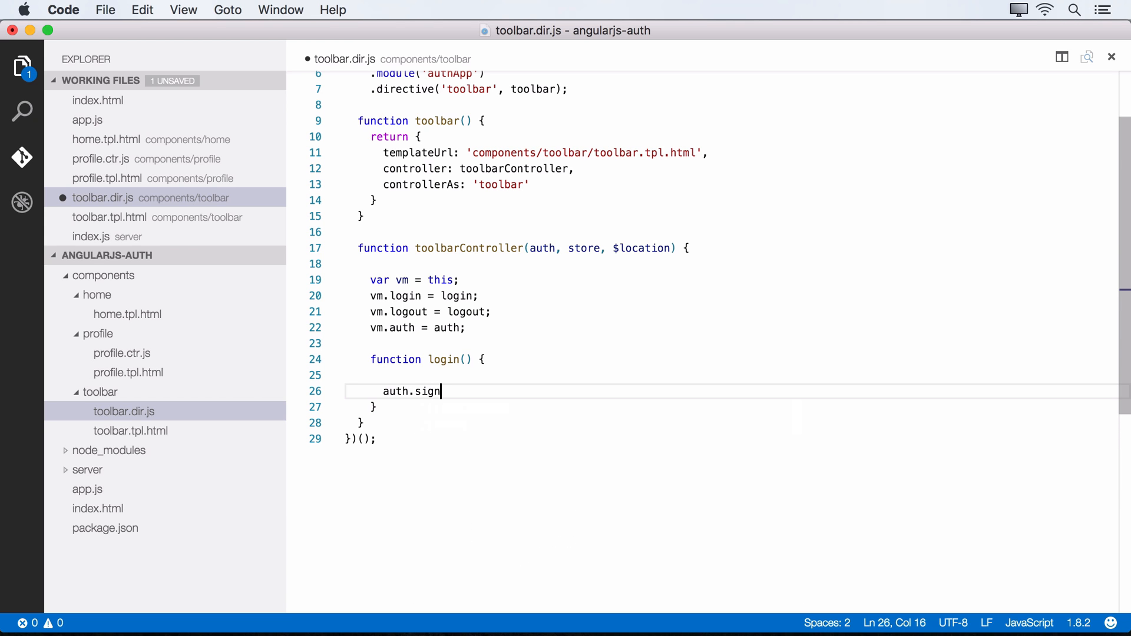
type("in()")
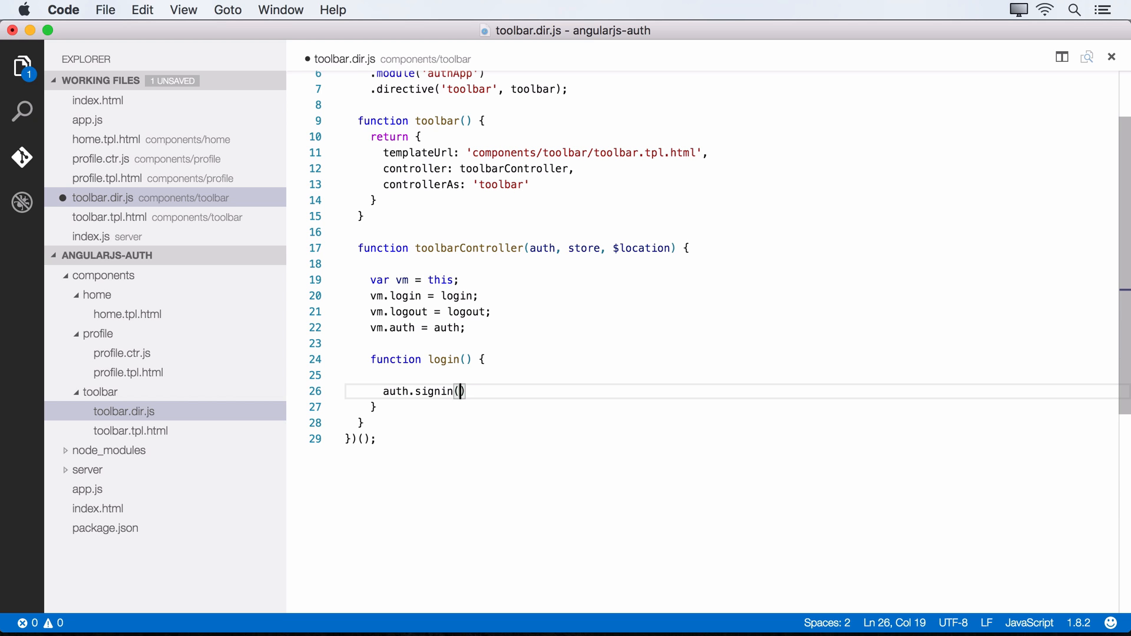
type("{}, function(")
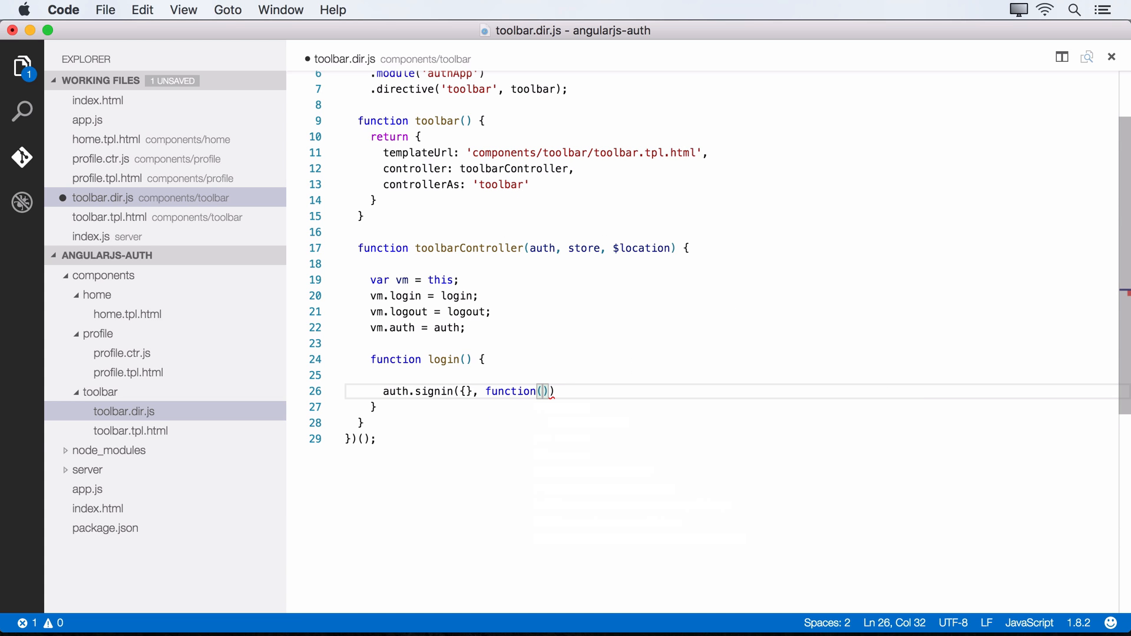
type("profile, token")
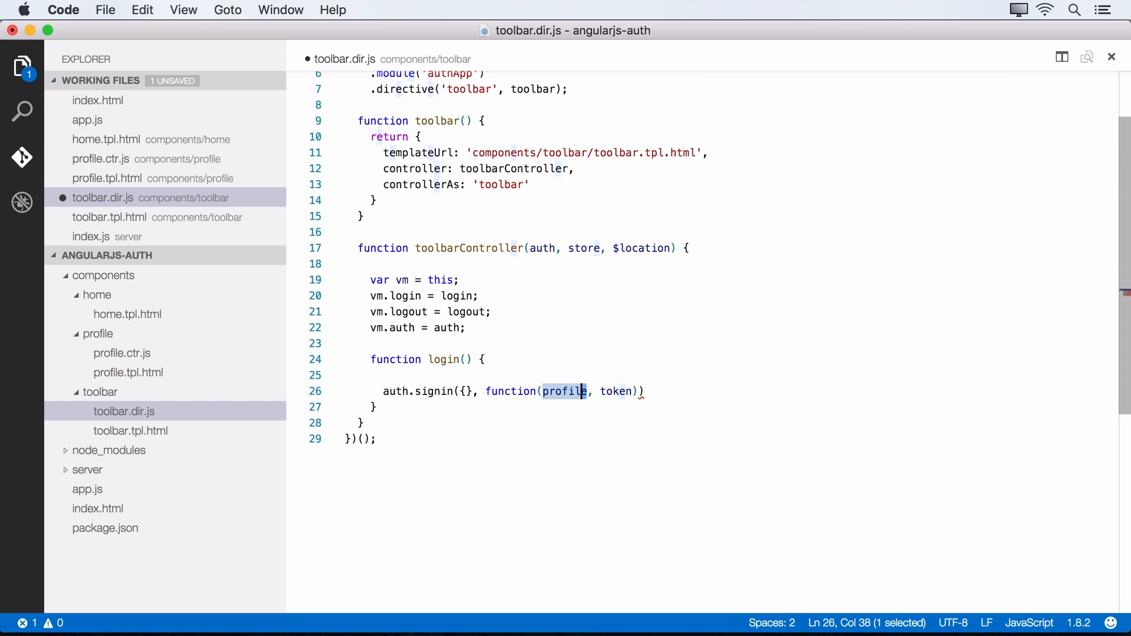
left_click(588, 391)
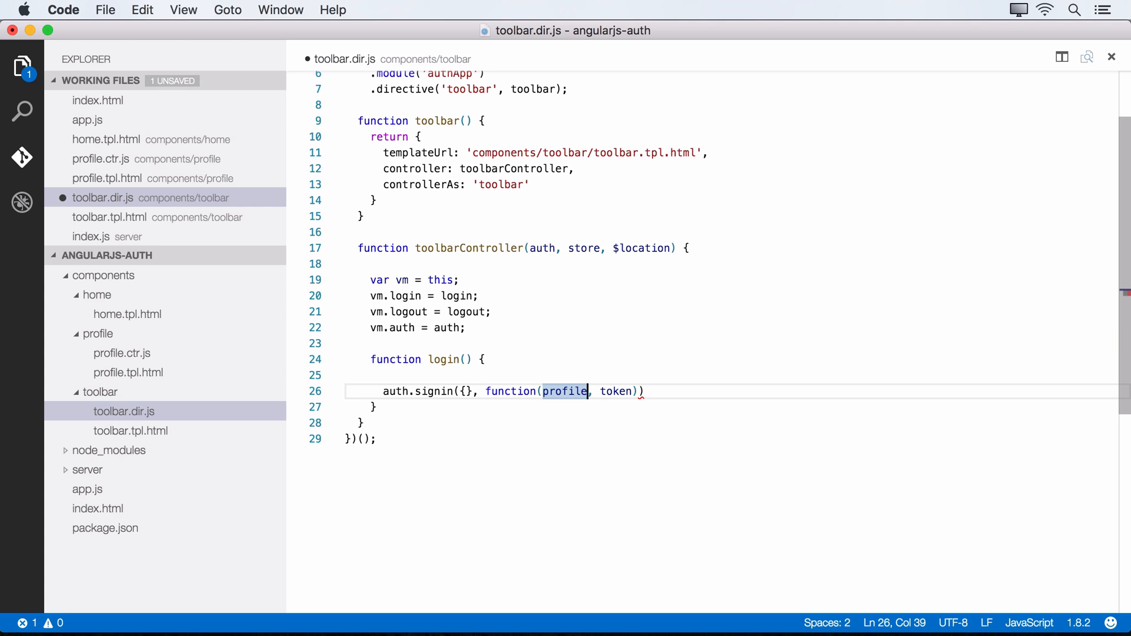
double_click(615, 391)
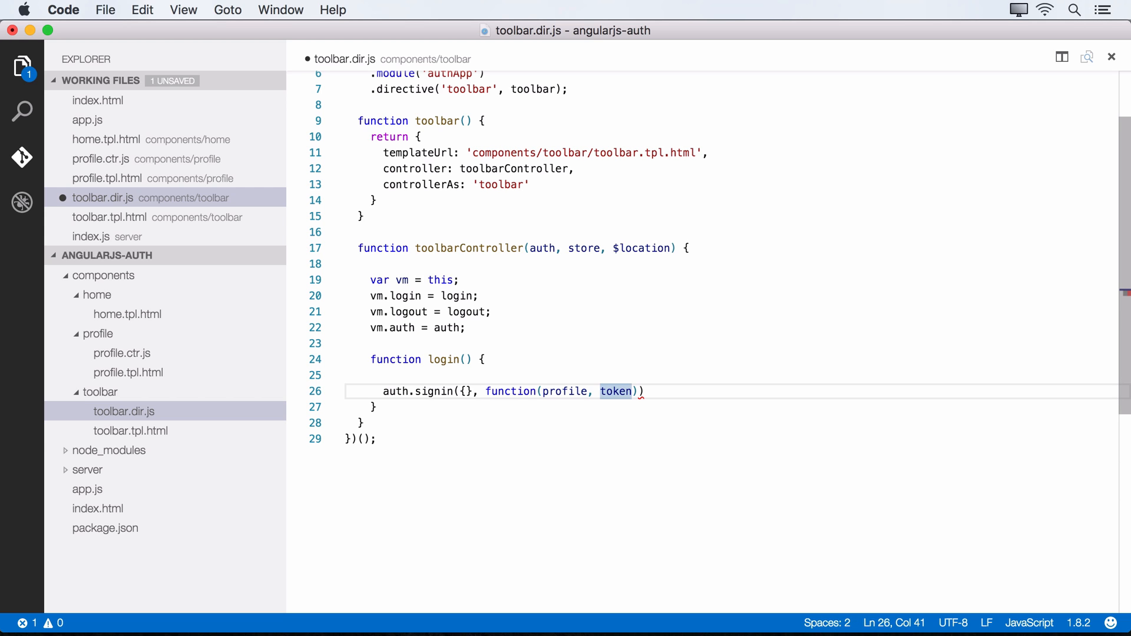
left_click(638, 391)
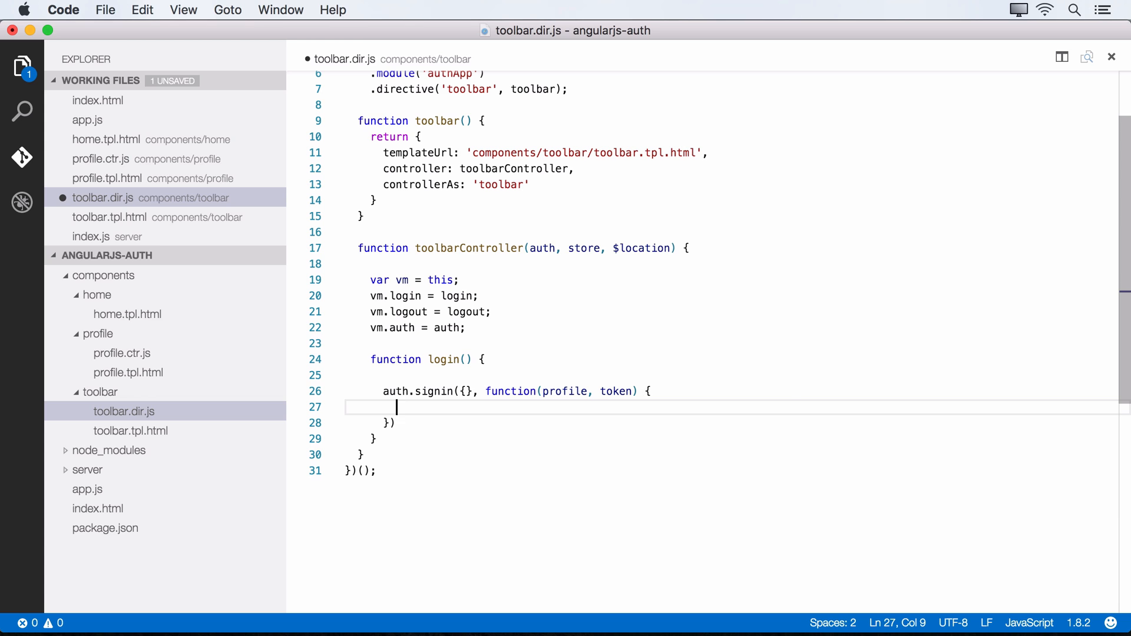
Step: In the success callback, store the profile and id_token, then redirect to '/home'
type("store.set('profile',")
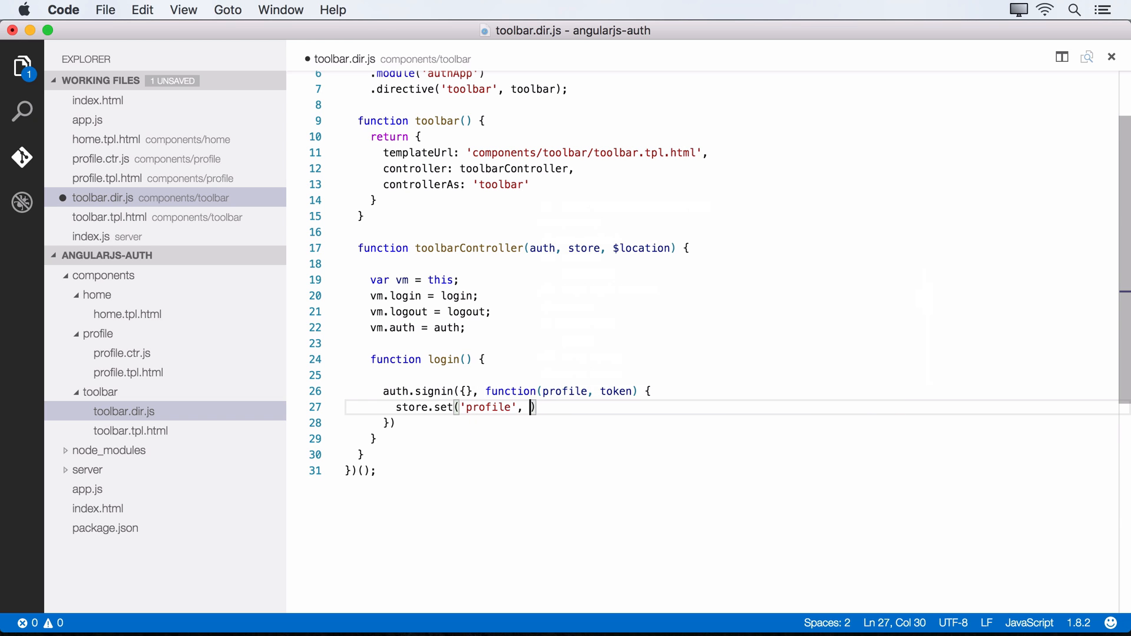
type("profile")
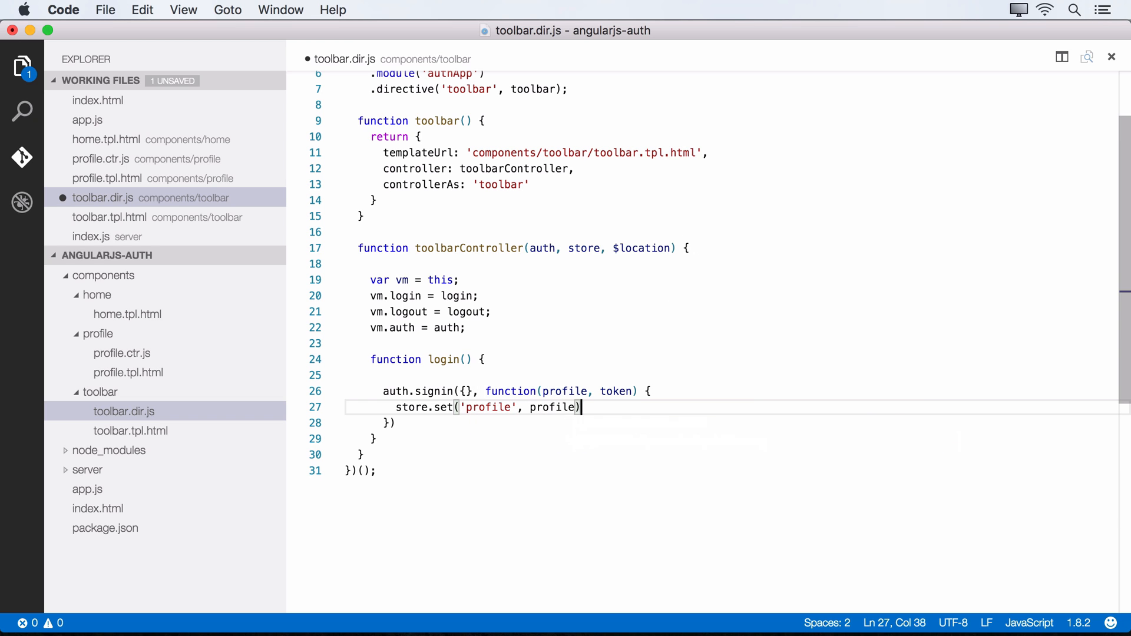
type(";")
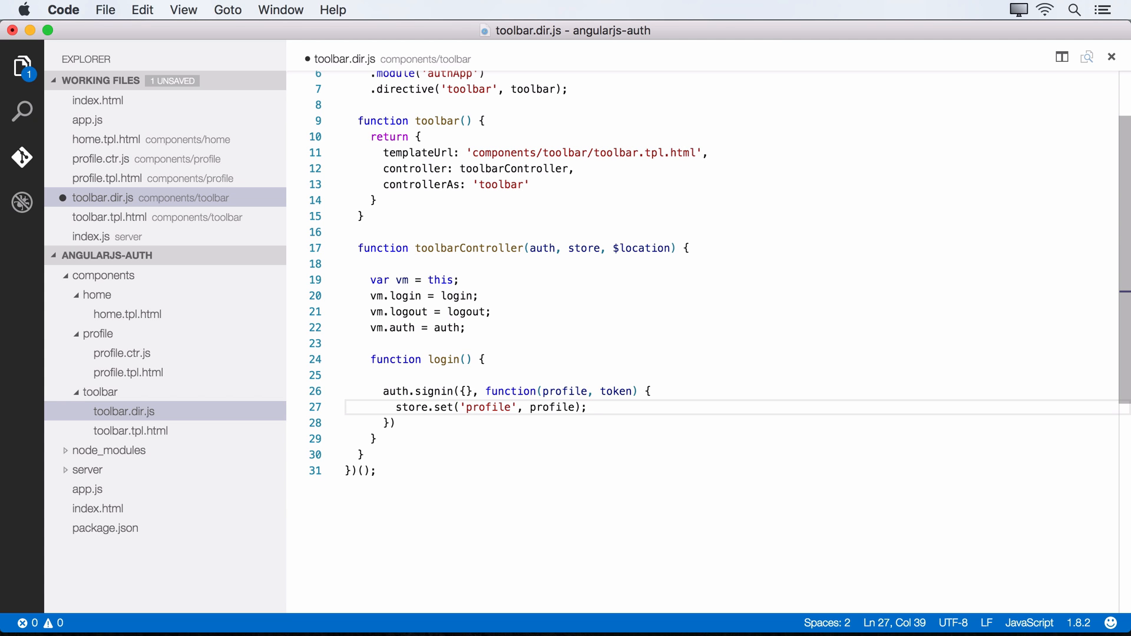
type("store.set(")
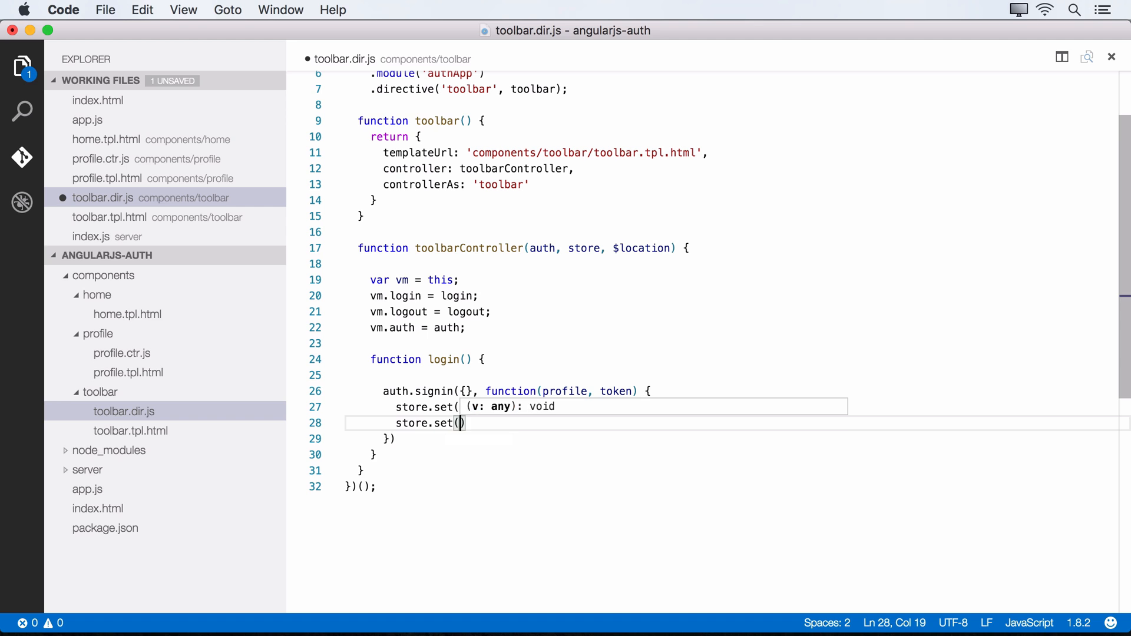
type("'to")
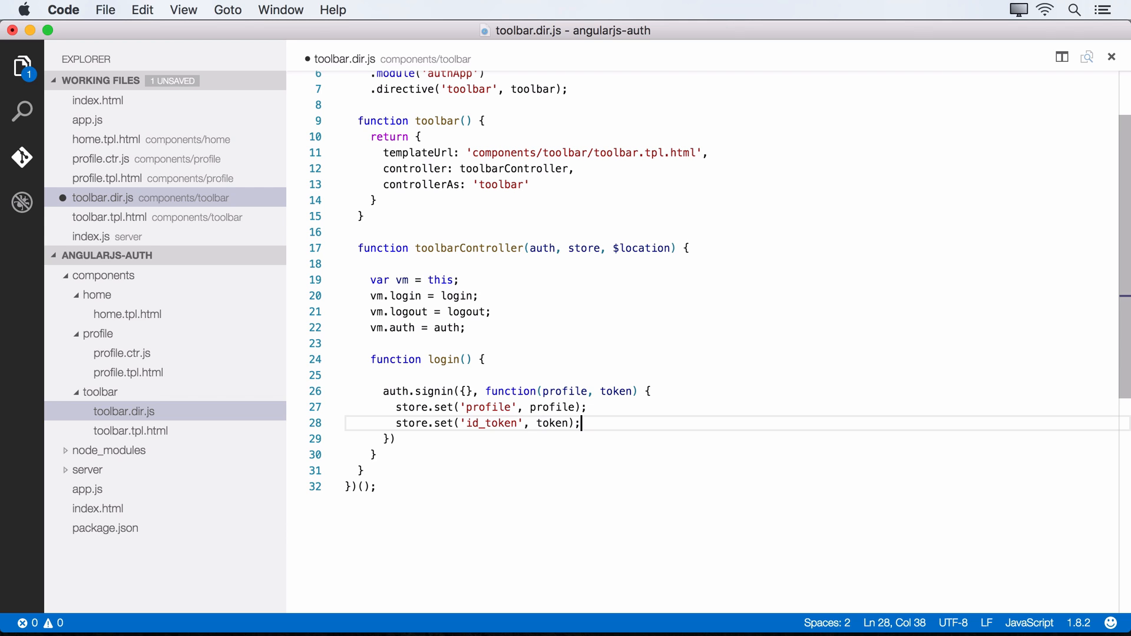
key("enter")
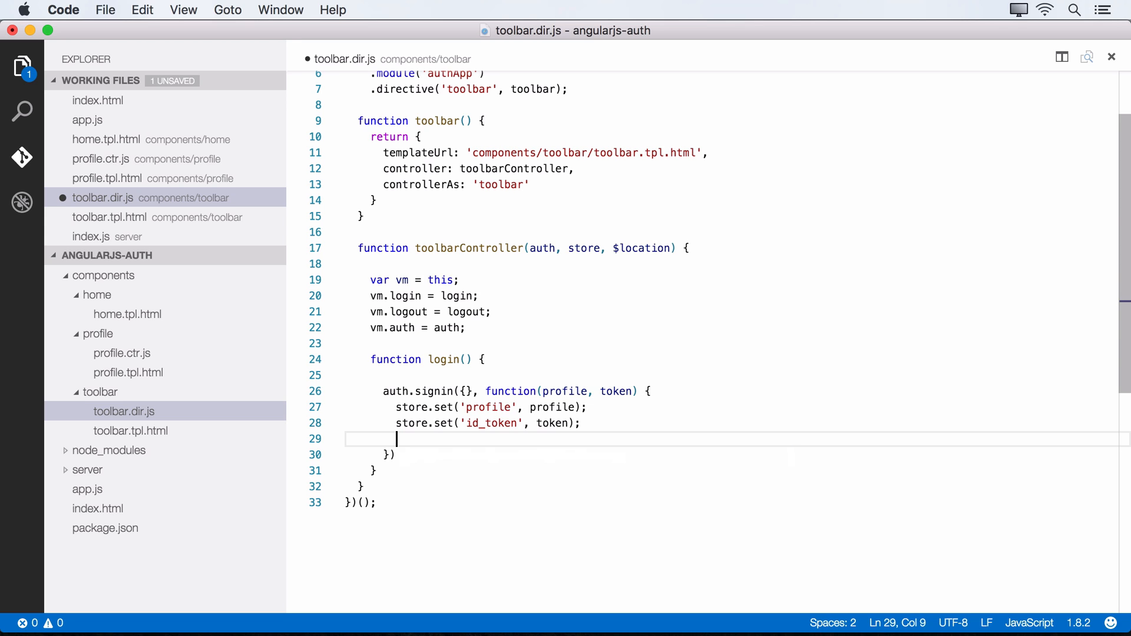
type("$location.path")
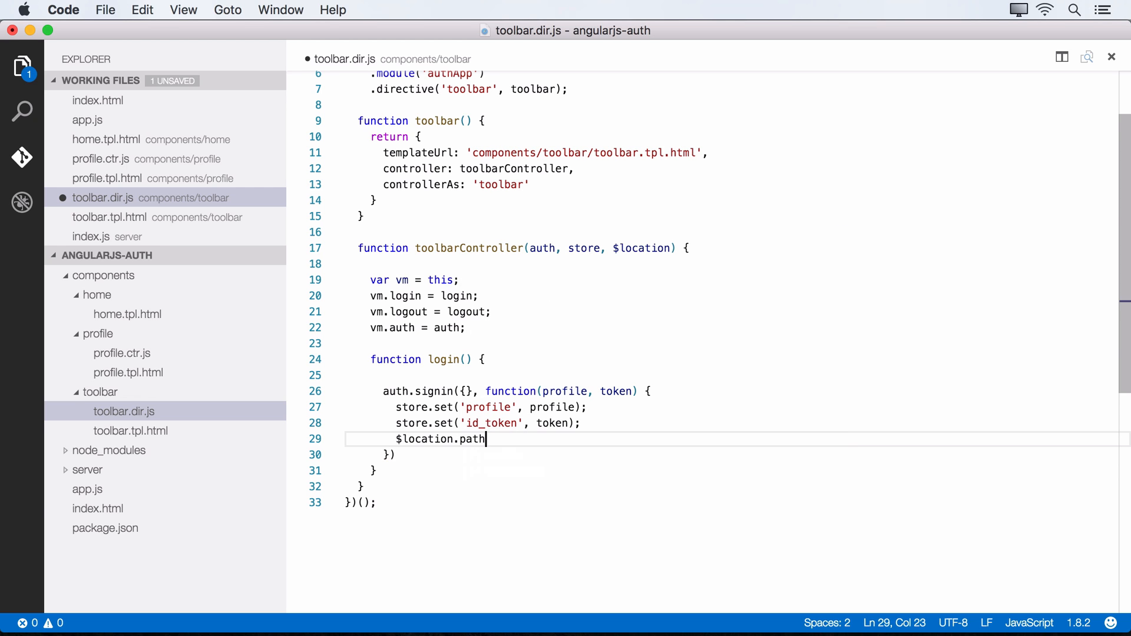
type("('/home')")
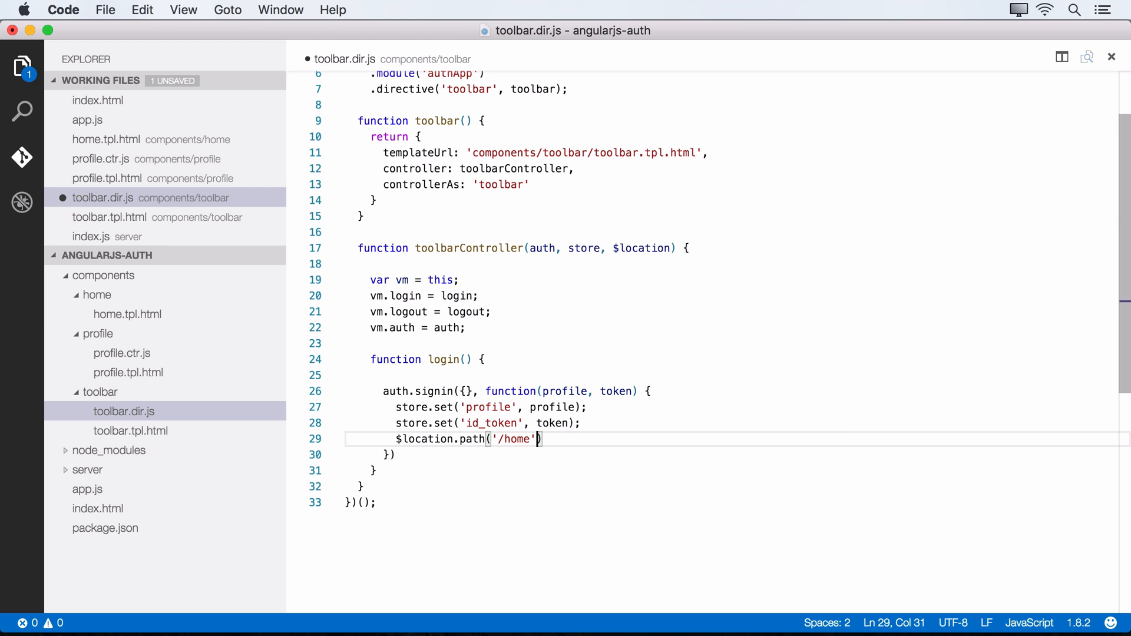
type(";")
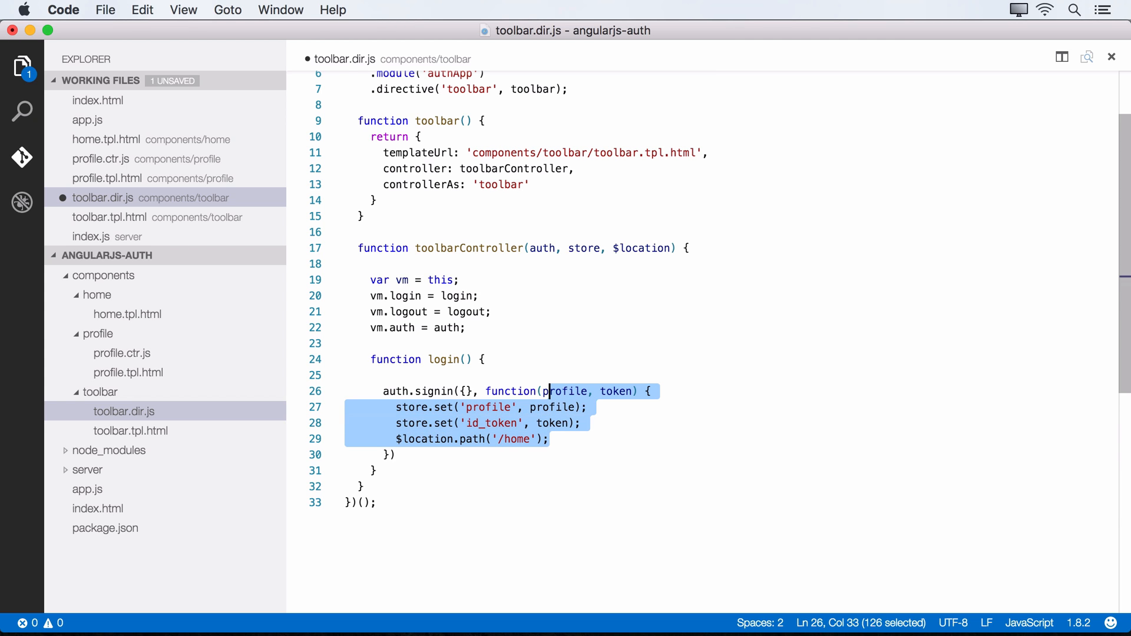
Step: Add an error callback that logs the error with console.log(error)
left_click(395, 454)
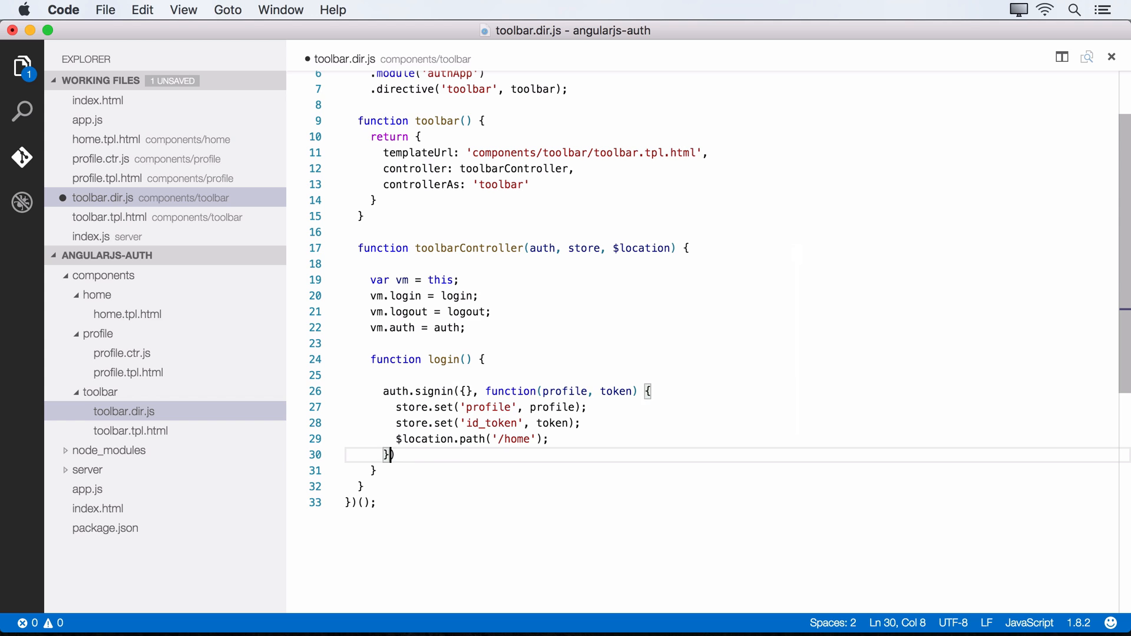
type(", function()")
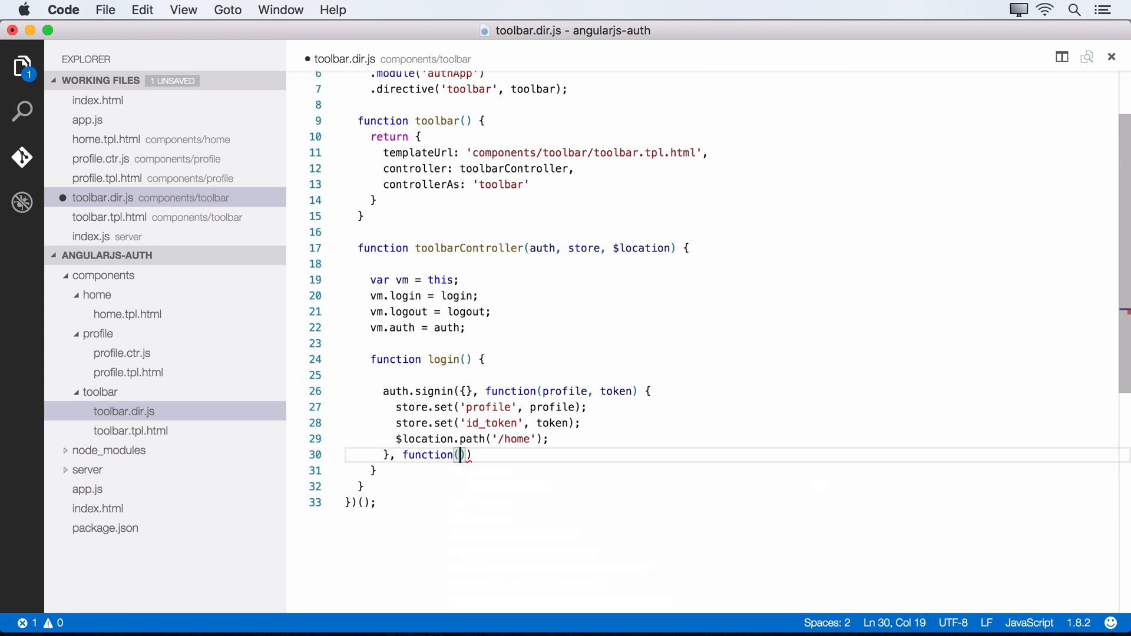
type("error")
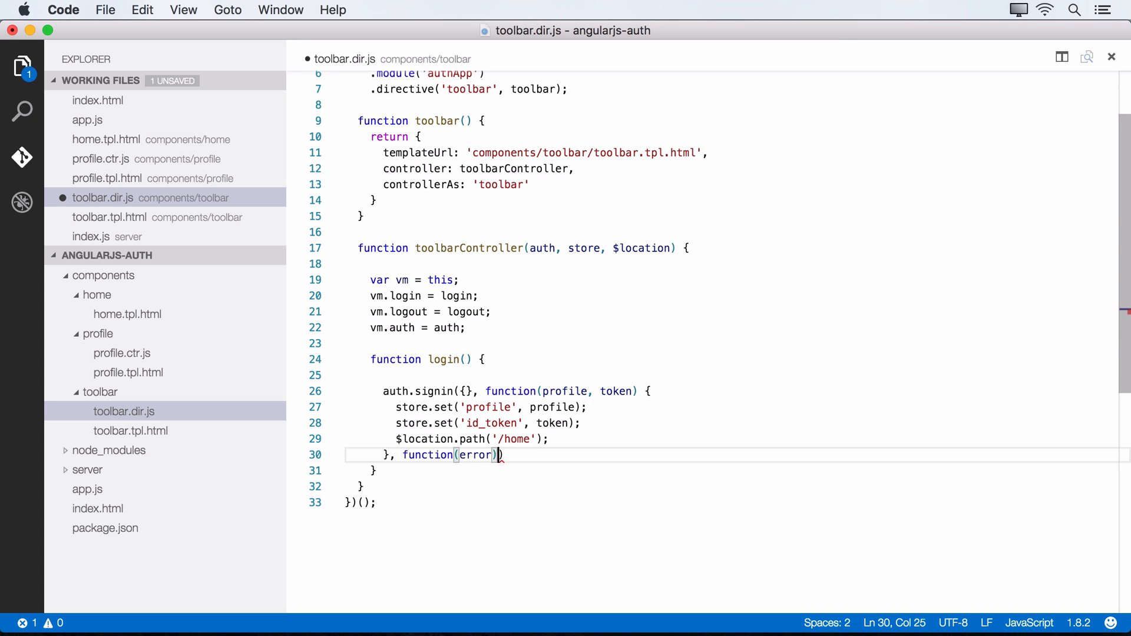
type("{")
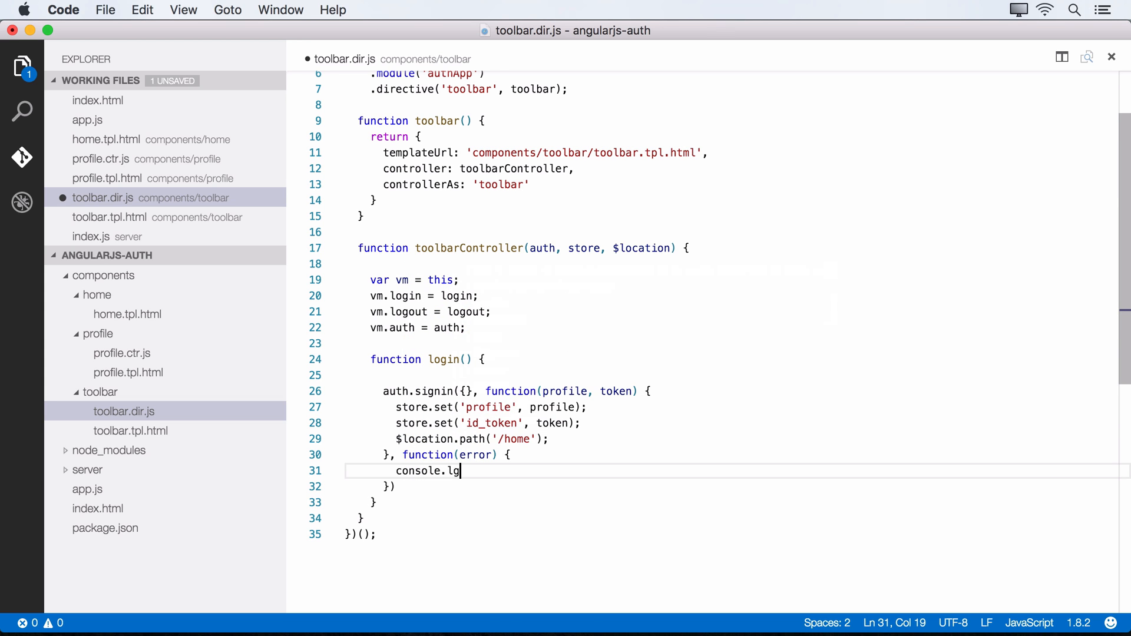
type("og(error);")
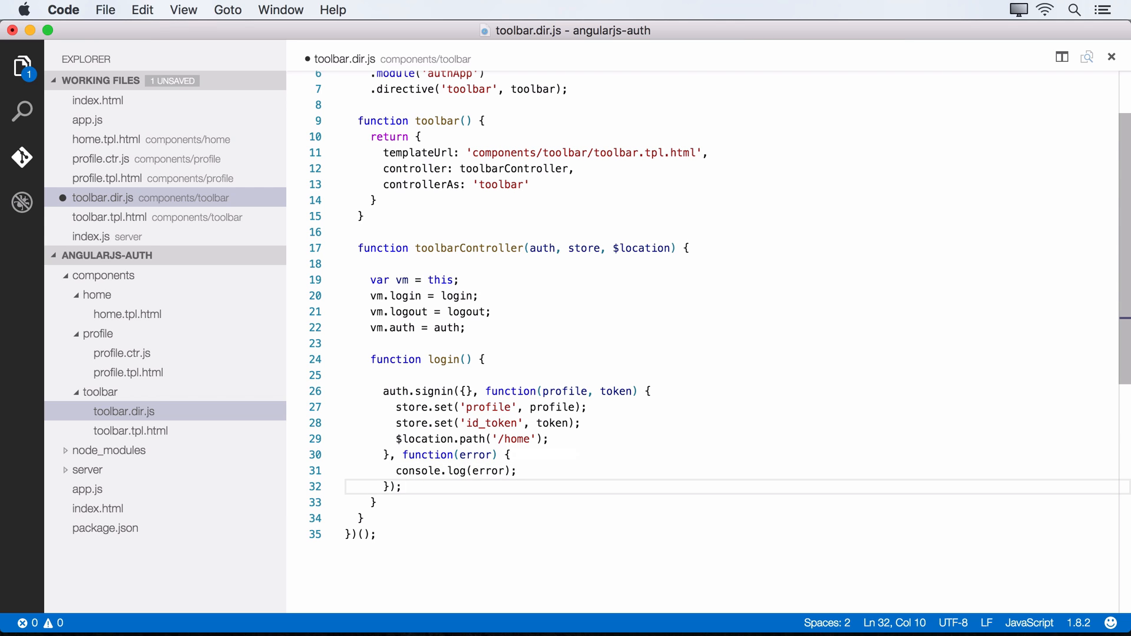
key("enter")
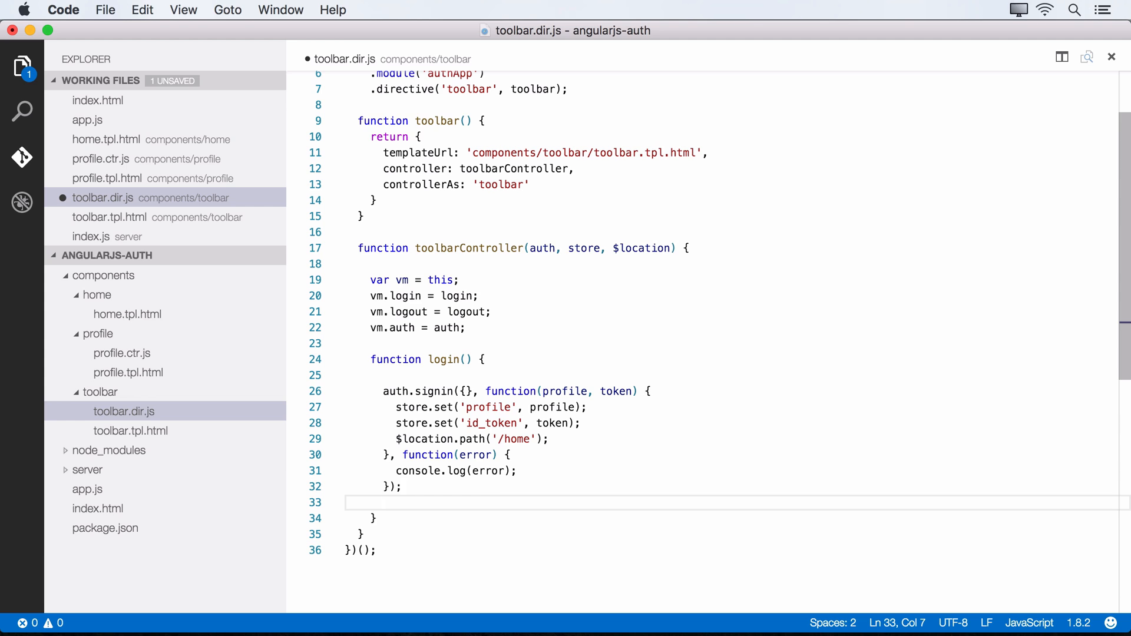
double_click(434, 391)
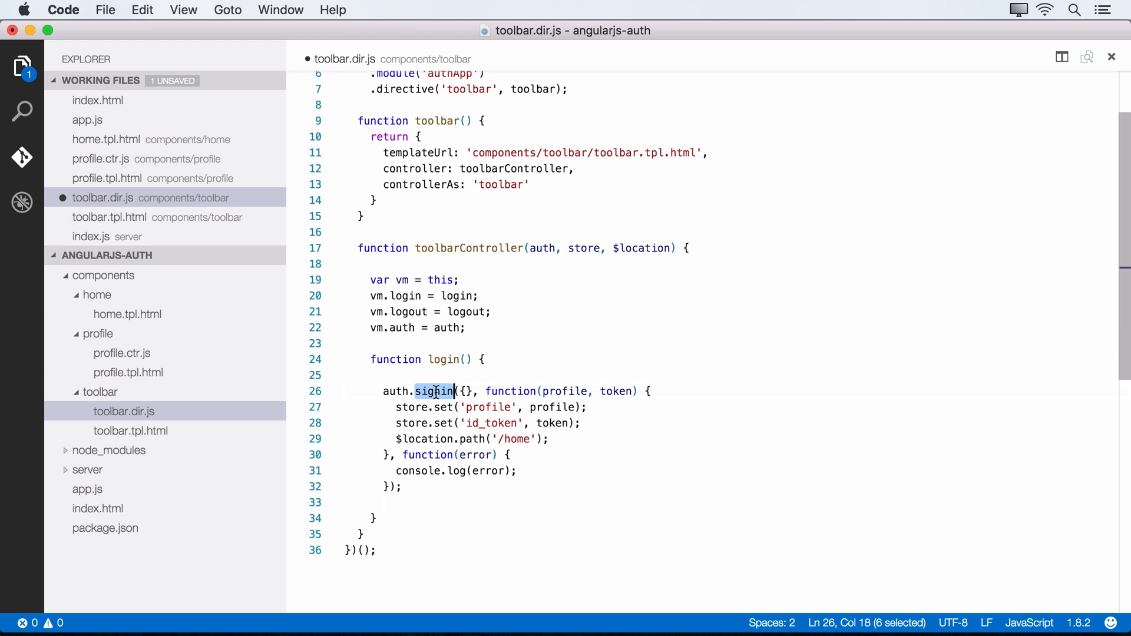
double_click(396, 391)
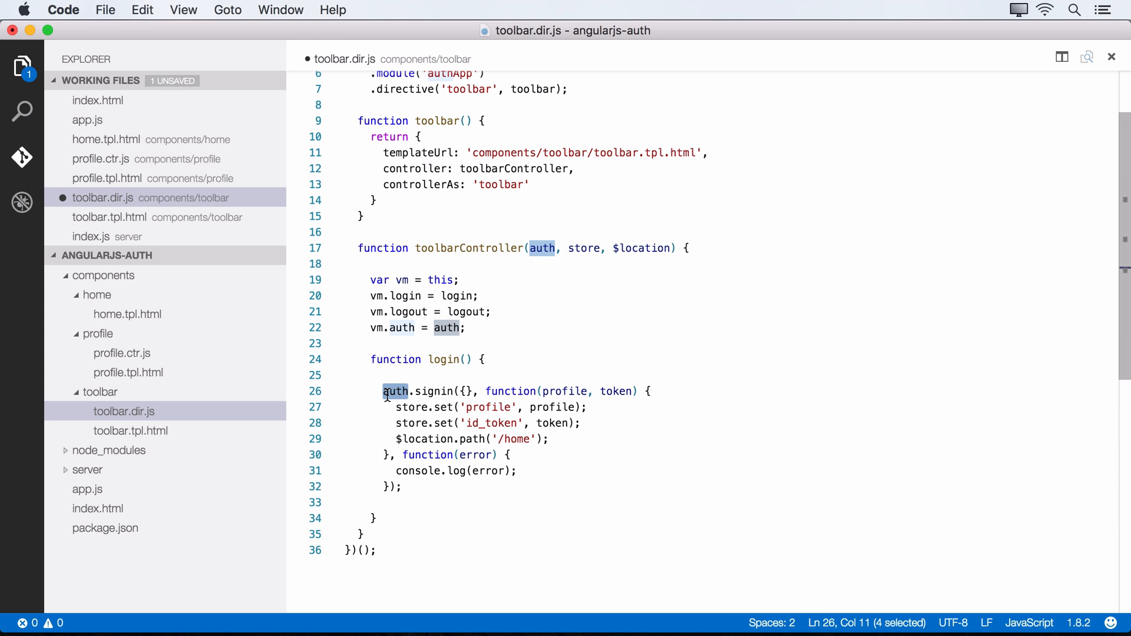
mouse_move(512, 418)
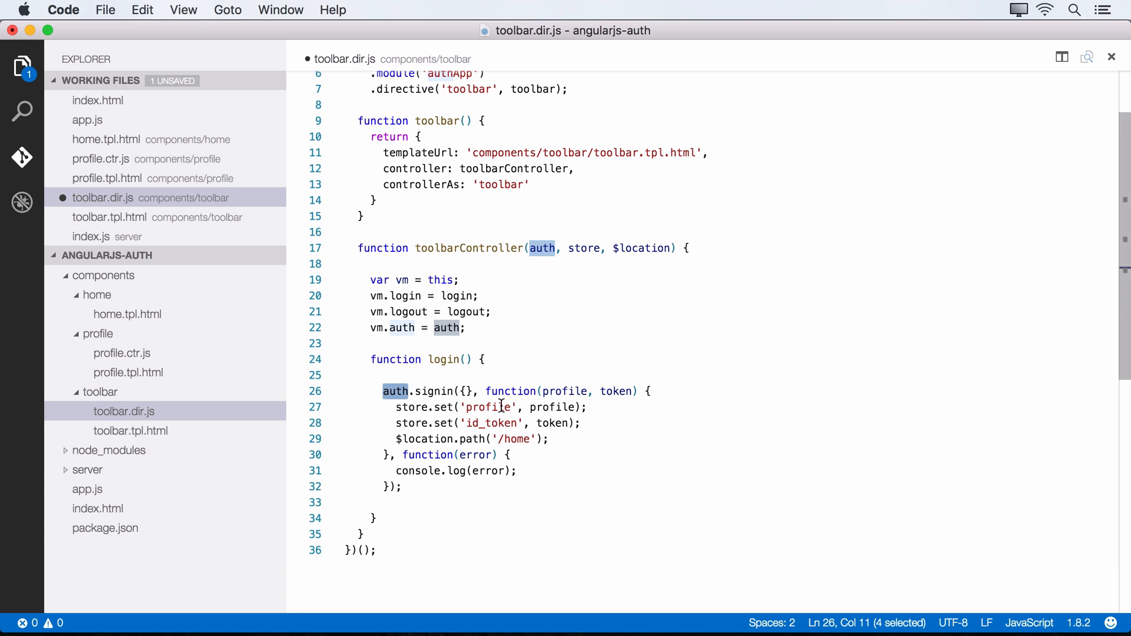
left_click(650, 392)
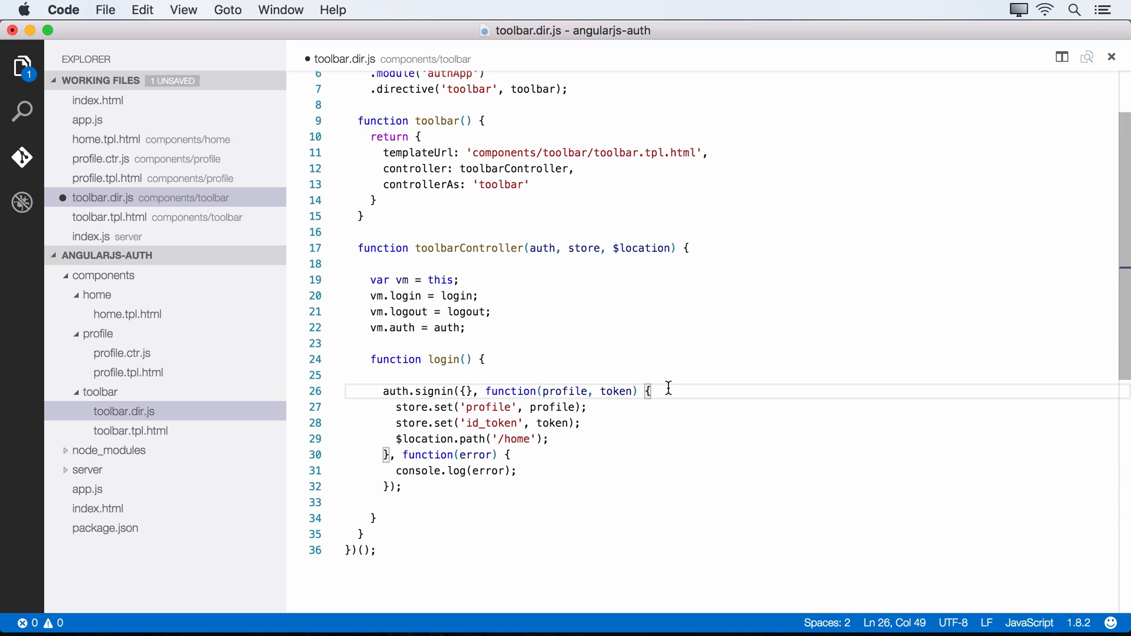
mouse_move(557, 420)
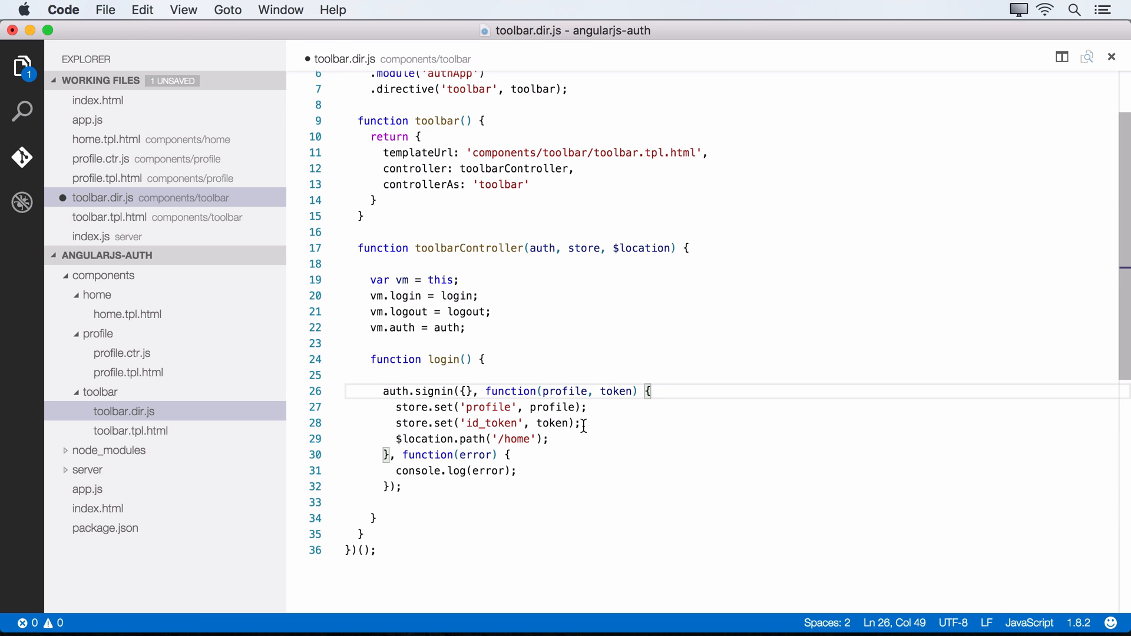
scroll("up", 3)
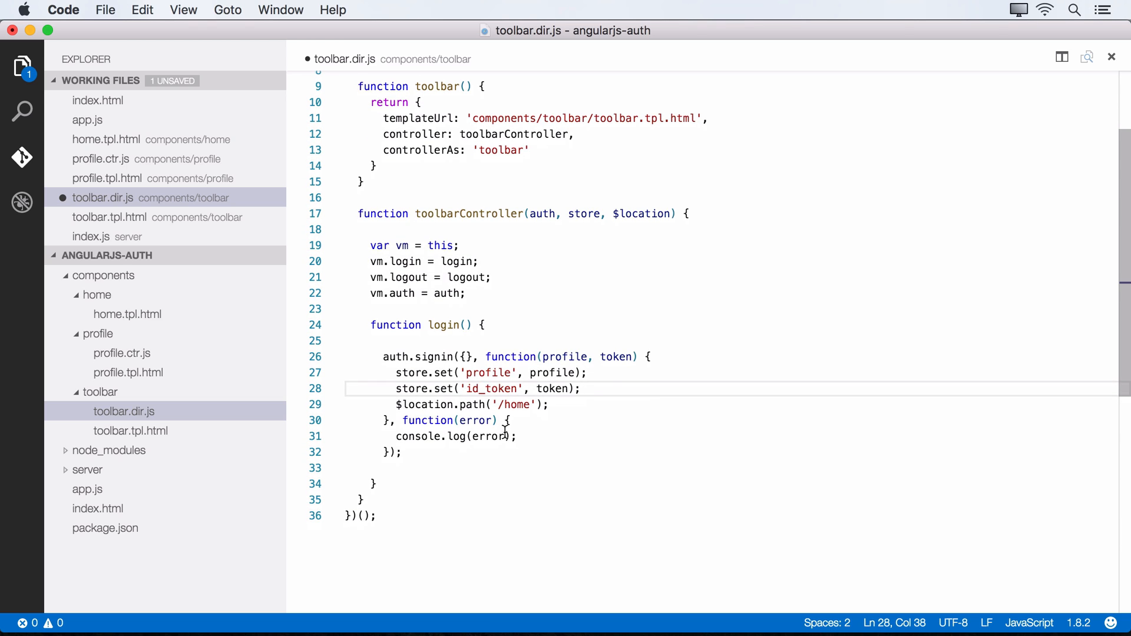
left_click(526, 436)
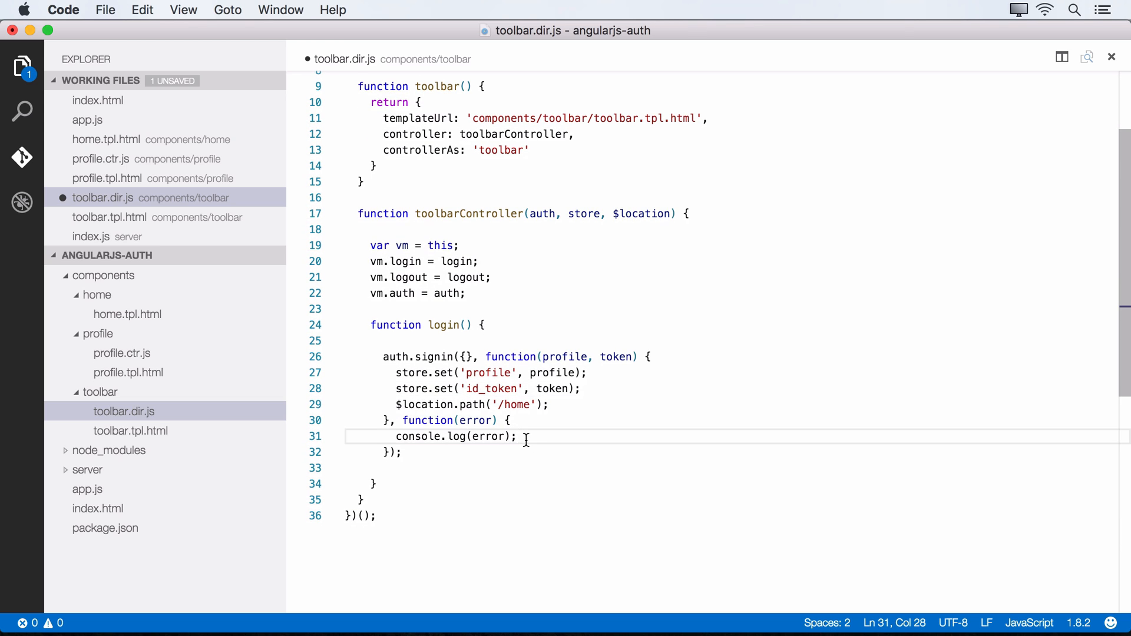
left_click(373, 483)
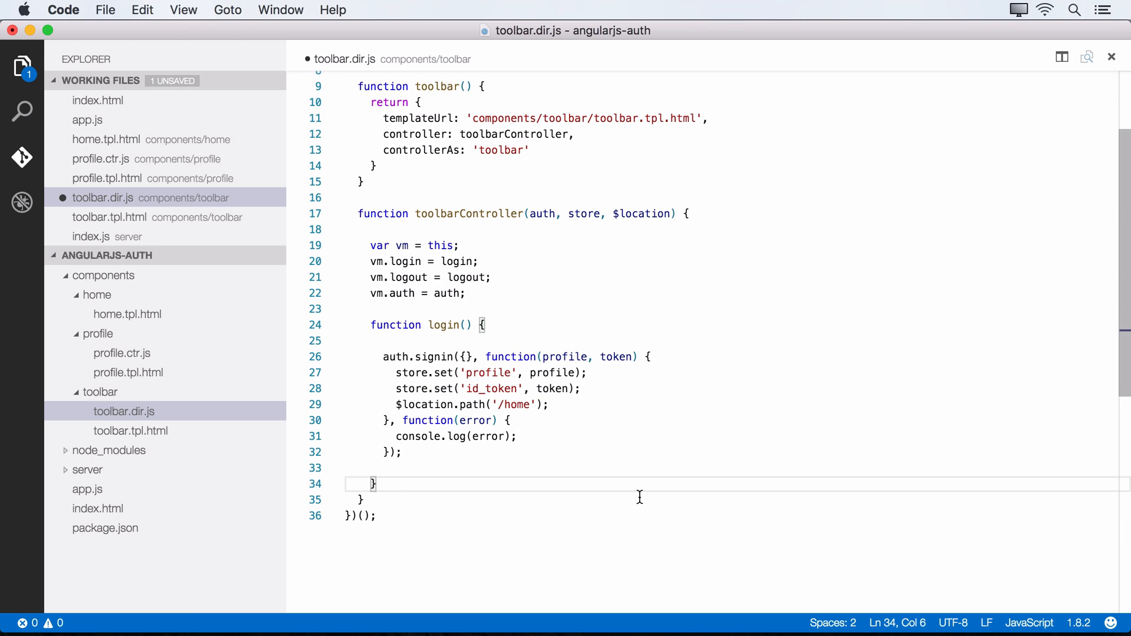
Step: Type 'function logout() {' below the login function
type("function logout")
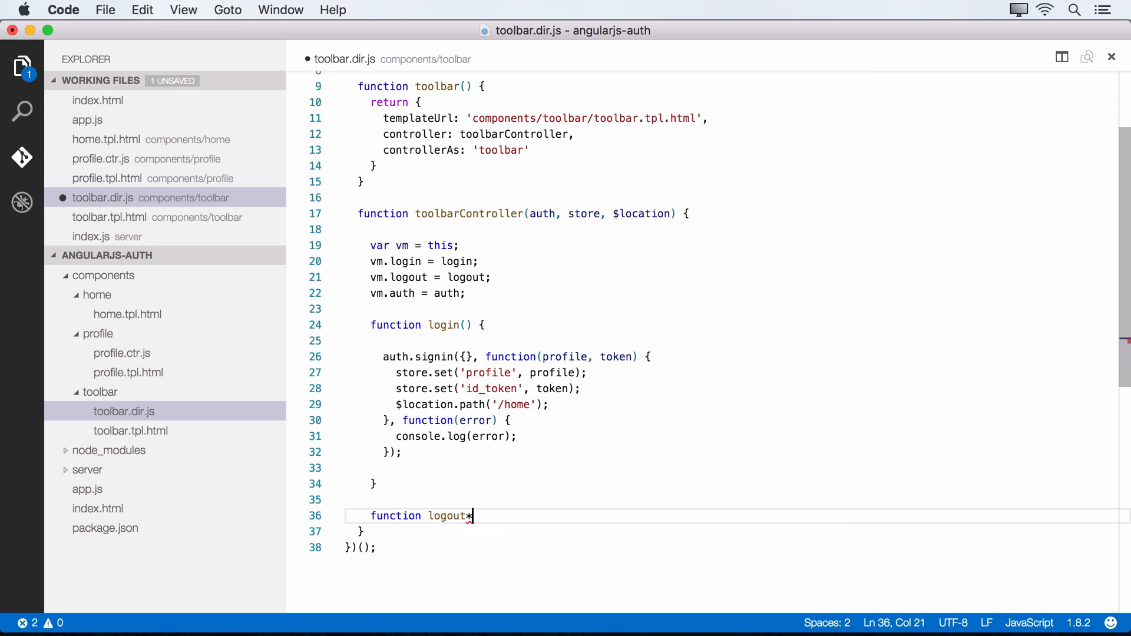
type("() {")
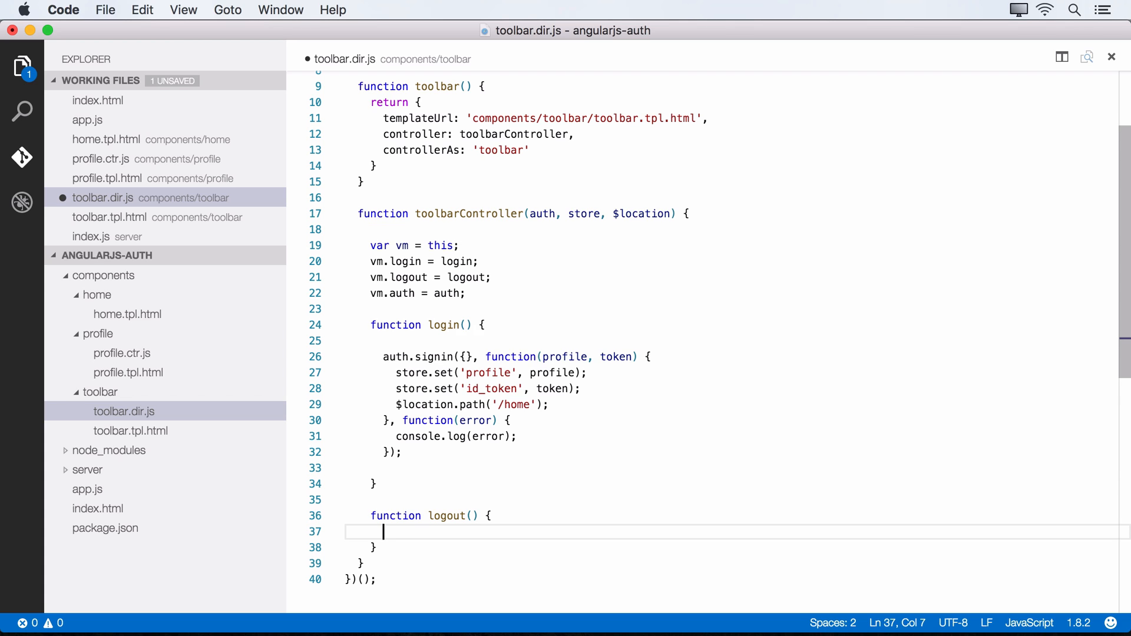
Step: In logout, remove the stored 'profile' and 'id_token' with store.remove
type("s")
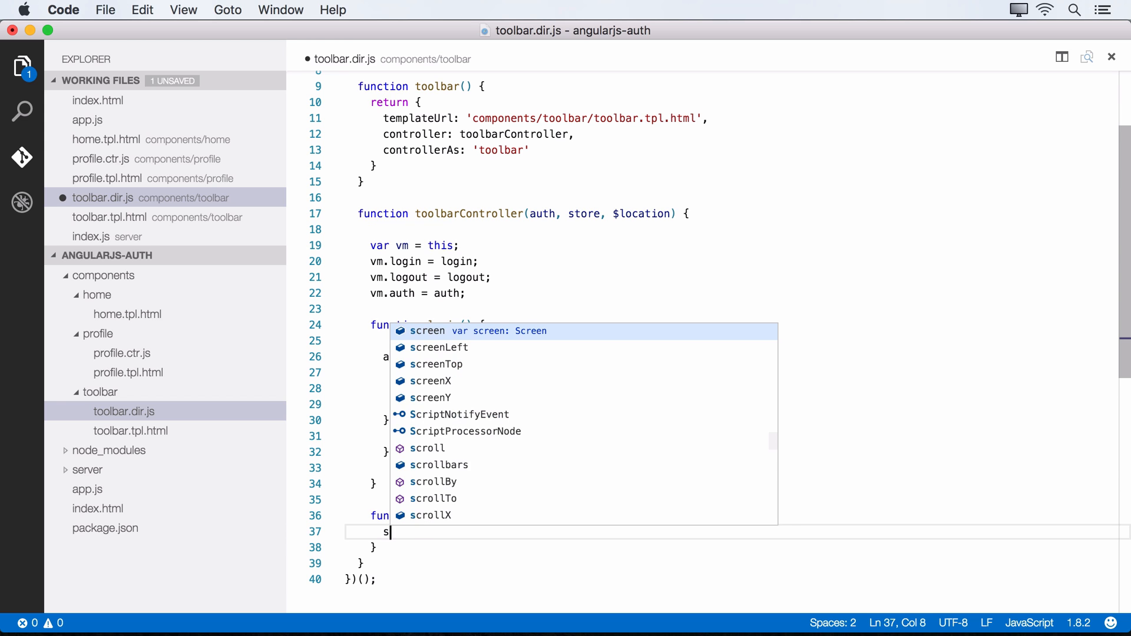
type("tore.remove")
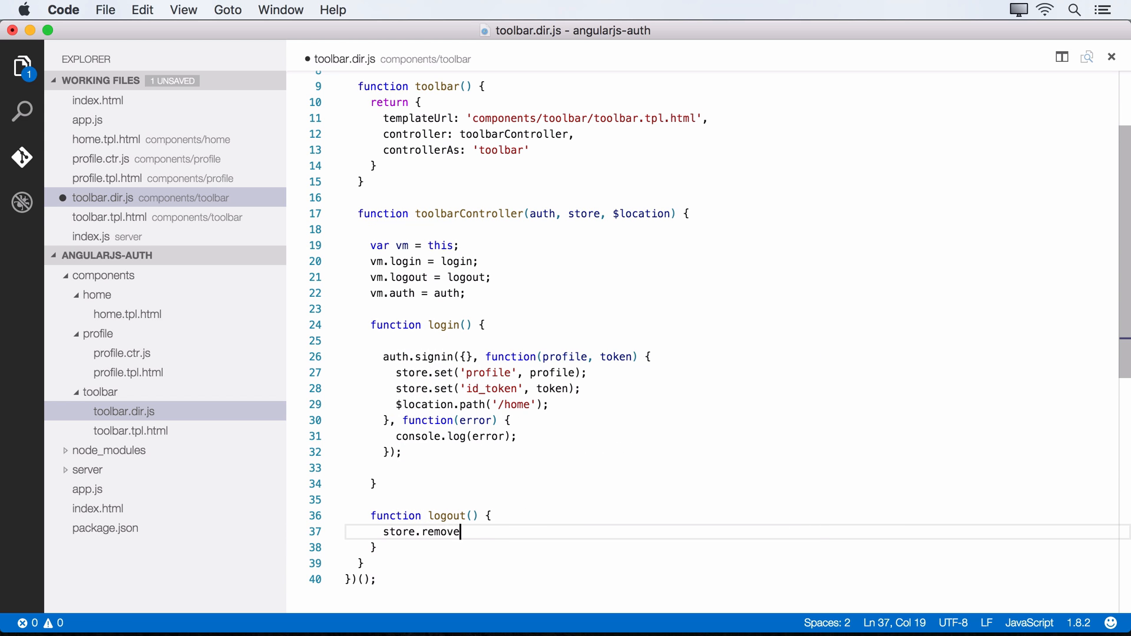
type("('profile');")
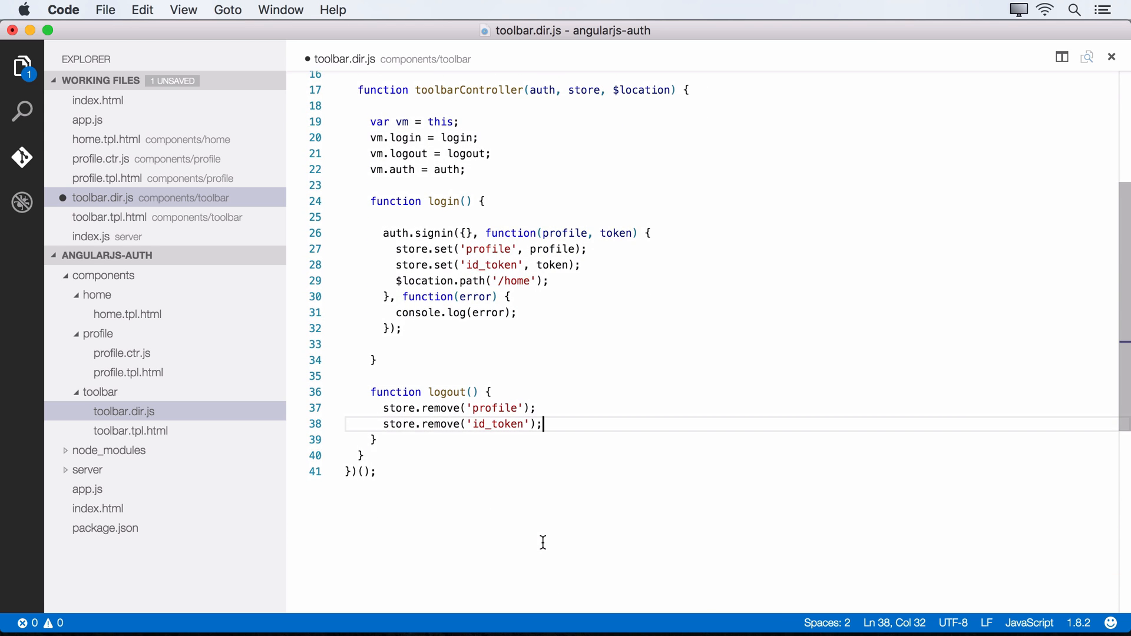
key("Return")
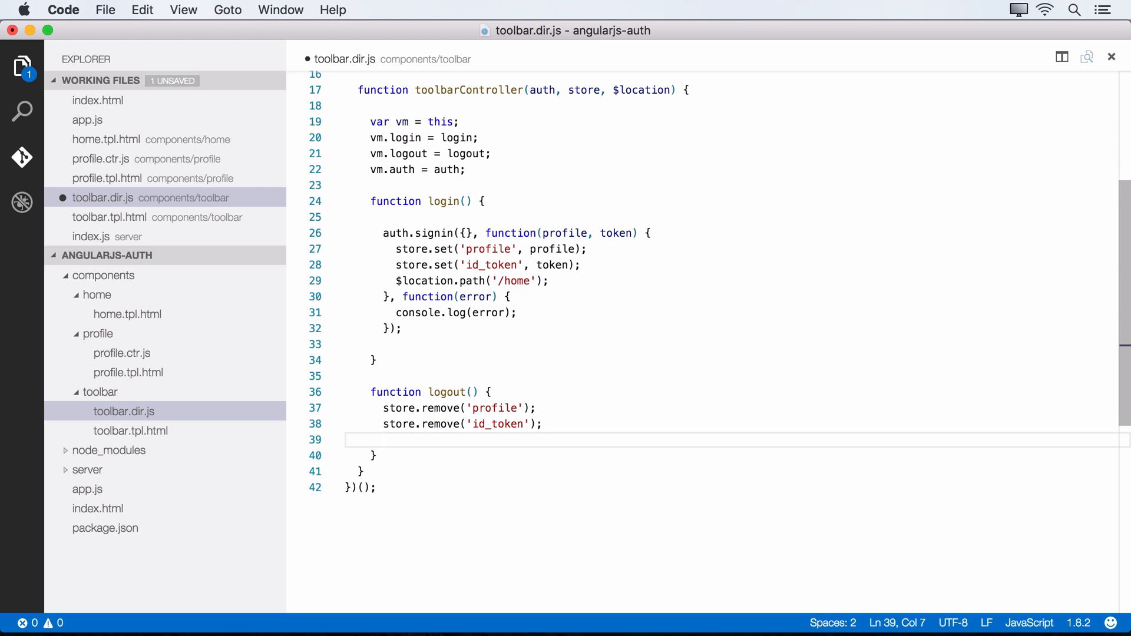
left_click(383, 440)
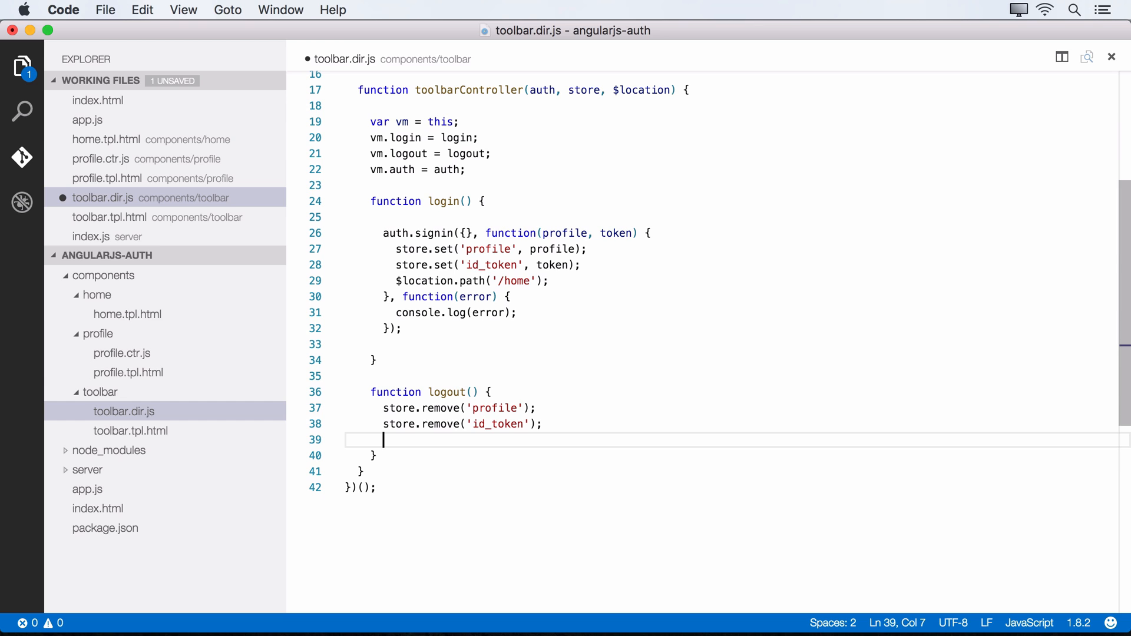
Step: Call auth.signout() and redirect with $location.path('/home')
type("a")
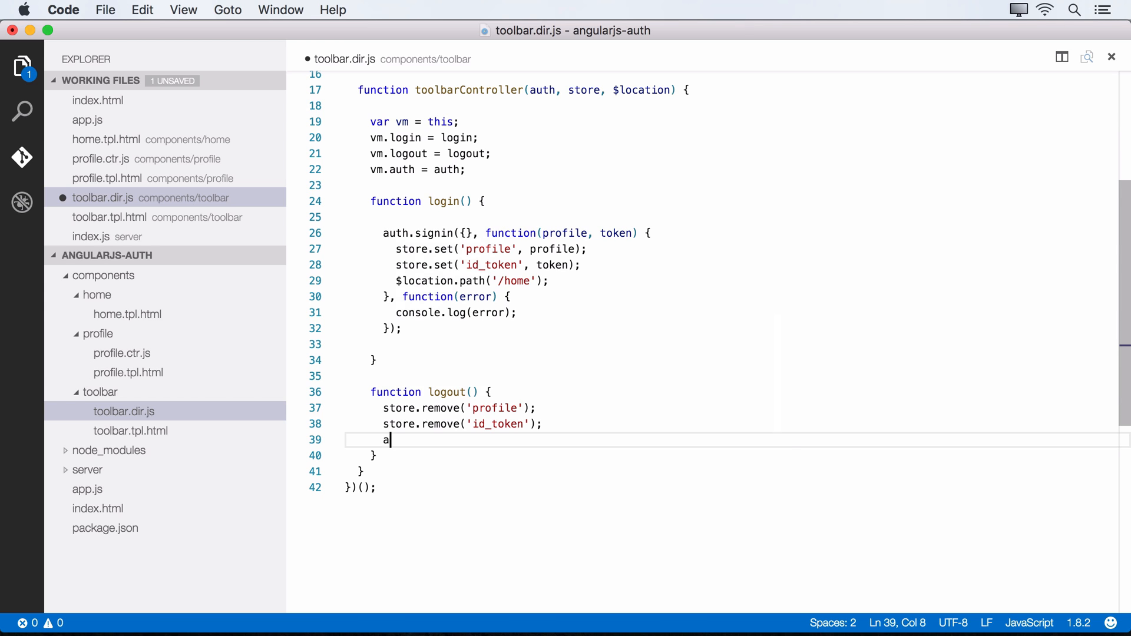
type("uth.signou")
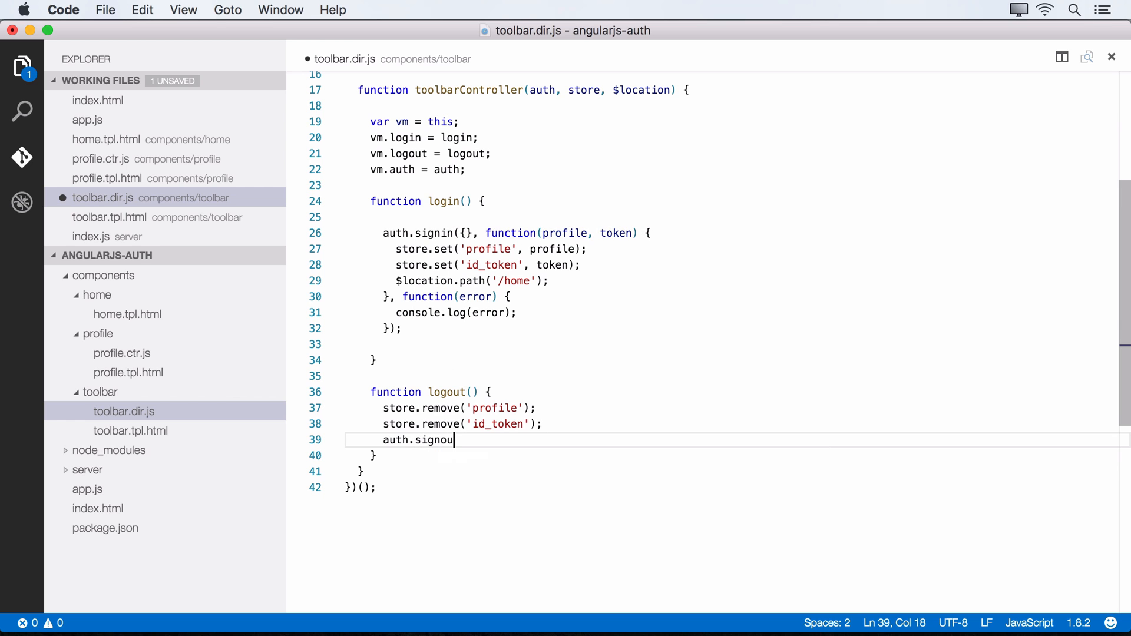
type("t();")
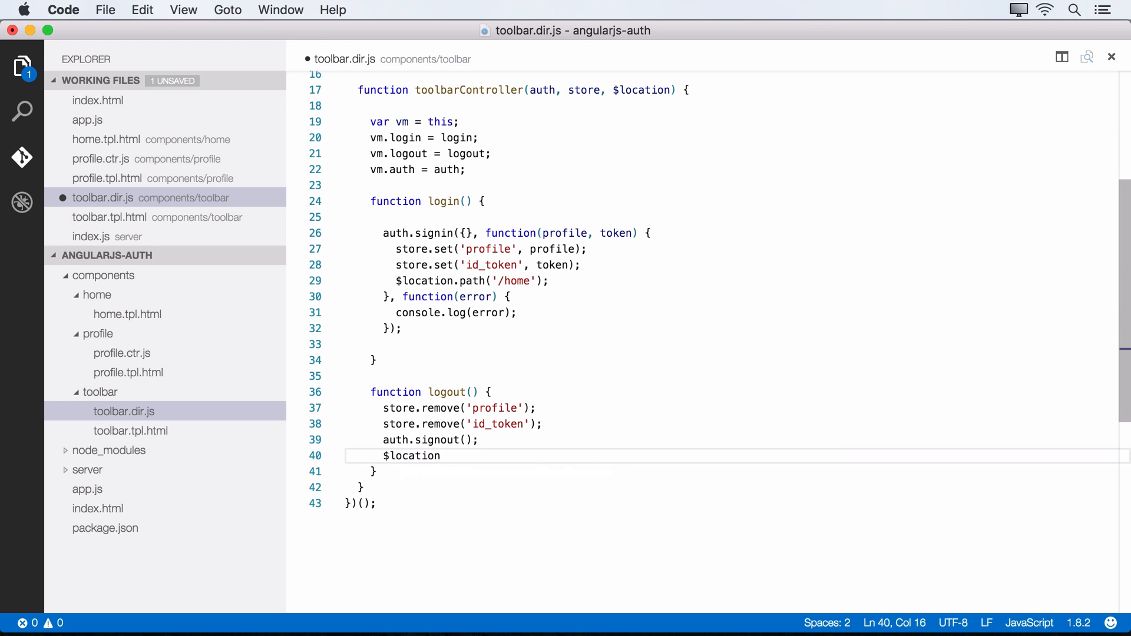
type(".path('')")
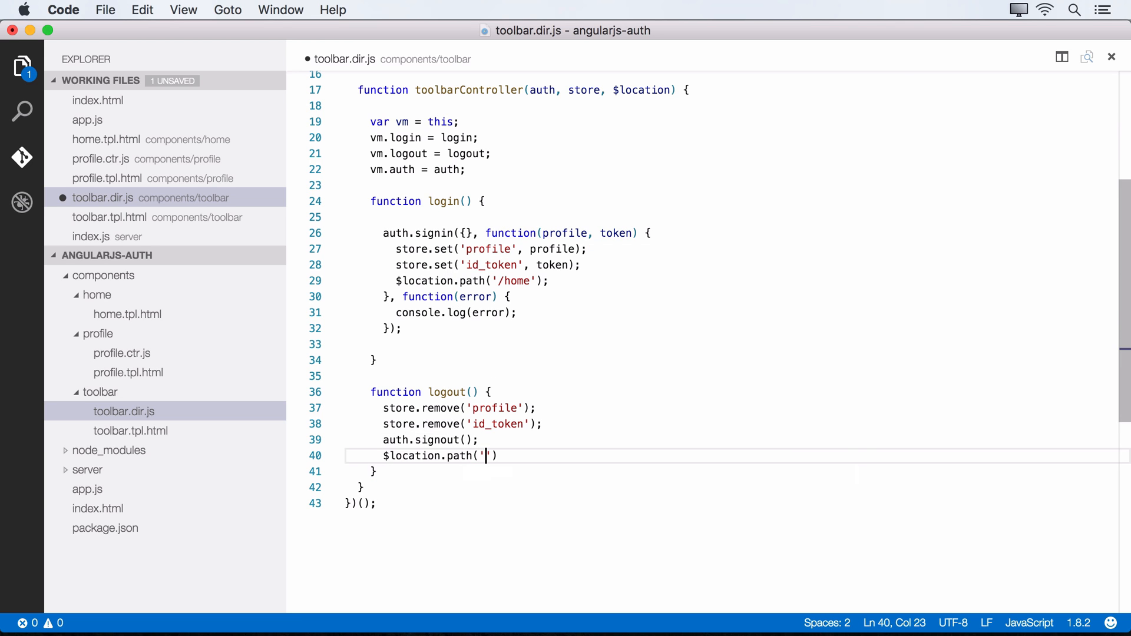
type("/home")
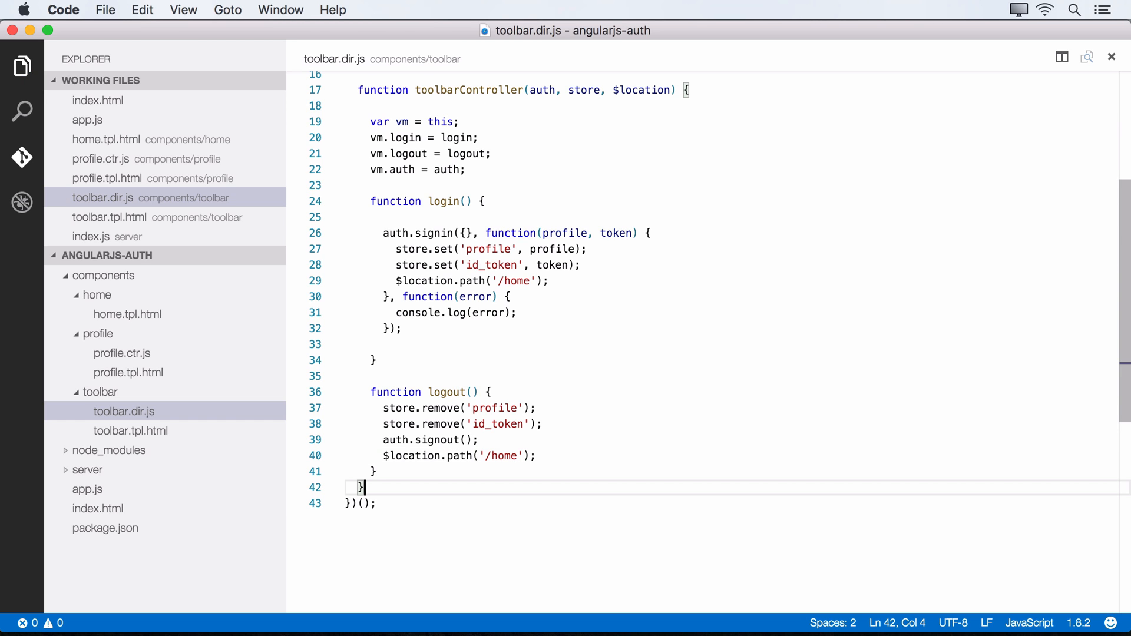
left_click(407, 153)
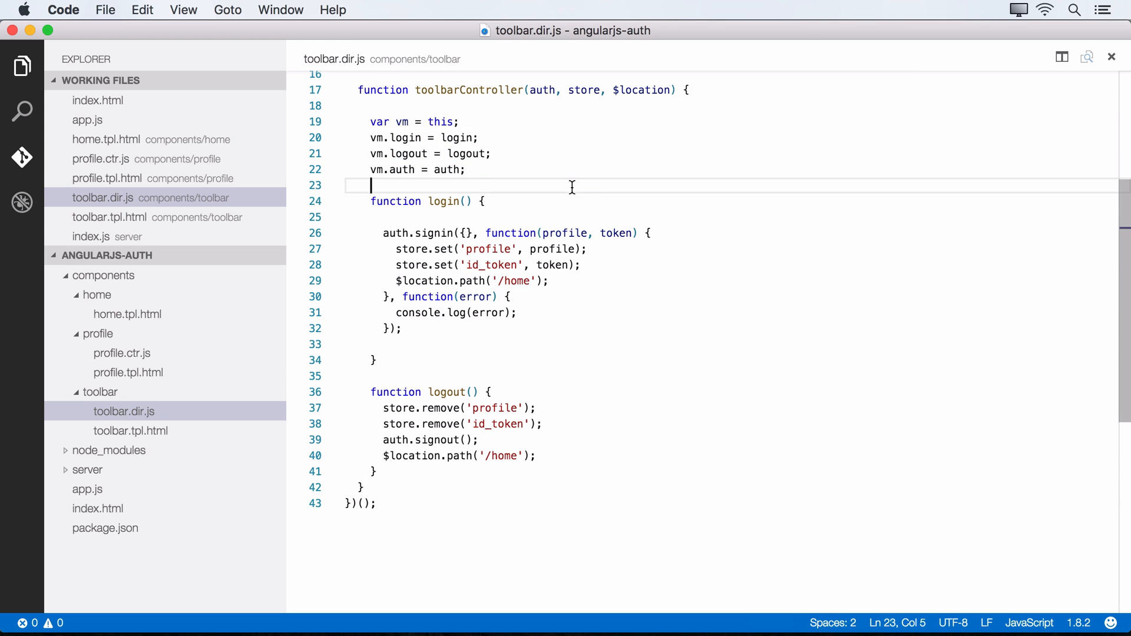
Step: In toolbar.tpl.html, give the Login button an aria-label and ng-click toolbar.login()
left_click(130, 431)
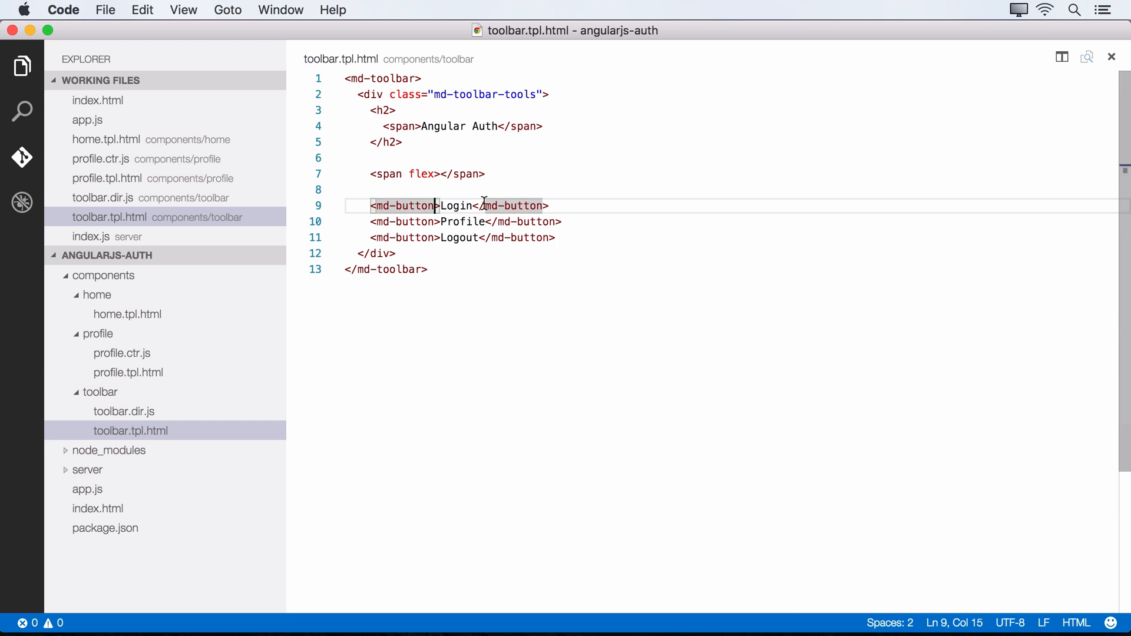
mouse_move(852, 251)
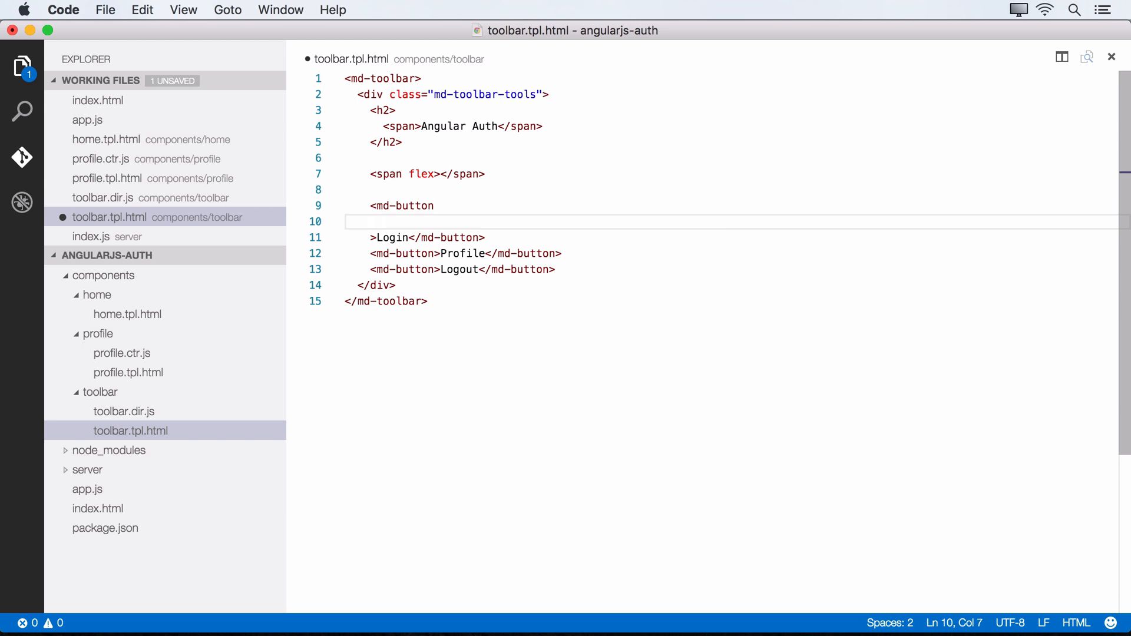
type("aria-label=\"Login")
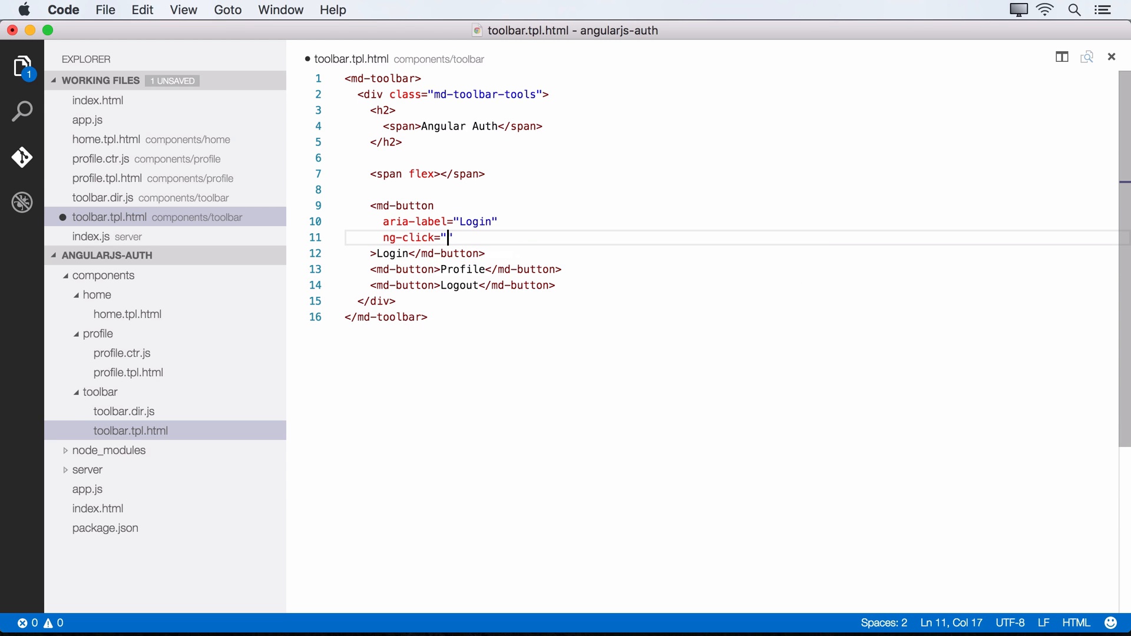
type("toolbar")
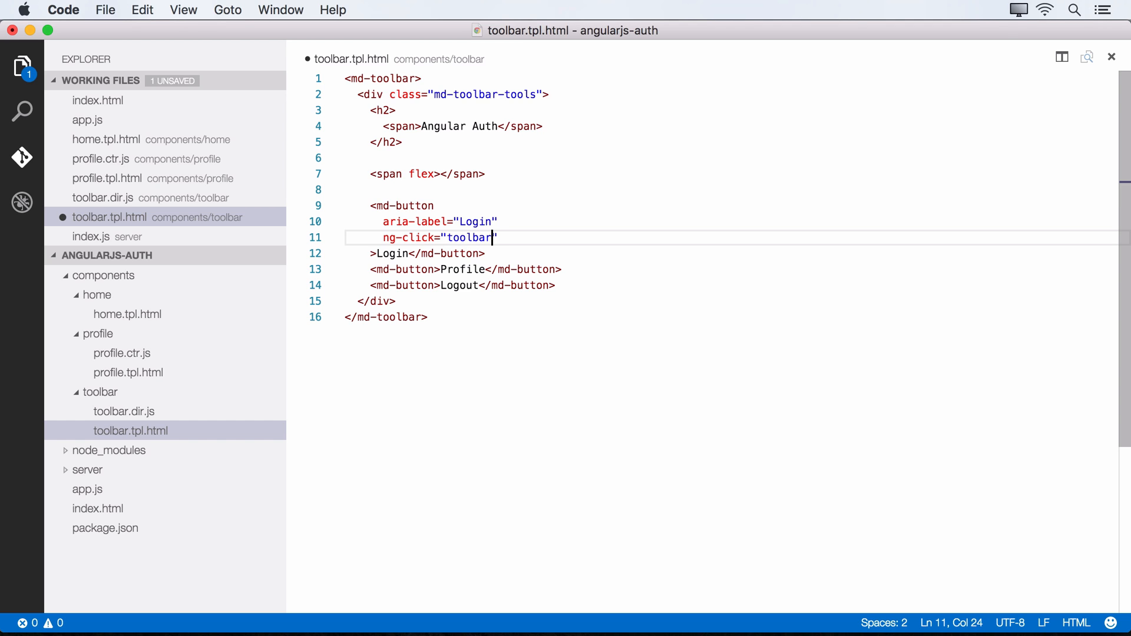
type(".login(")
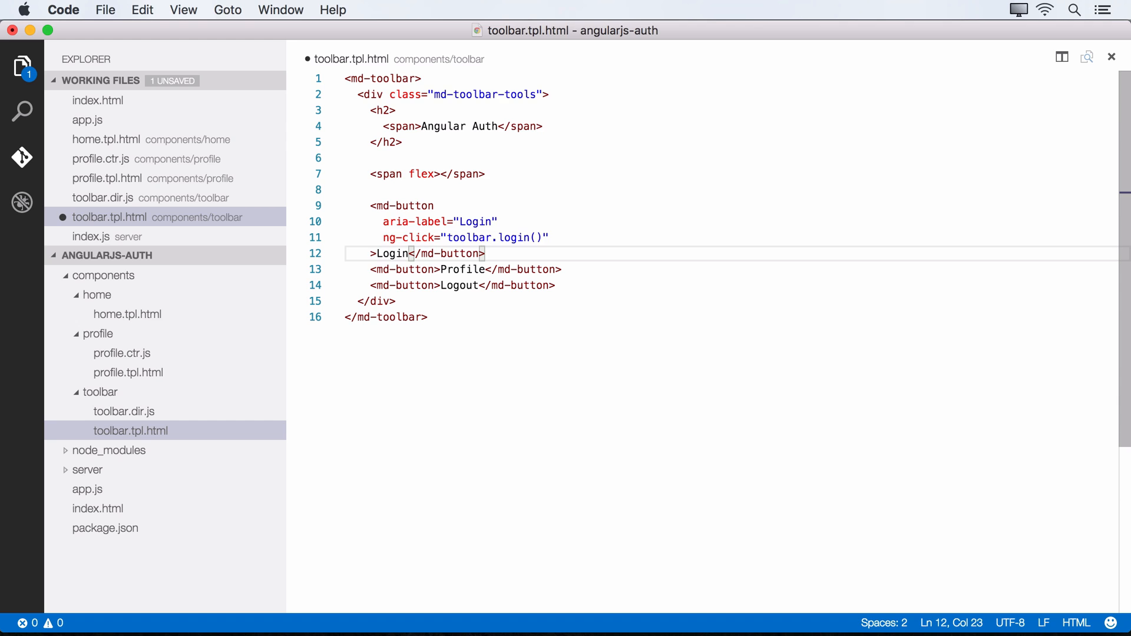
left_click(414, 253)
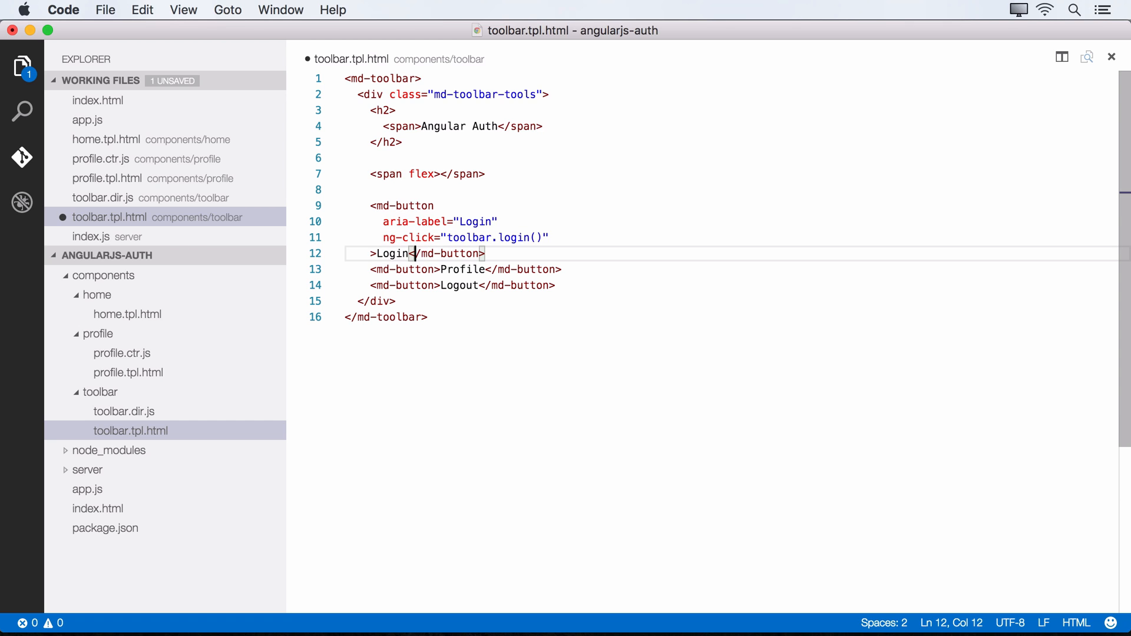
left_click(354, 253)
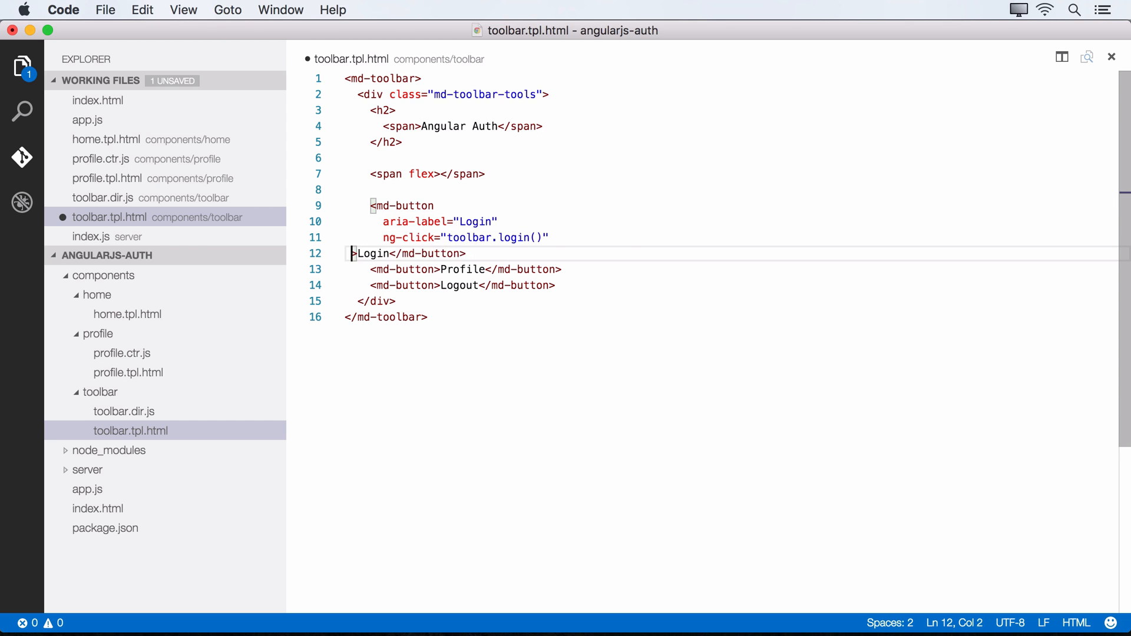
key("Backspace")
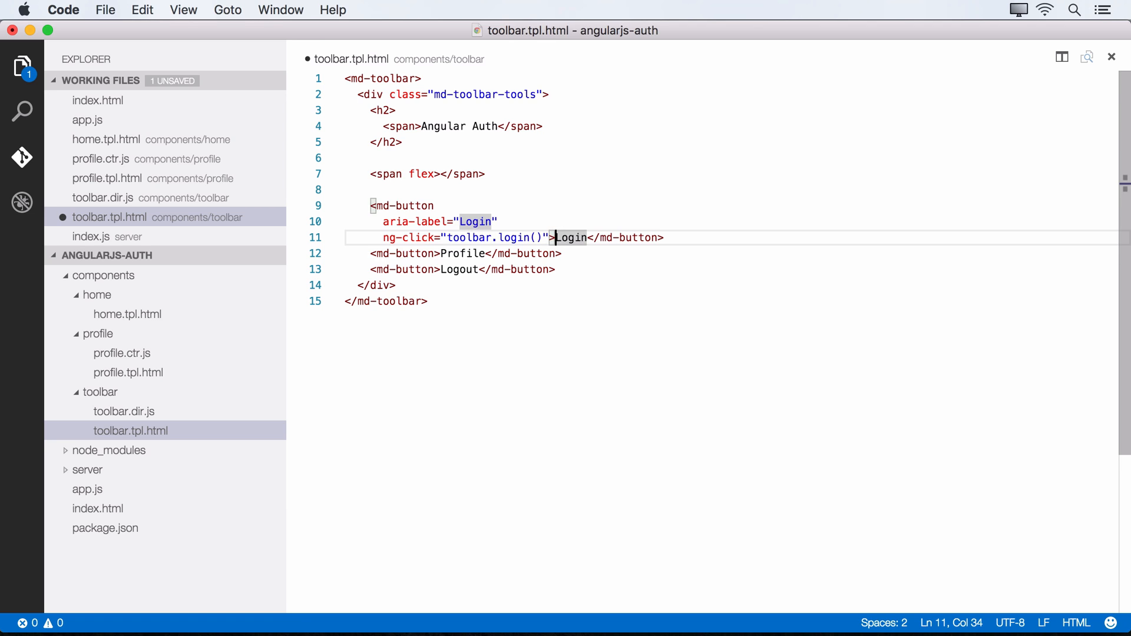
key("enter")
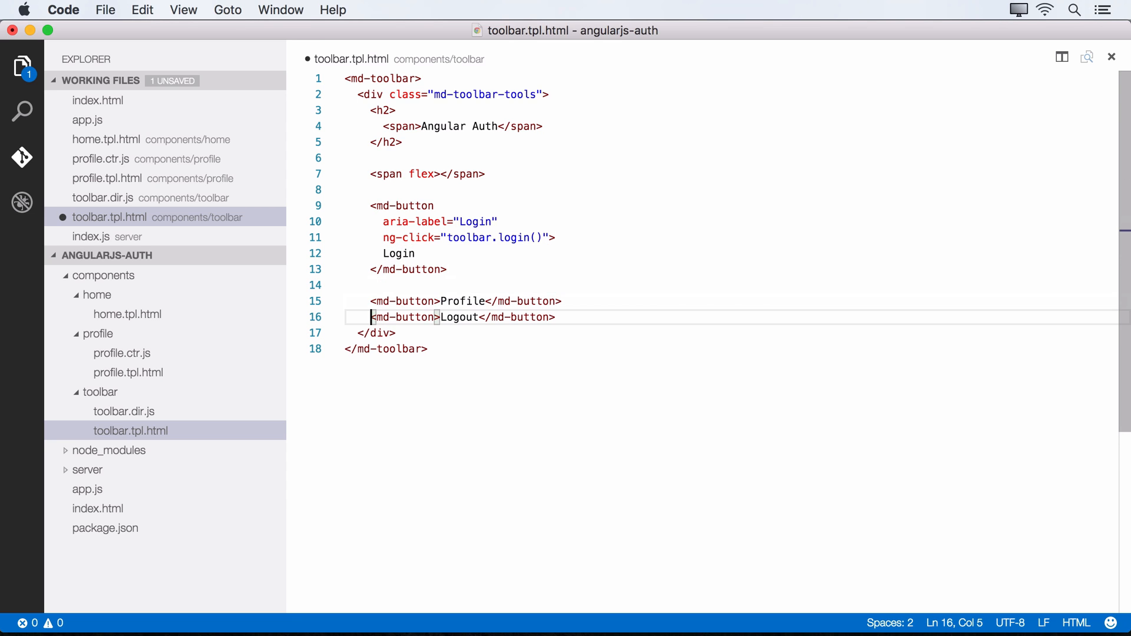
Step: Give the Logout button aria-label="Logout" and ng-click="toolbar.logout()", then save
key("enter")
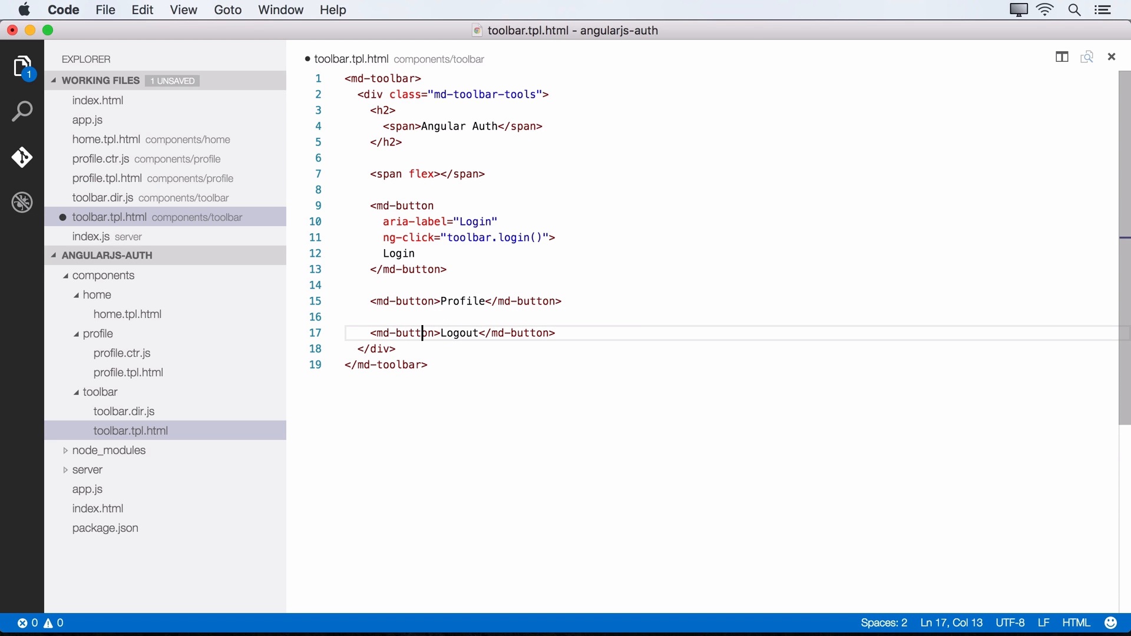
key("enter")
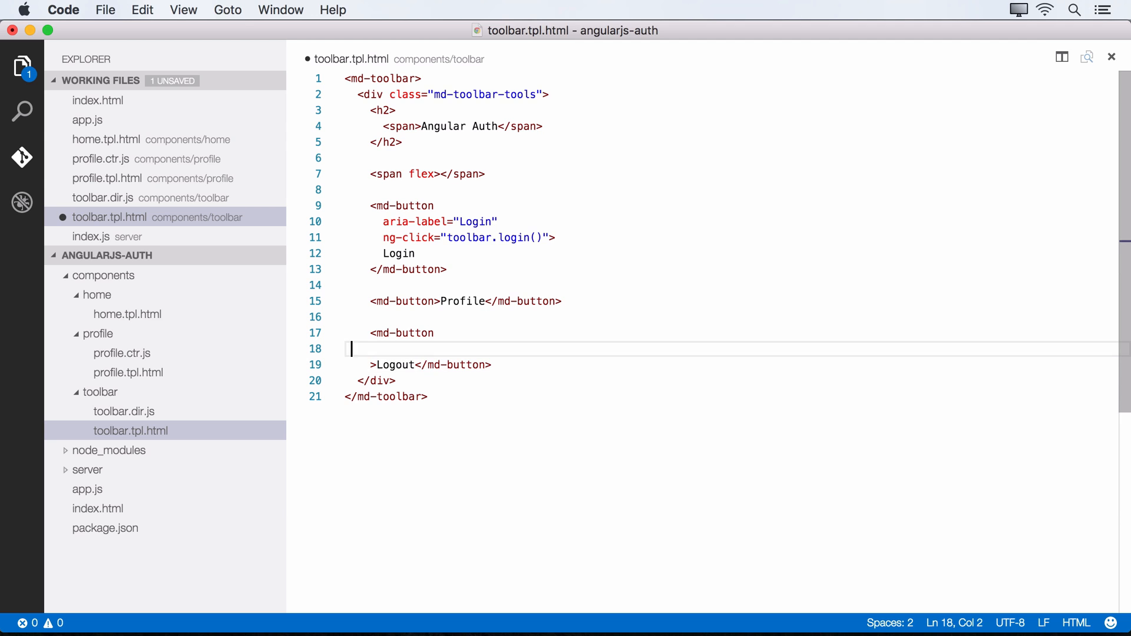
type("aria-label=\"Logout")
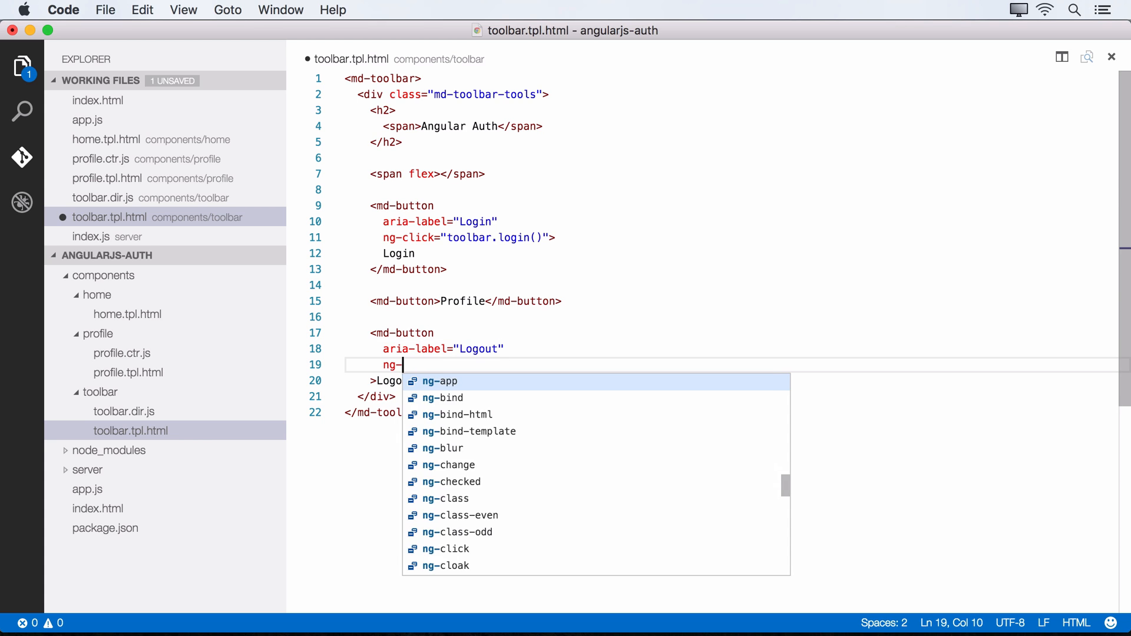
type("click=\"too")
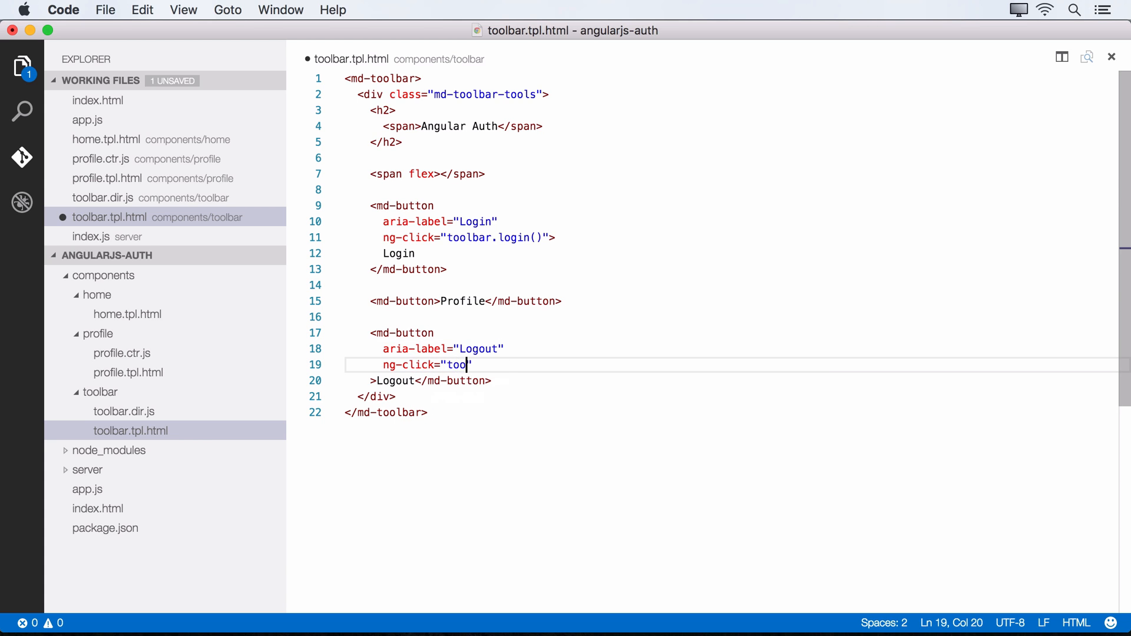
type("lbar.logout()")
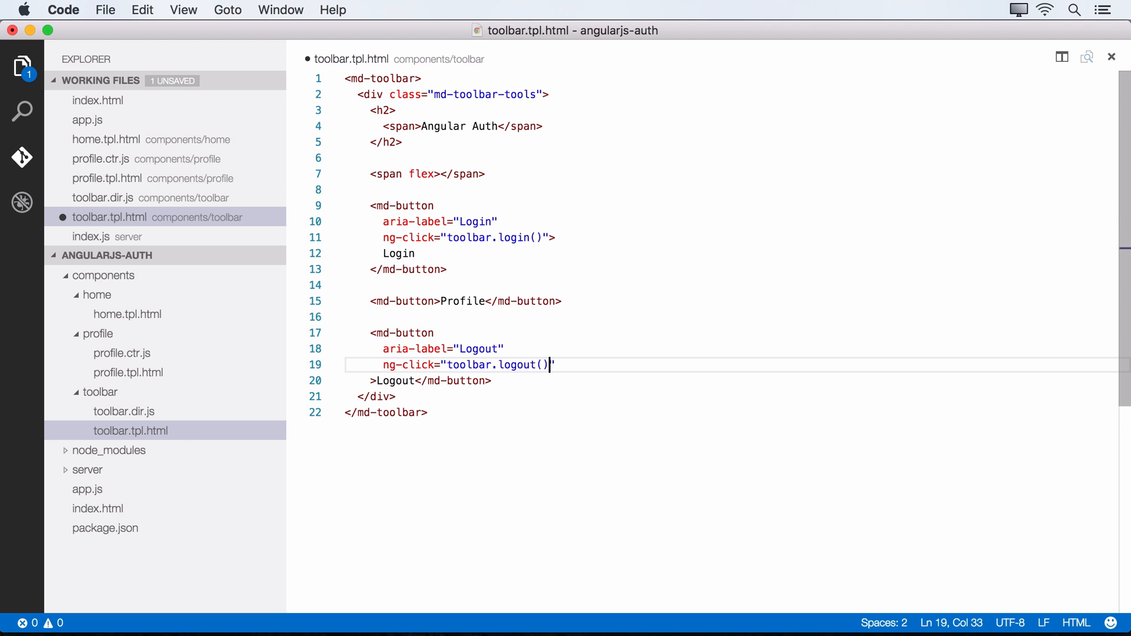
key("Enter")
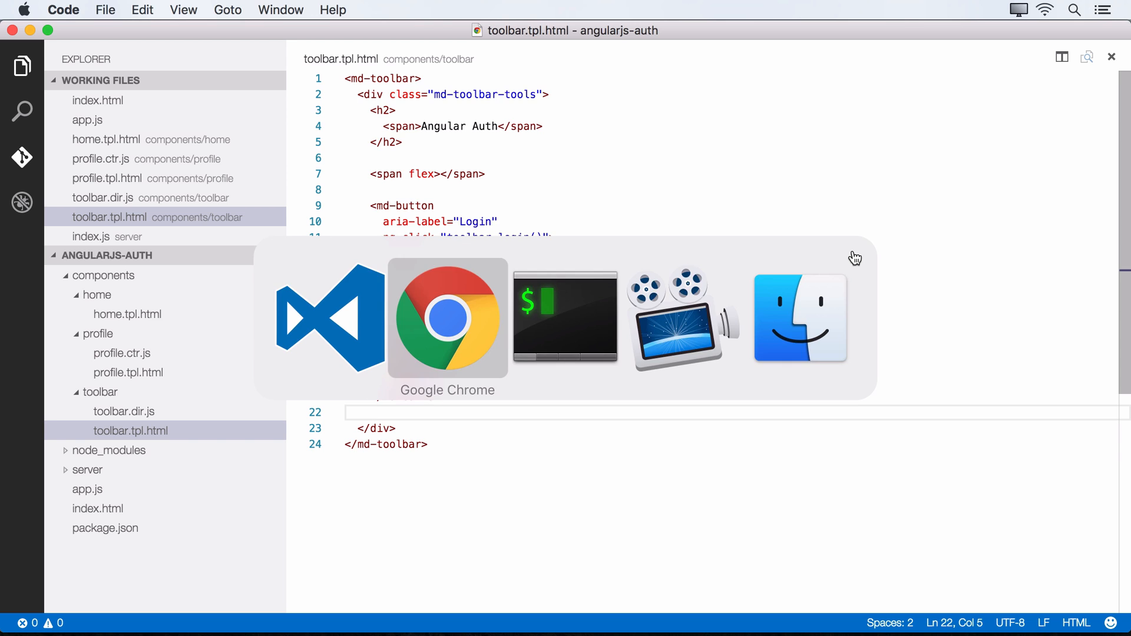
Step: In Chrome's AngularJS Auth tab, click LOGIN and focus the Lock dialog's Email field
left_click(447, 318)
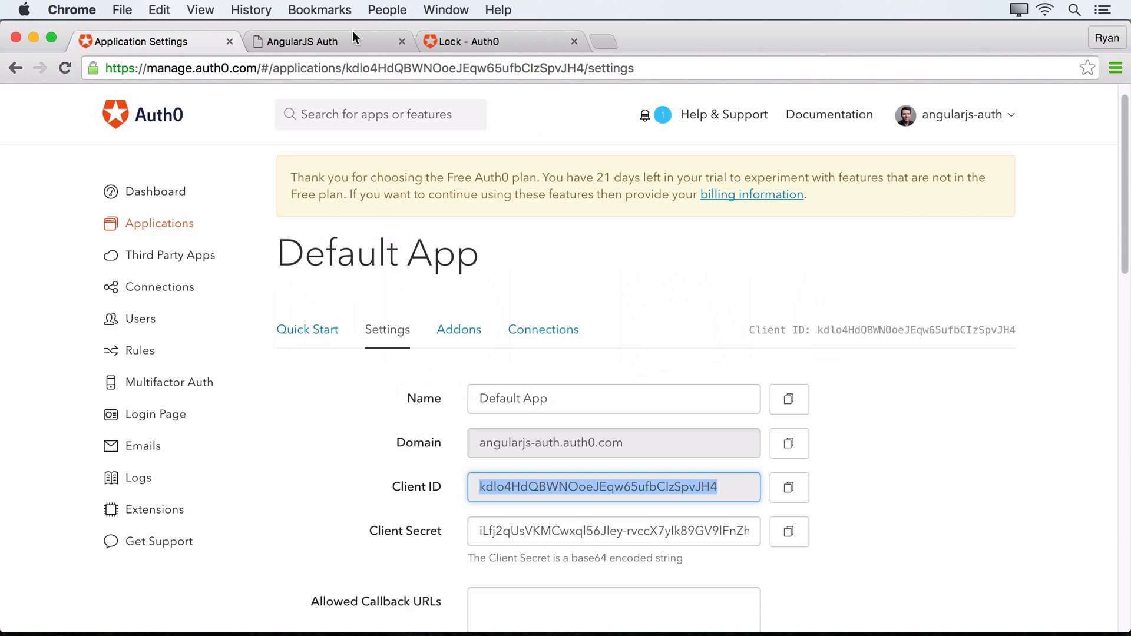
left_click(303, 42)
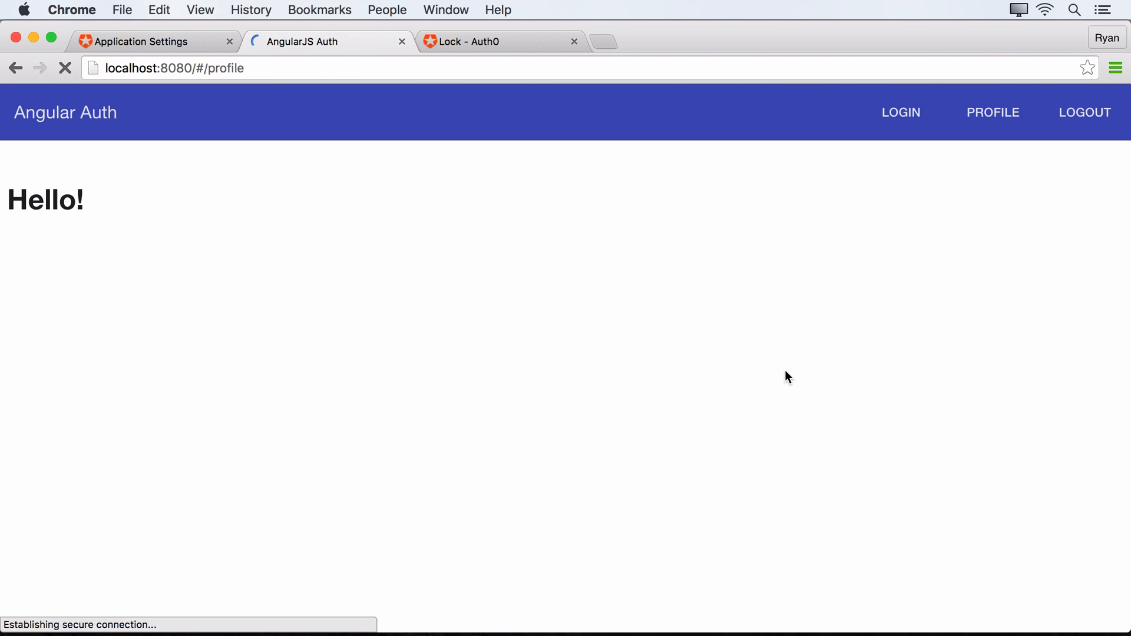
left_click(900, 112)
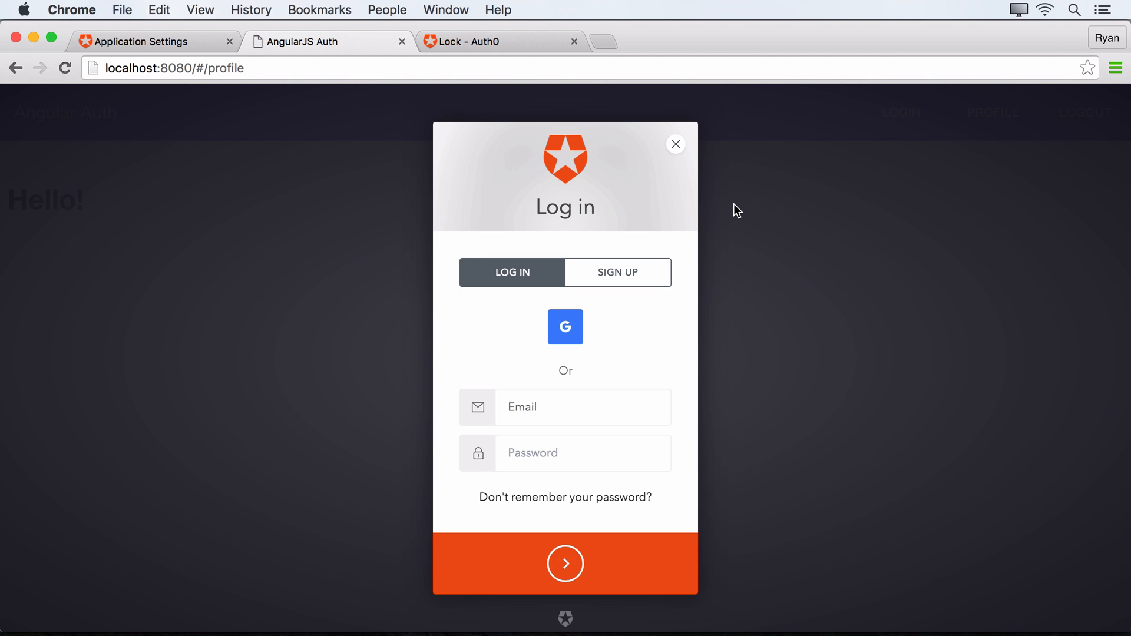
mouse_move(669, 518)
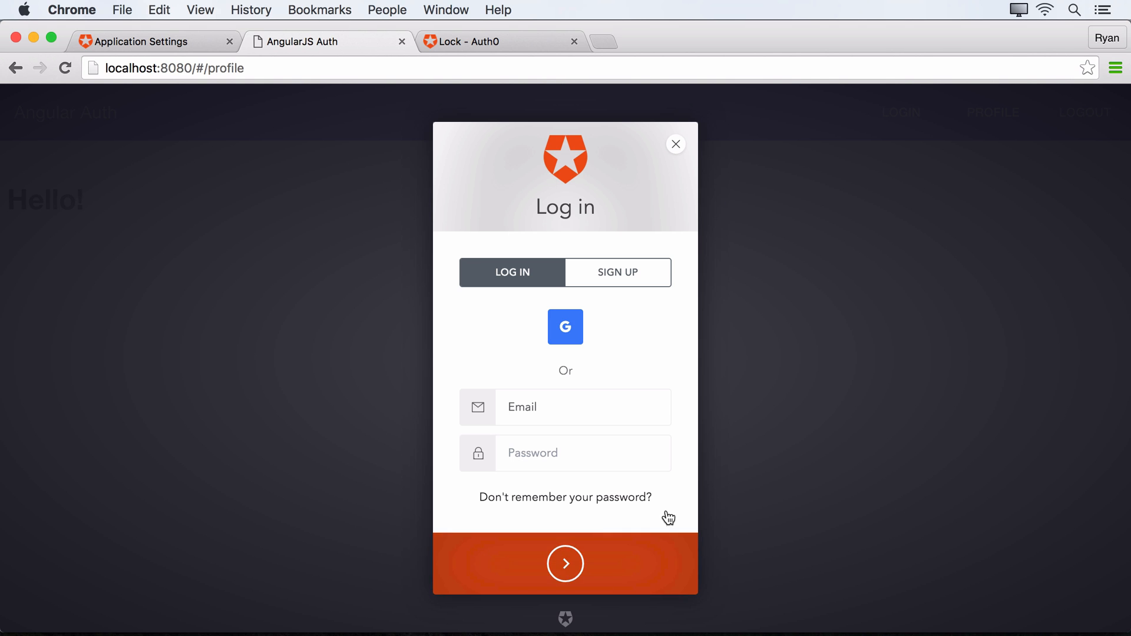
mouse_move(842, 341)
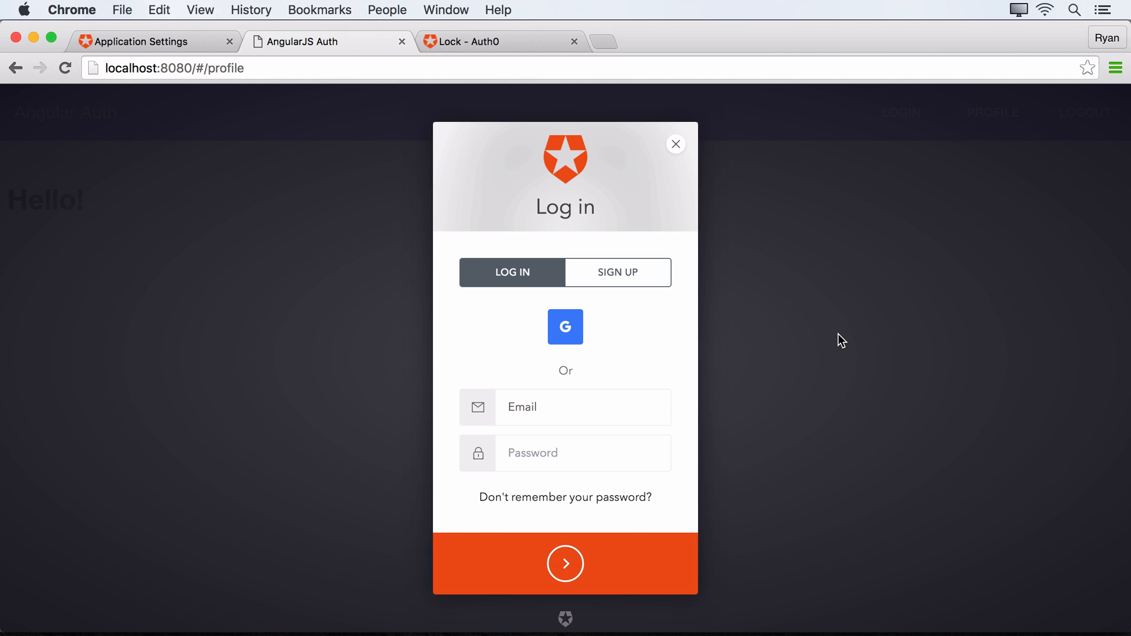
left_click(582, 407)
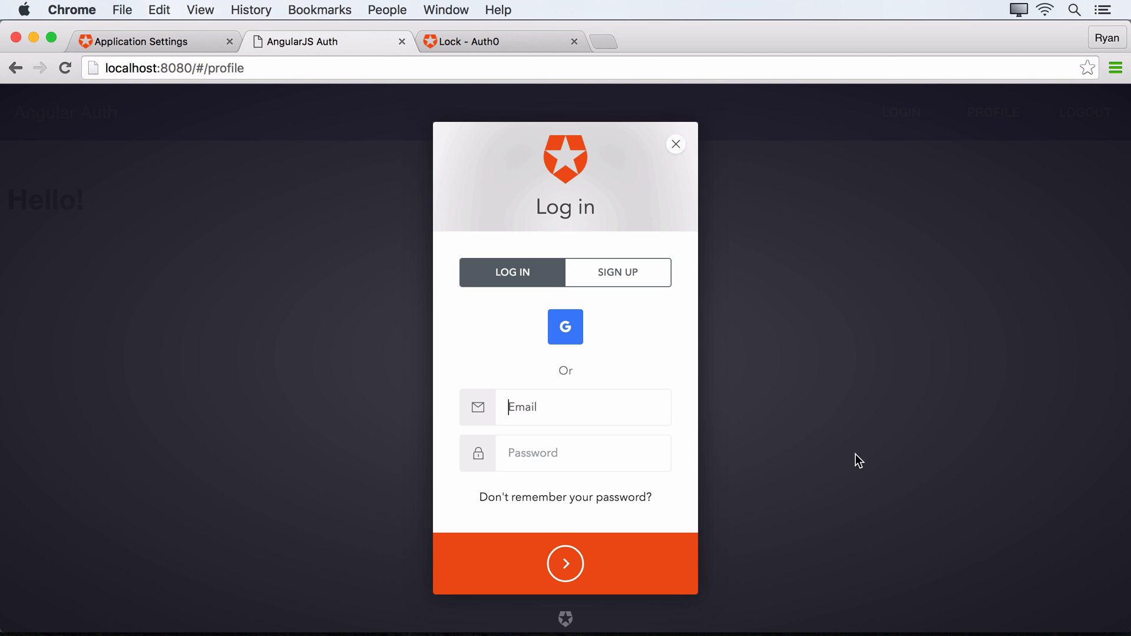
mouse_move(864, 460)
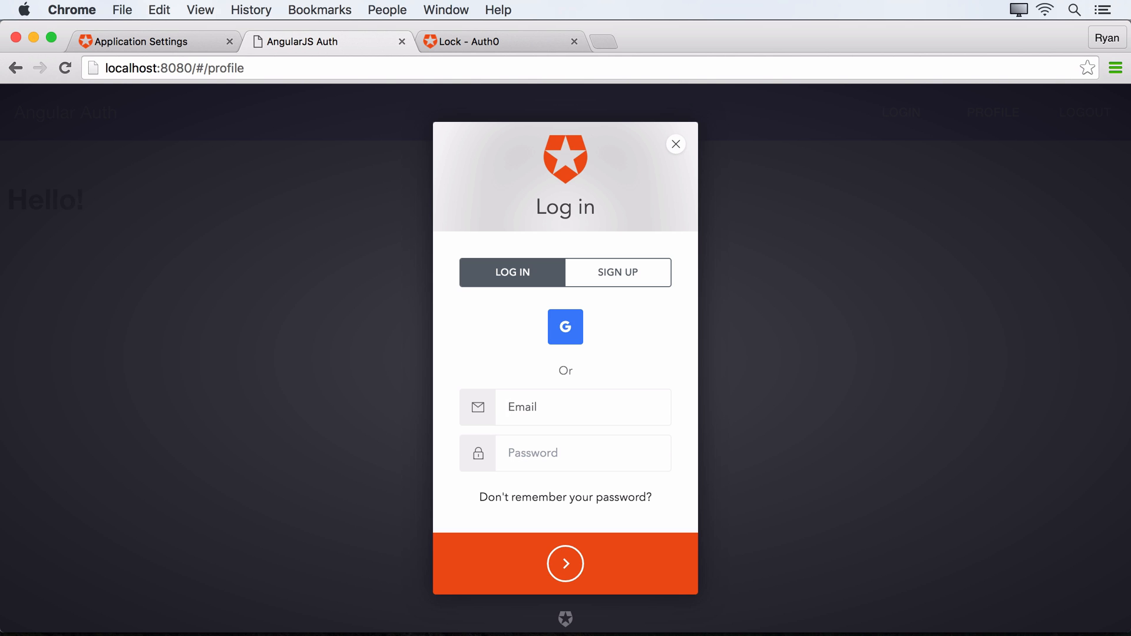
mouse_move(196, 46)
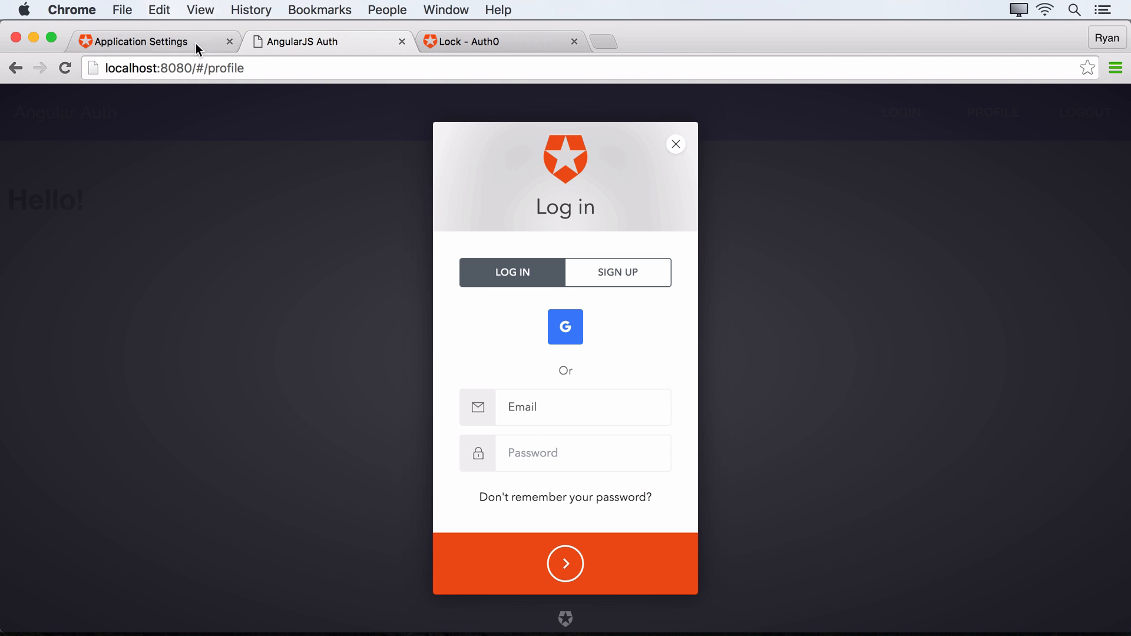
left_click(134, 41)
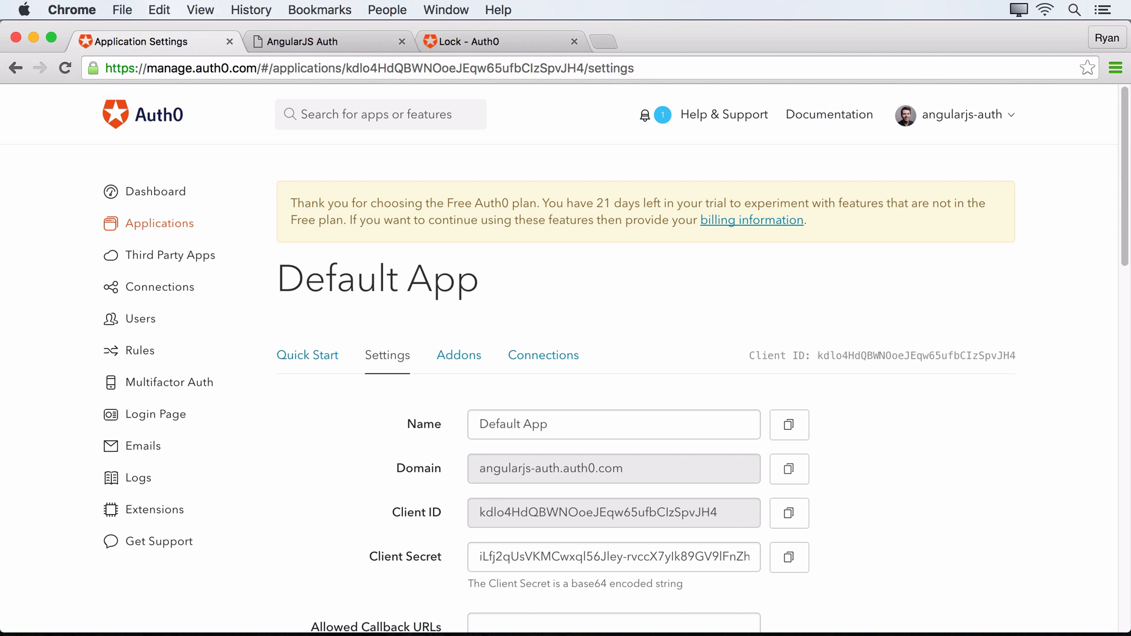
mouse_move(296, 42)
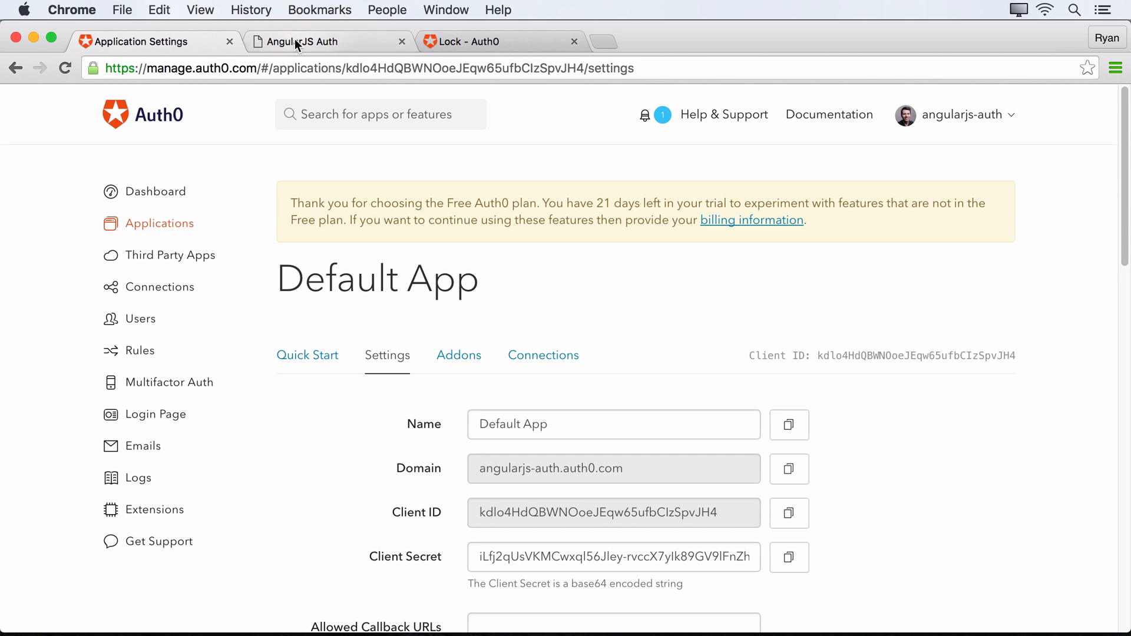
left_click(329, 41)
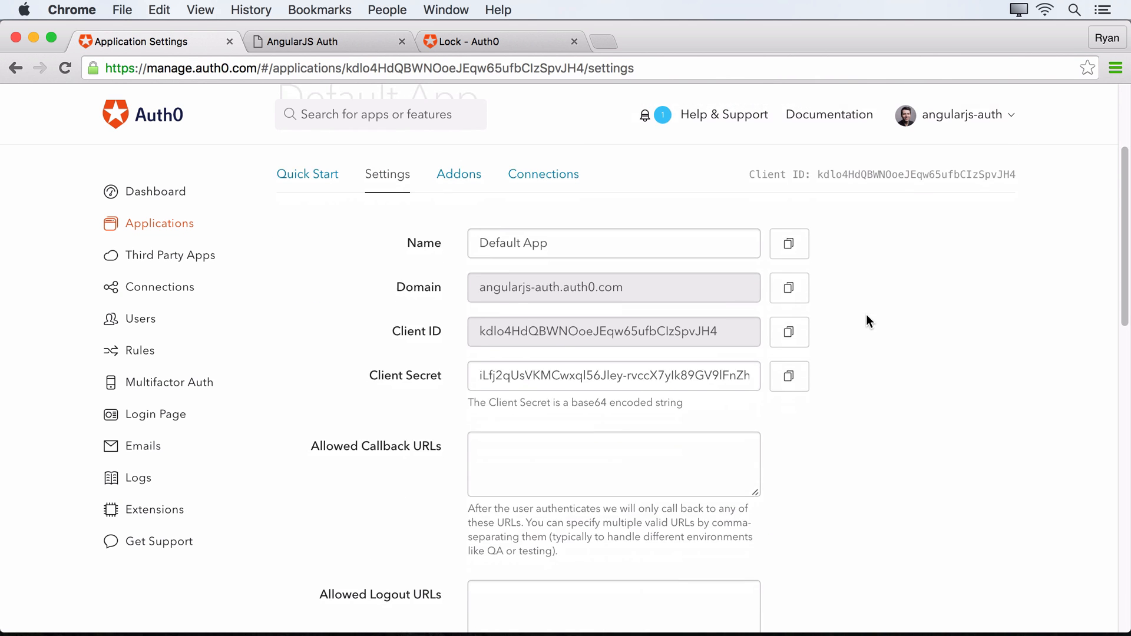
scroll("down", 3)
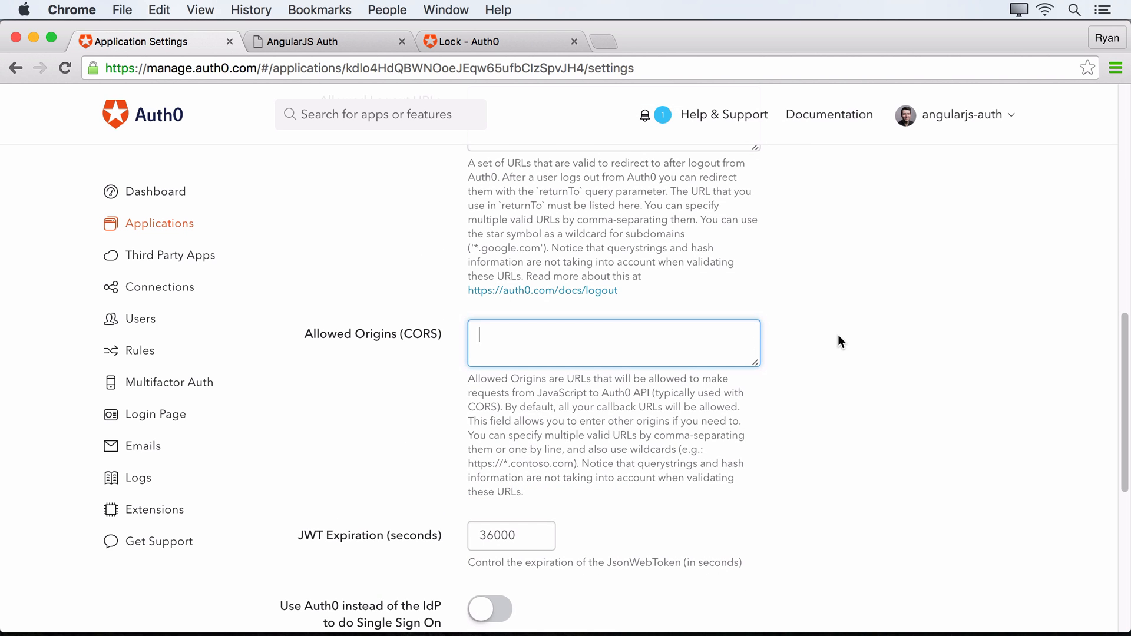
type("http://localhost:8080/")
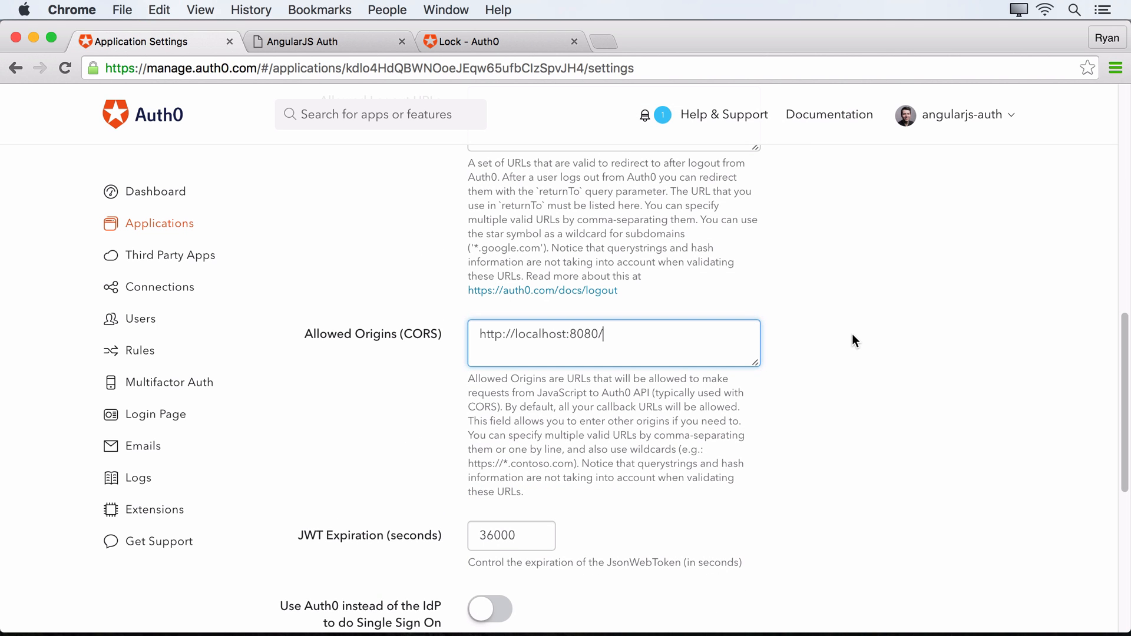
scroll("down", 3)
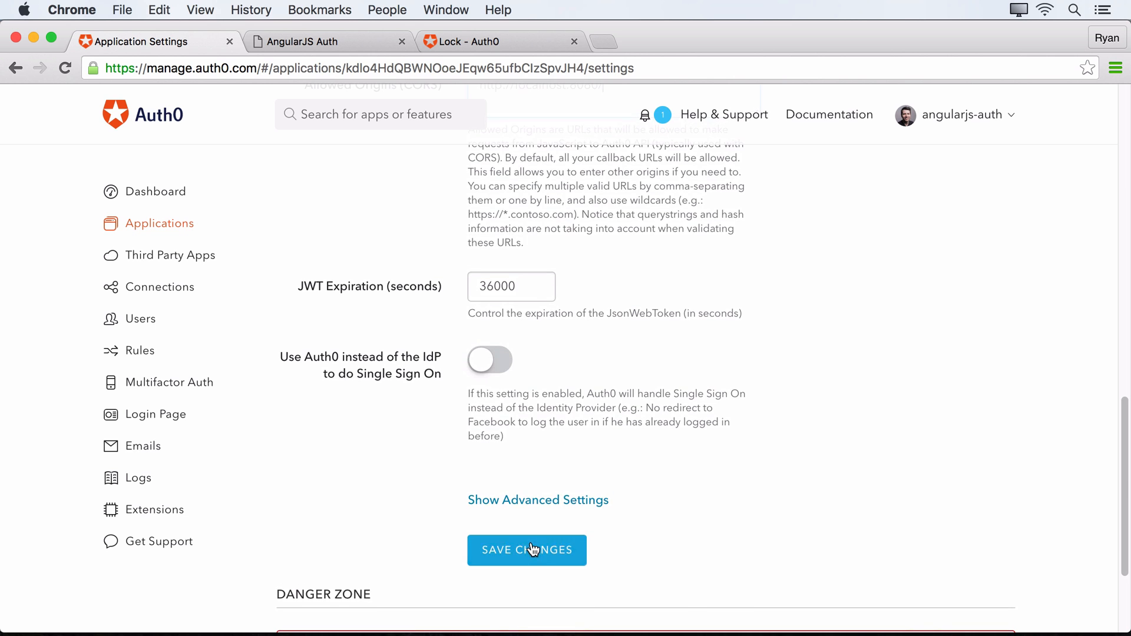
left_click(527, 549)
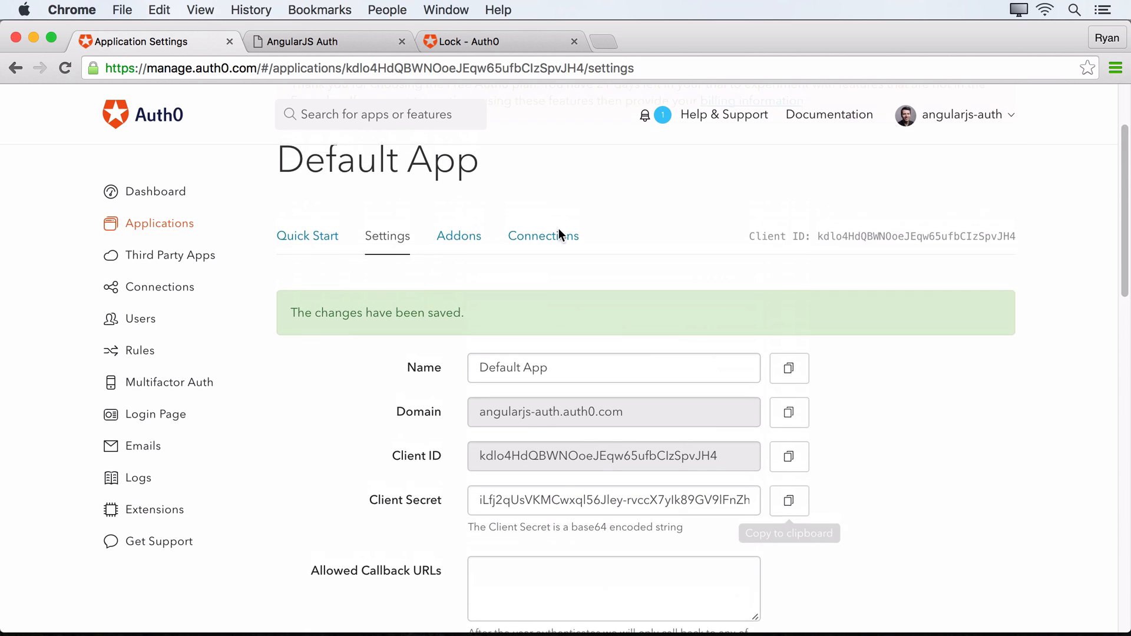
left_click(328, 41)
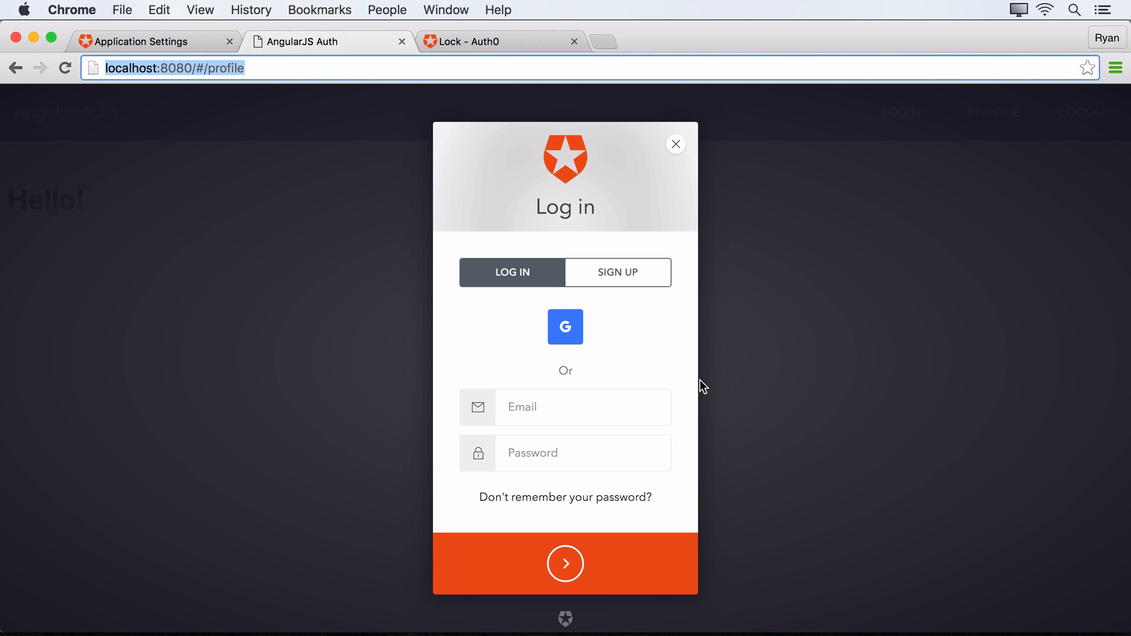
left_click(583, 407)
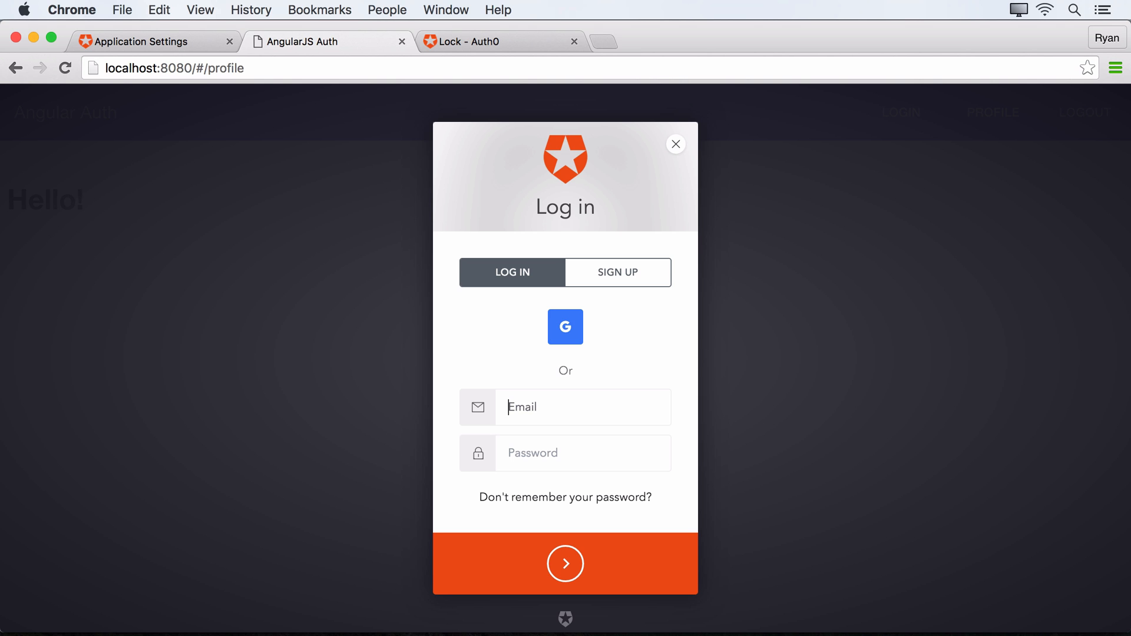
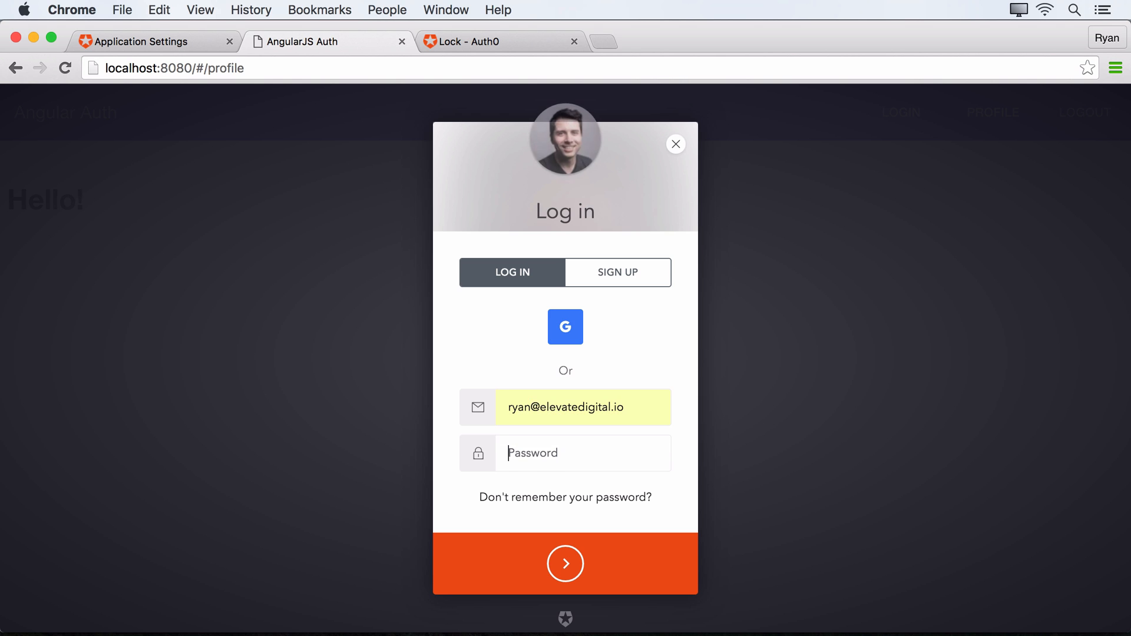
type("password")
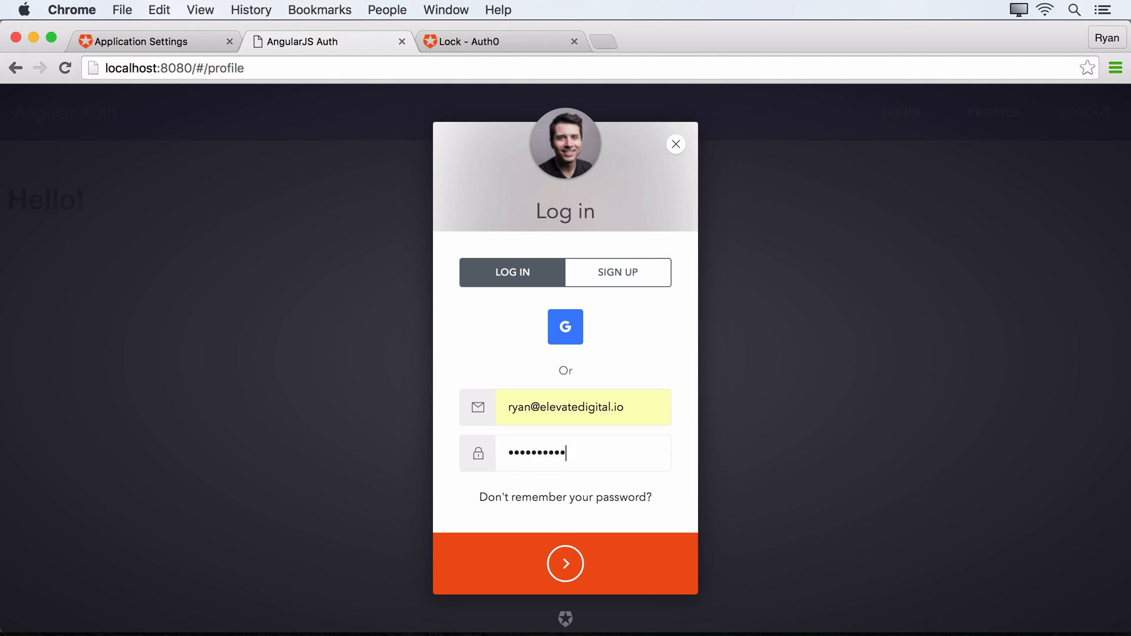
type("•••")
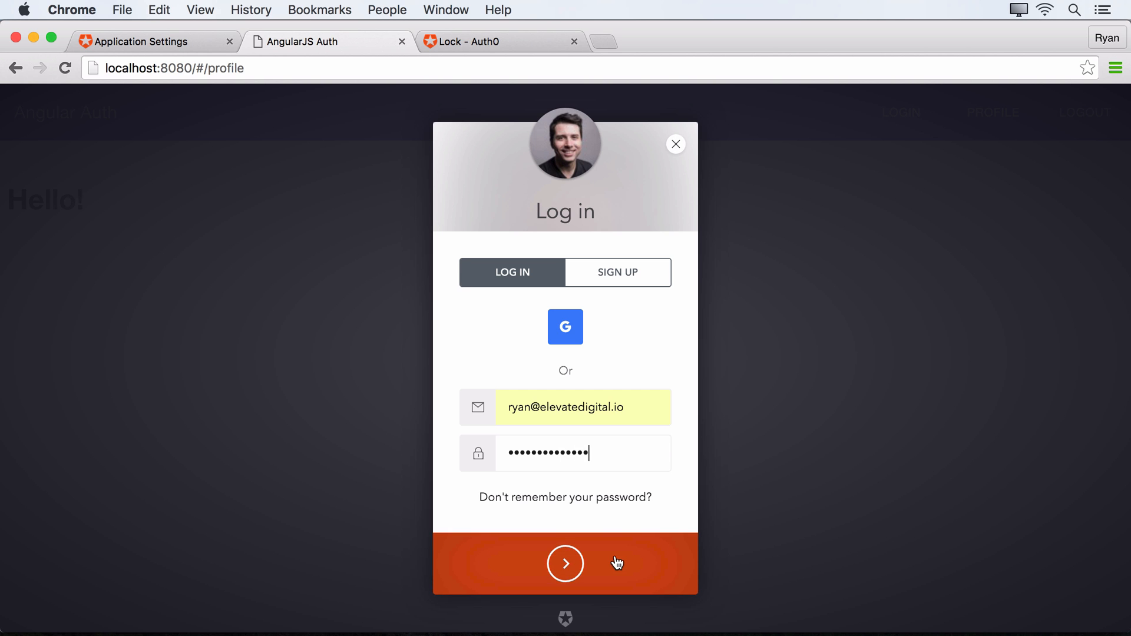
left_click(565, 563)
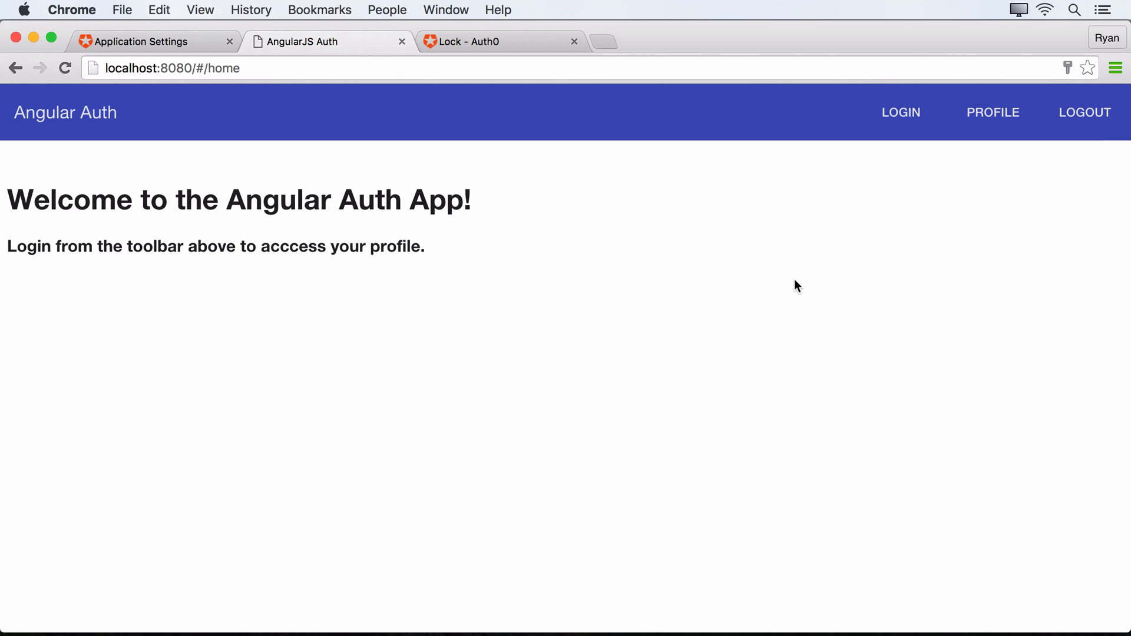
Step: Open DevTools and view the localhost:8080 Local Storage with the id_token and profile keys
key("F12")
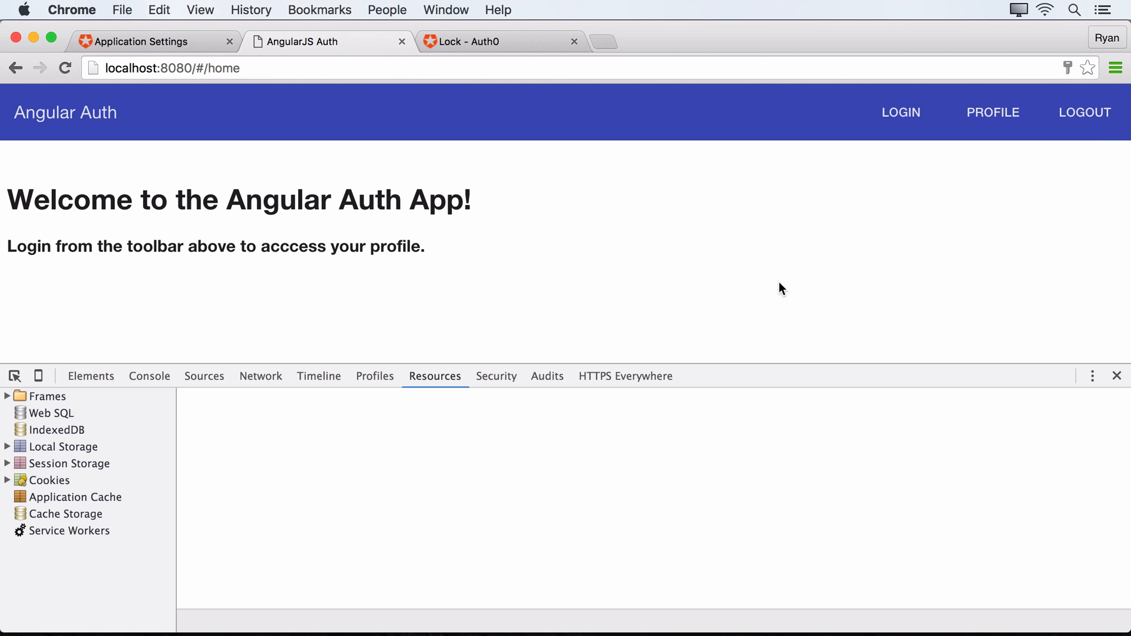
left_click(7, 446)
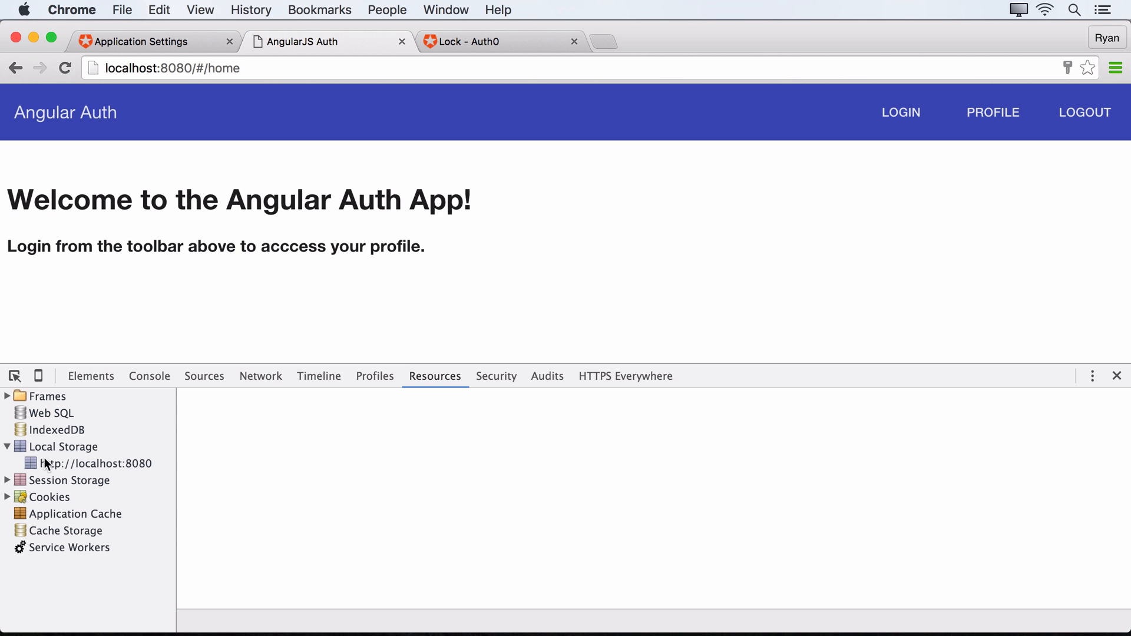
left_click(92, 463)
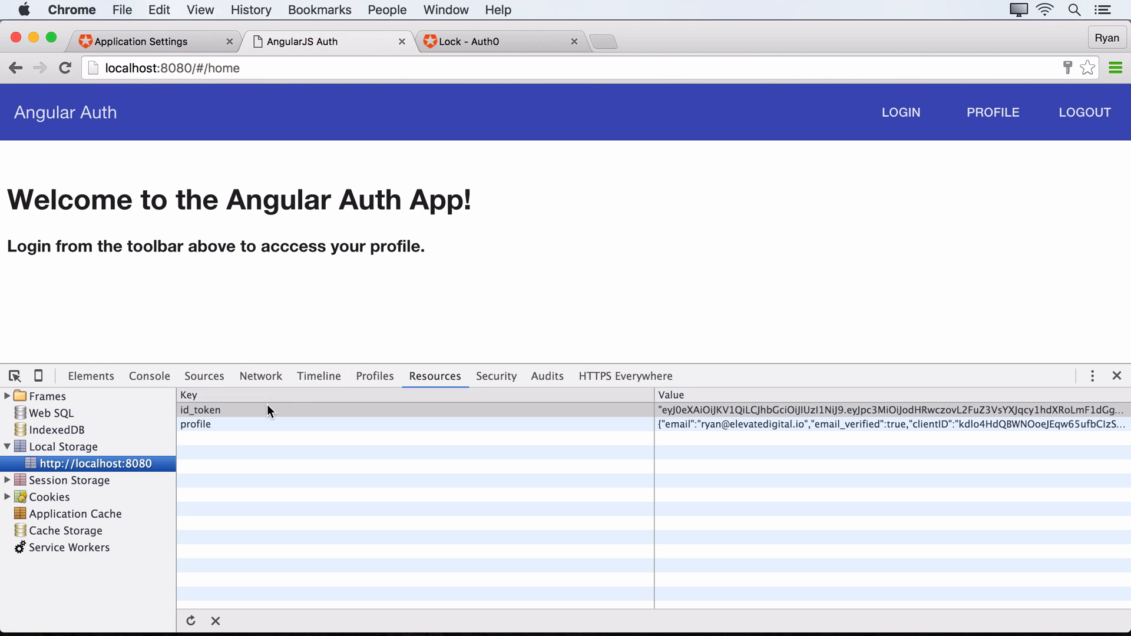
mouse_move(866, 411)
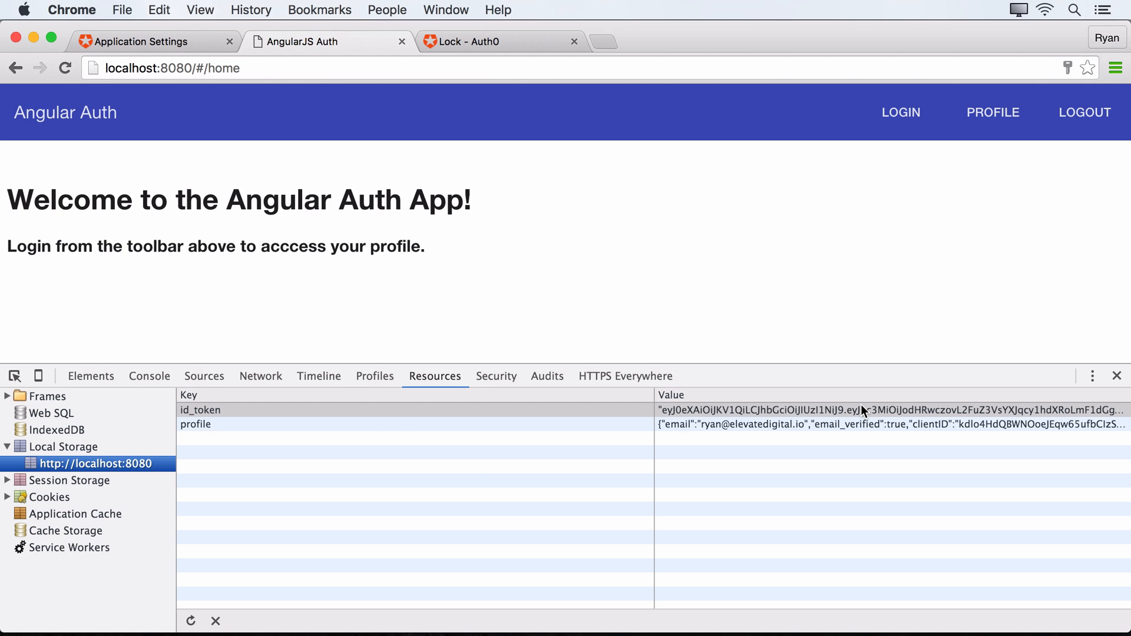
mouse_move(221, 434)
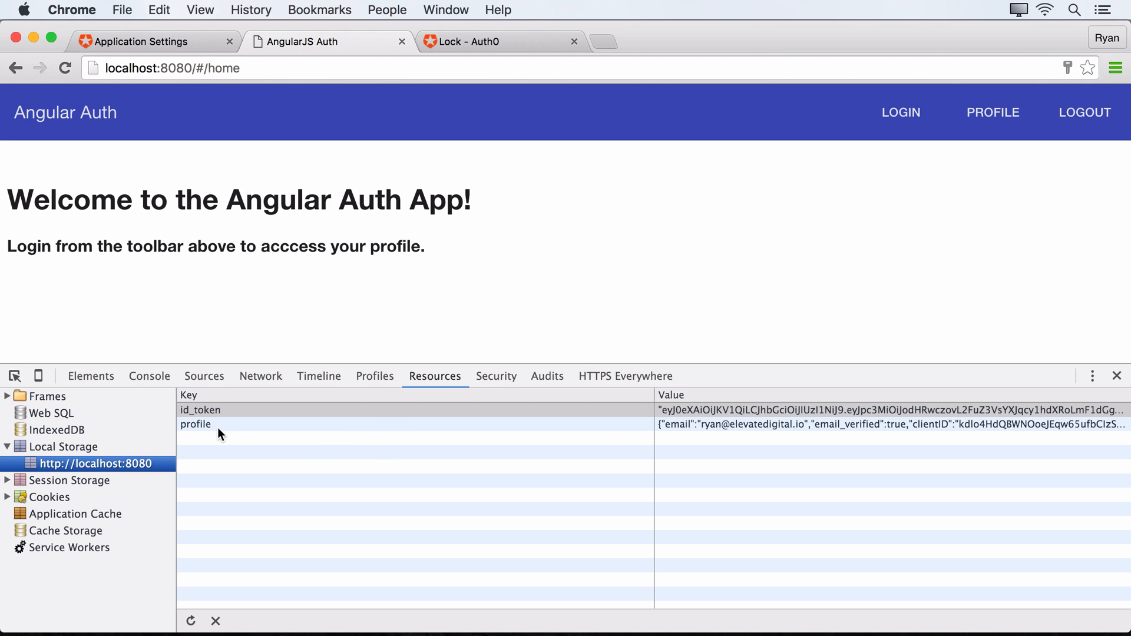
mouse_move(665, 436)
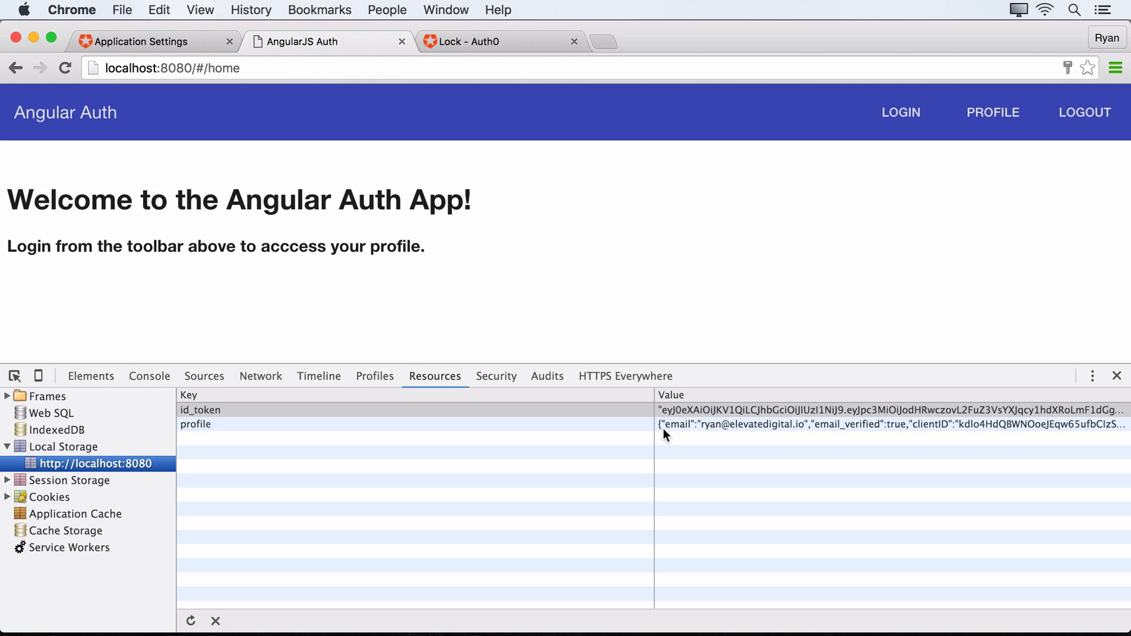
mouse_move(886, 427)
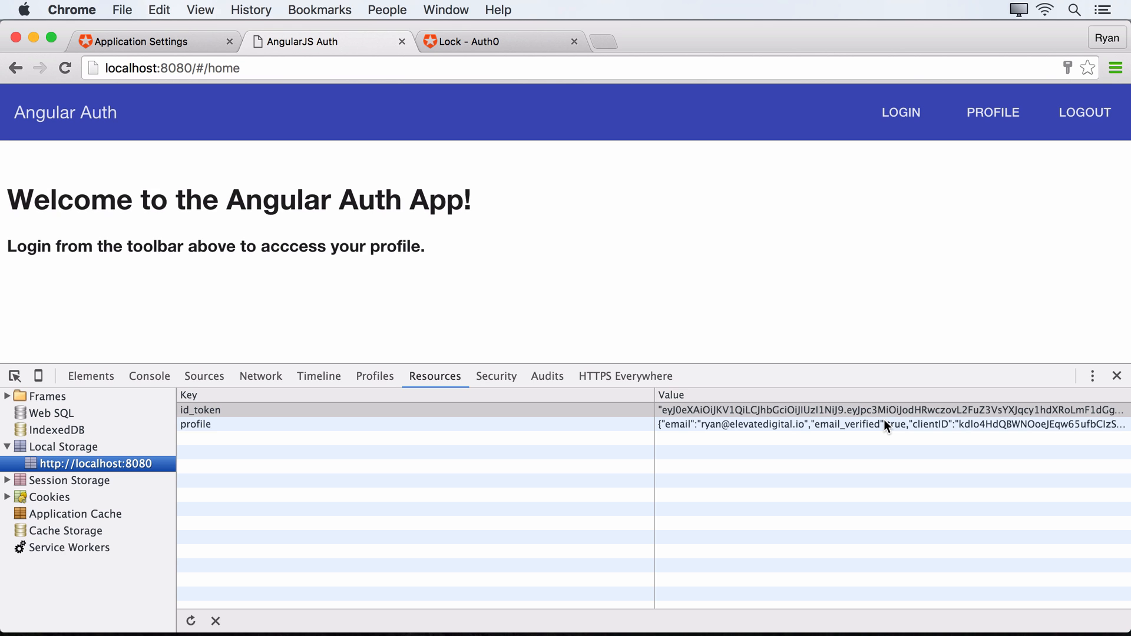
mouse_move(1084, 112)
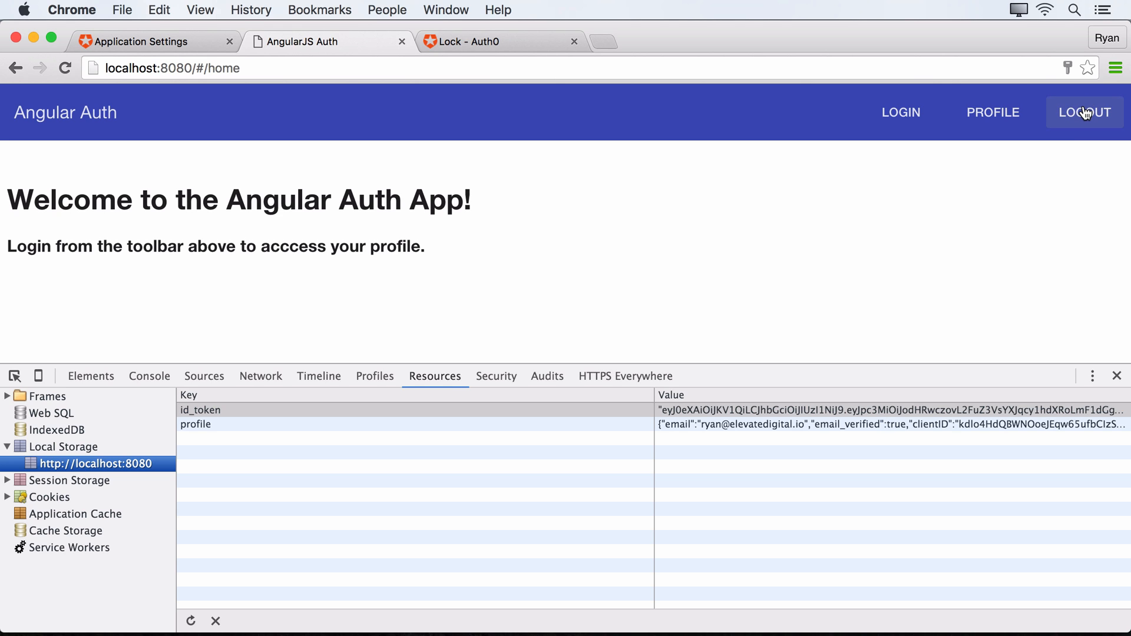
Step: Log out via the toolbar LOGOUT button, clearing id_token and profile from local storage
left_click(1085, 112)
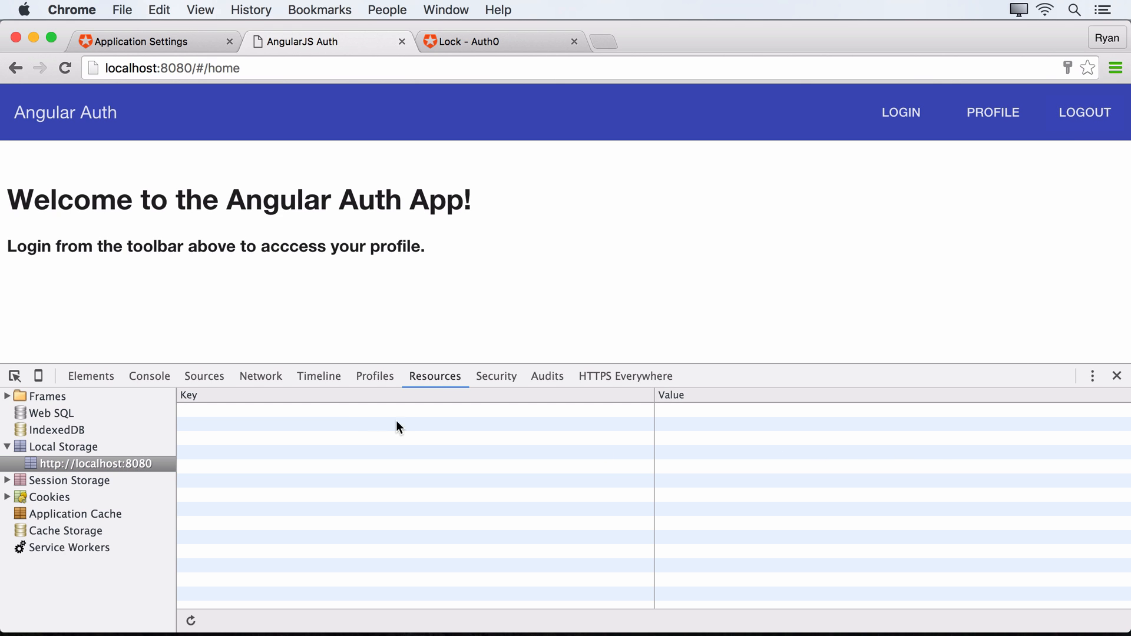
mouse_move(836, 309)
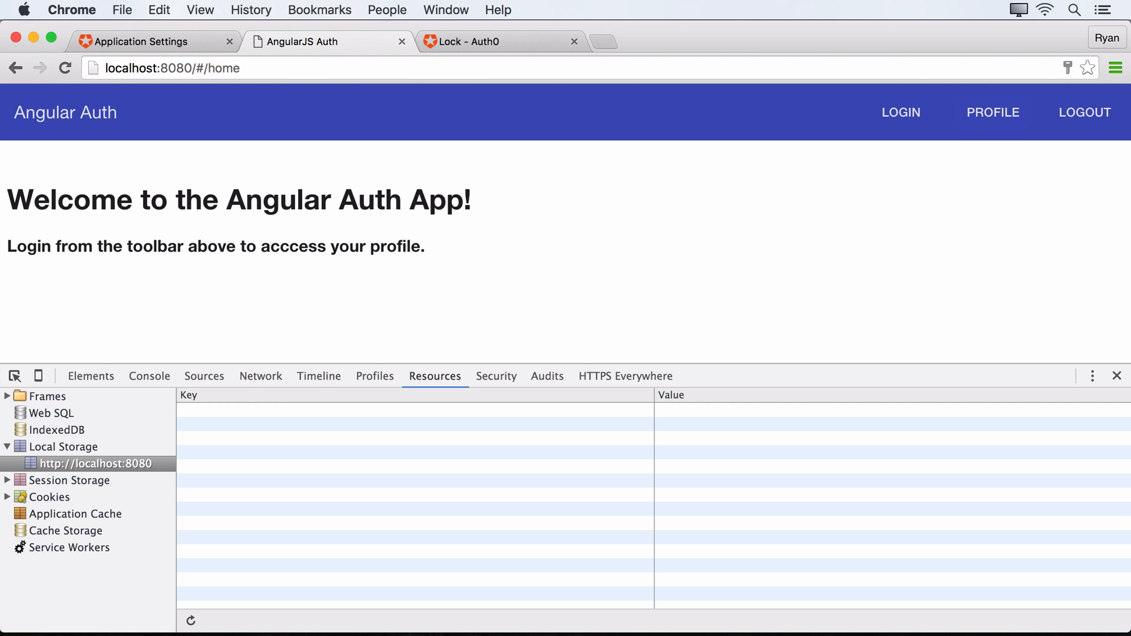
mouse_move(954, 128)
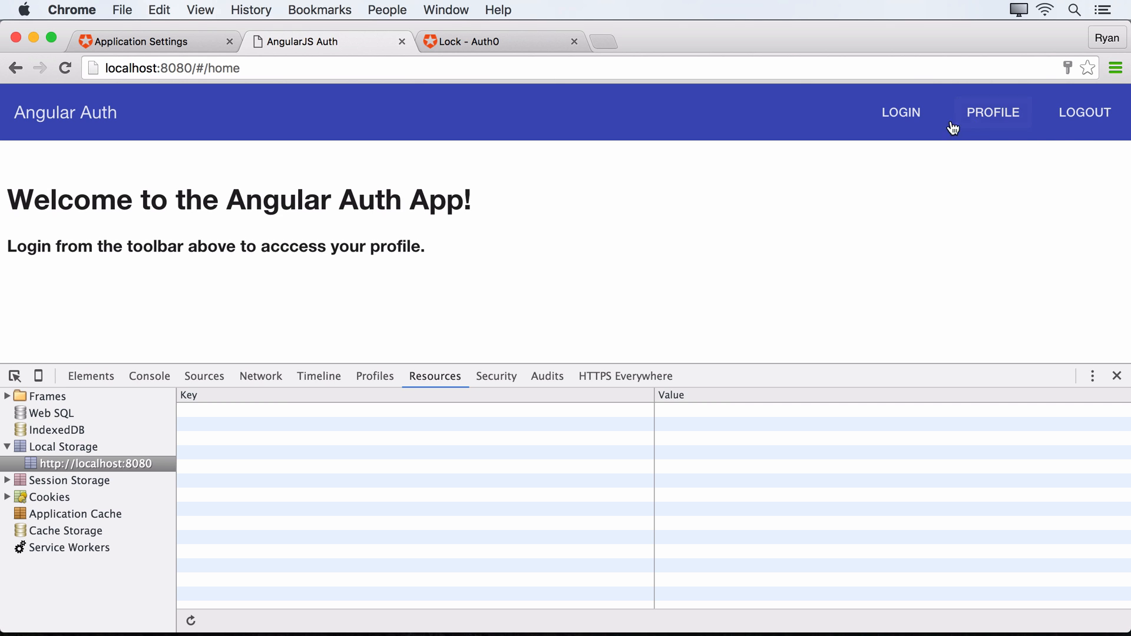
mouse_move(1003, 274)
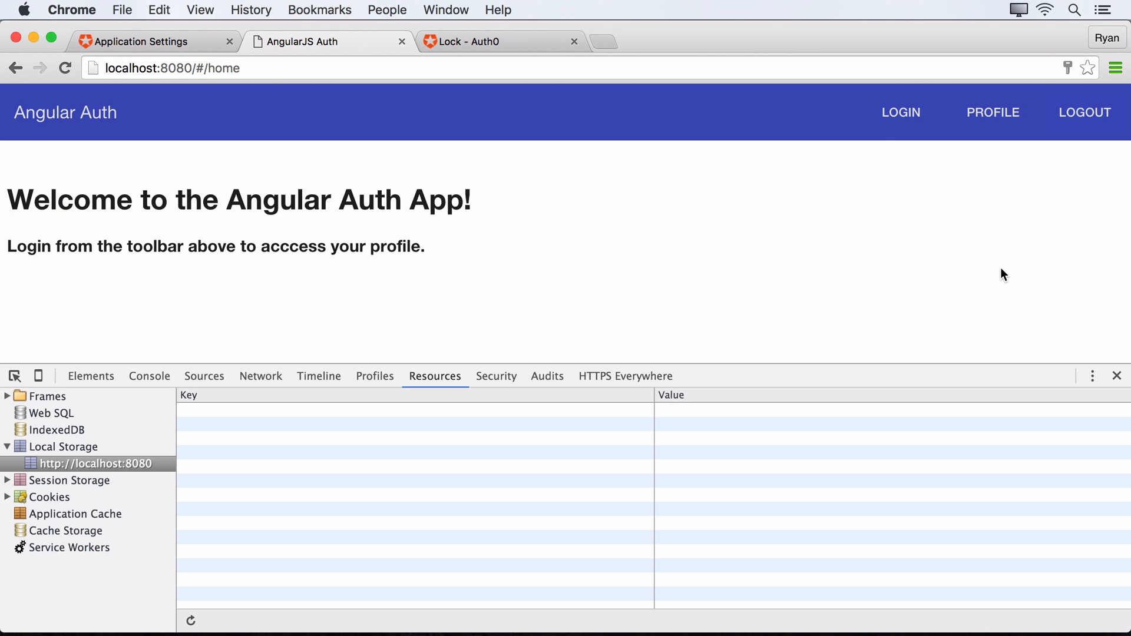
mouse_move(901, 112)
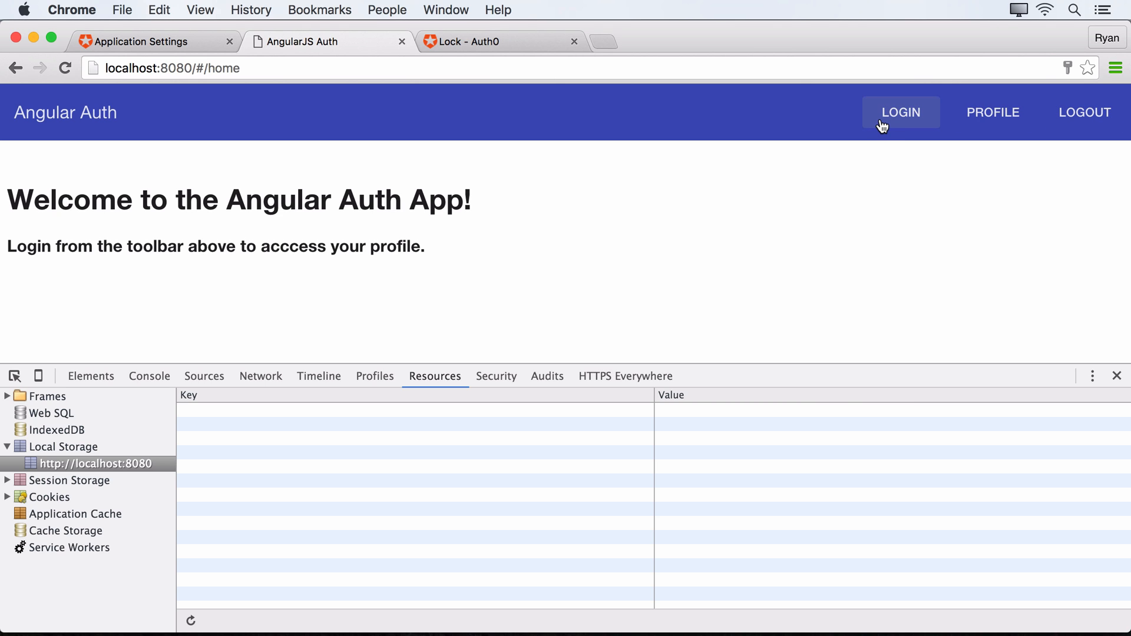
mouse_move(870, 167)
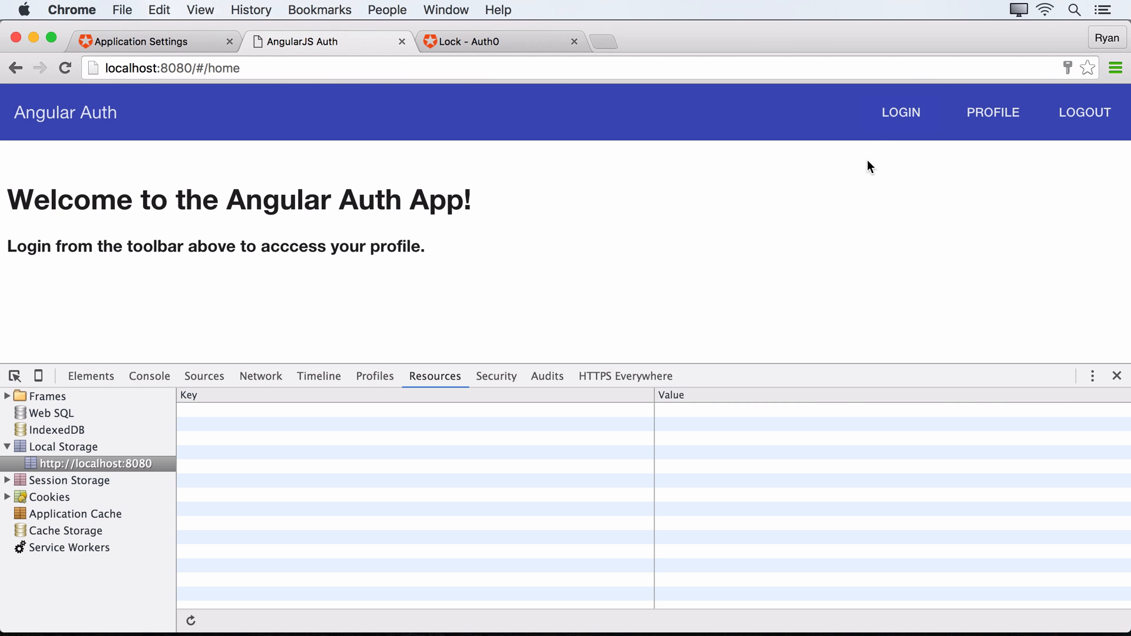
mouse_move(1041, 189)
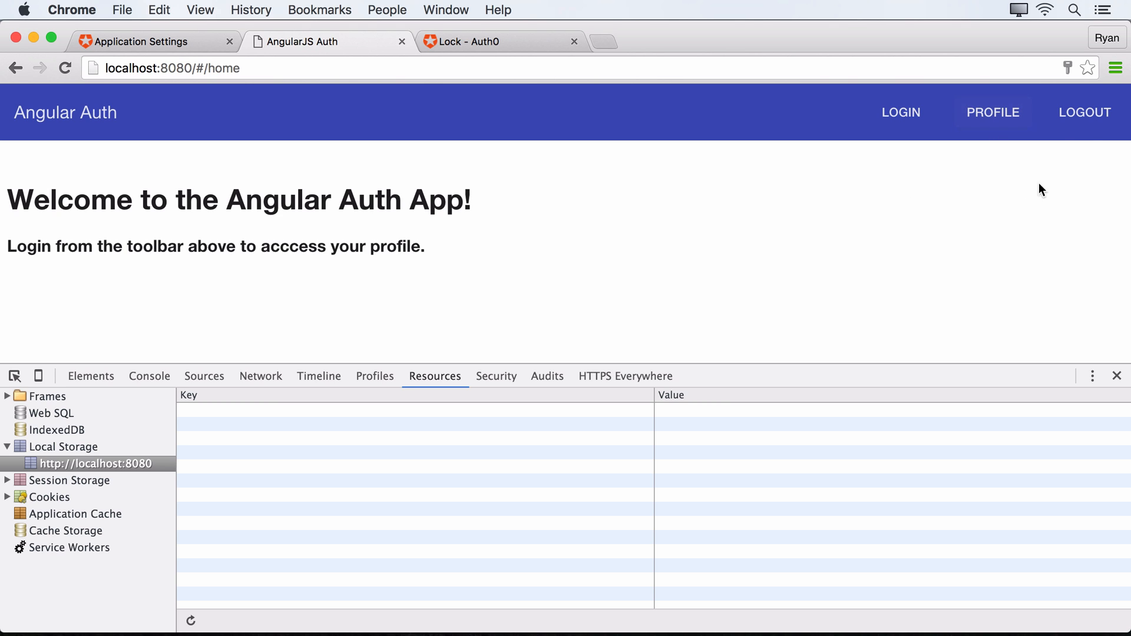
mouse_move(1084, 112)
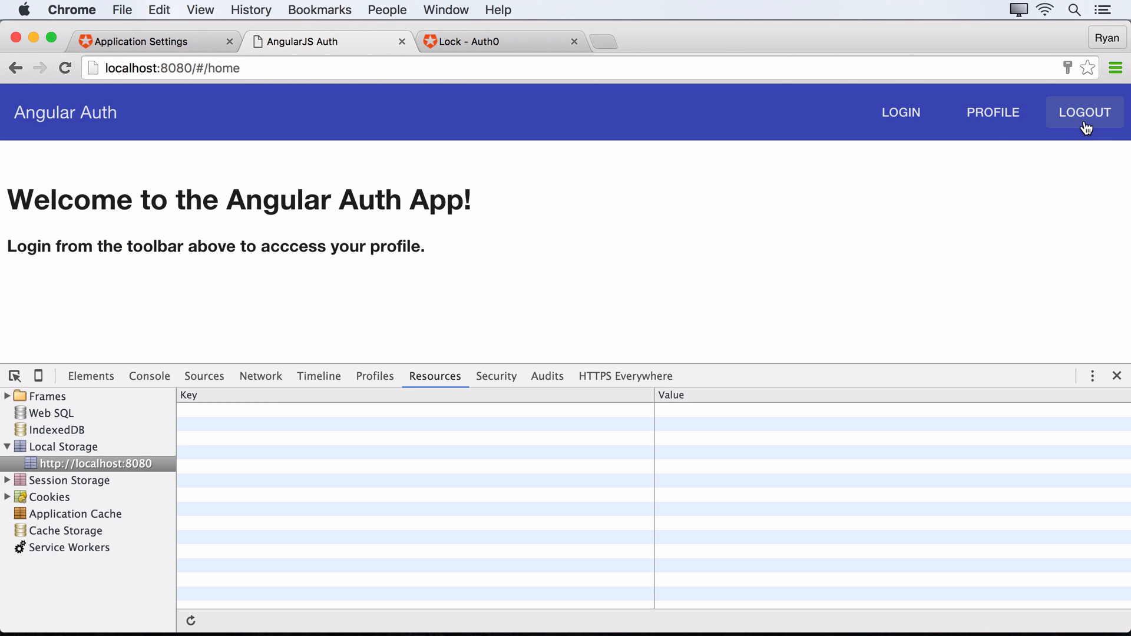
mouse_move(859, 202)
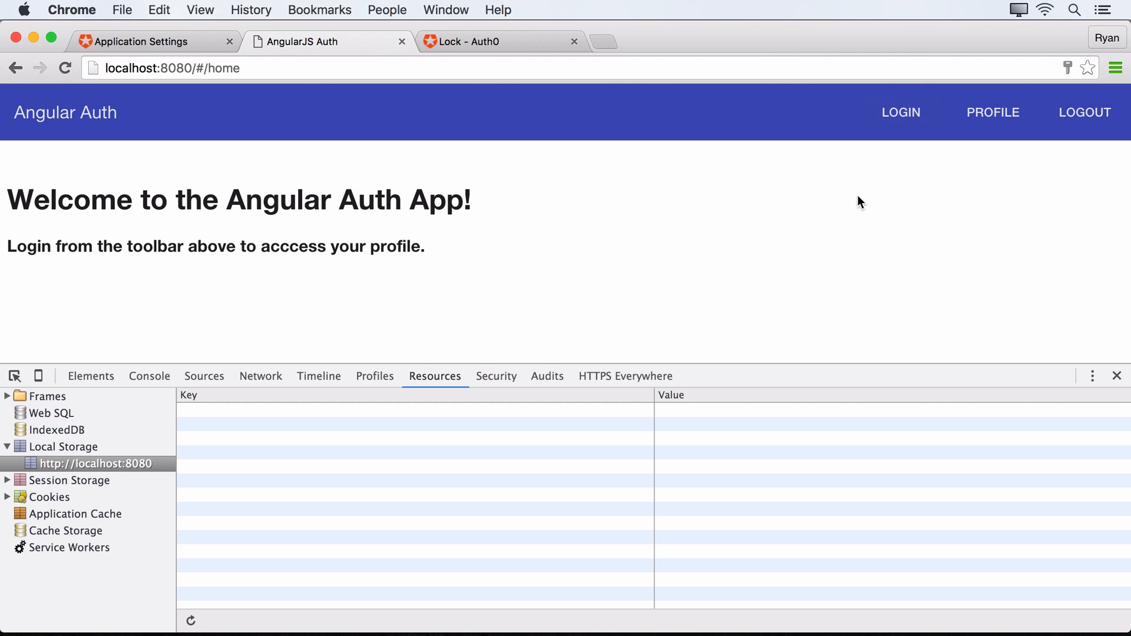
mouse_move(819, 279)
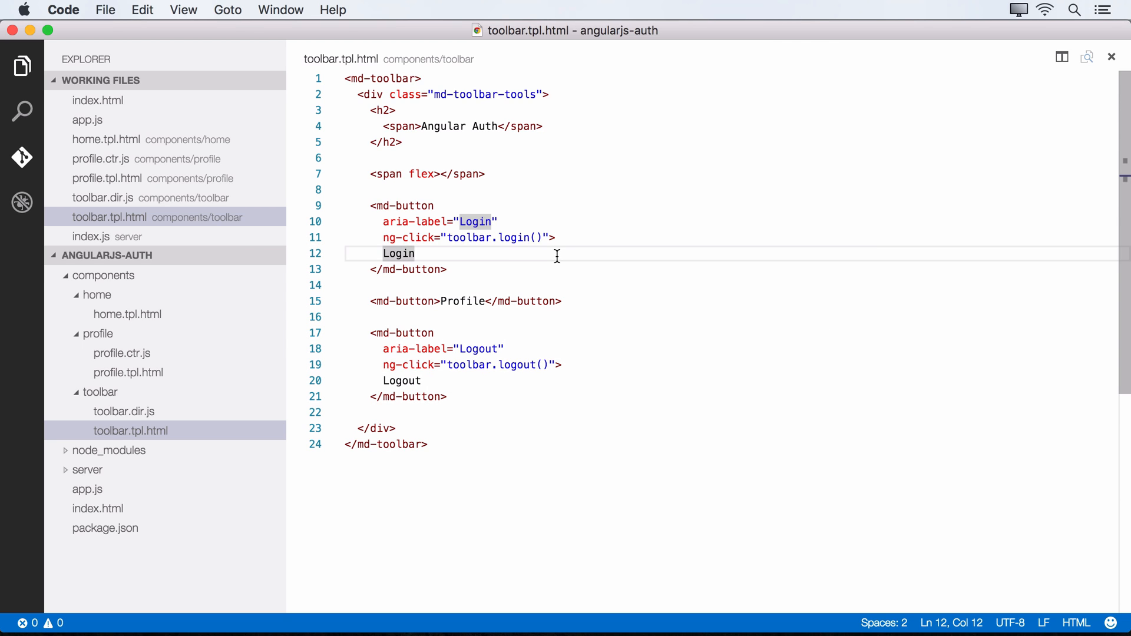
Step: Add ng-if="!toolbar.auth.isAuthenticated" to the Login md-button in toolbar.tpl.html
left_click(416, 253)
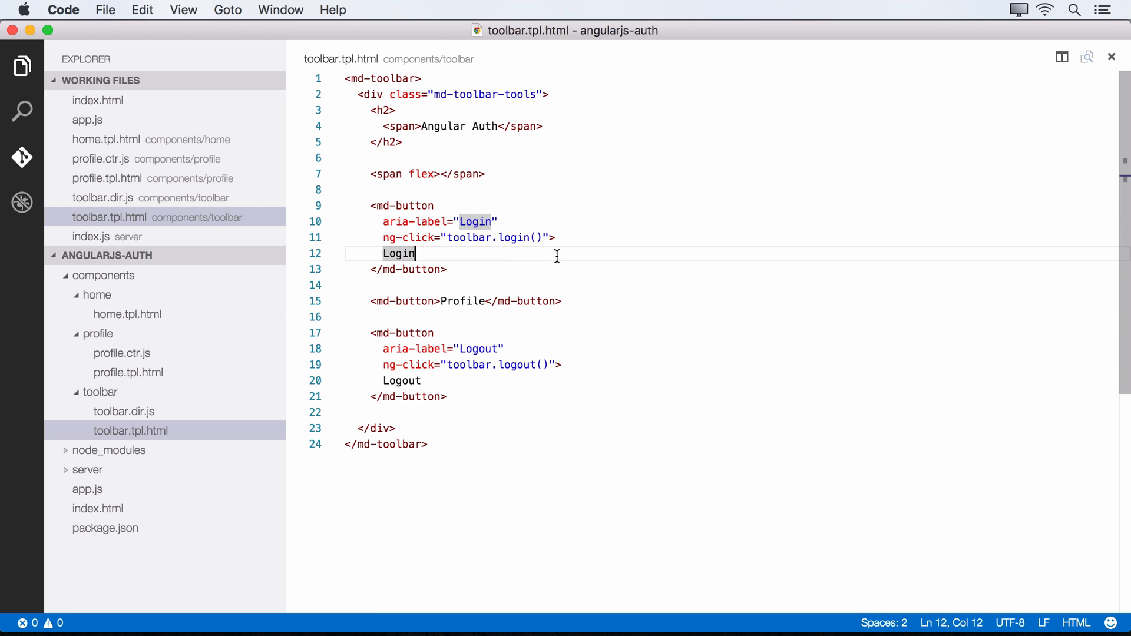
left_click(552, 238)
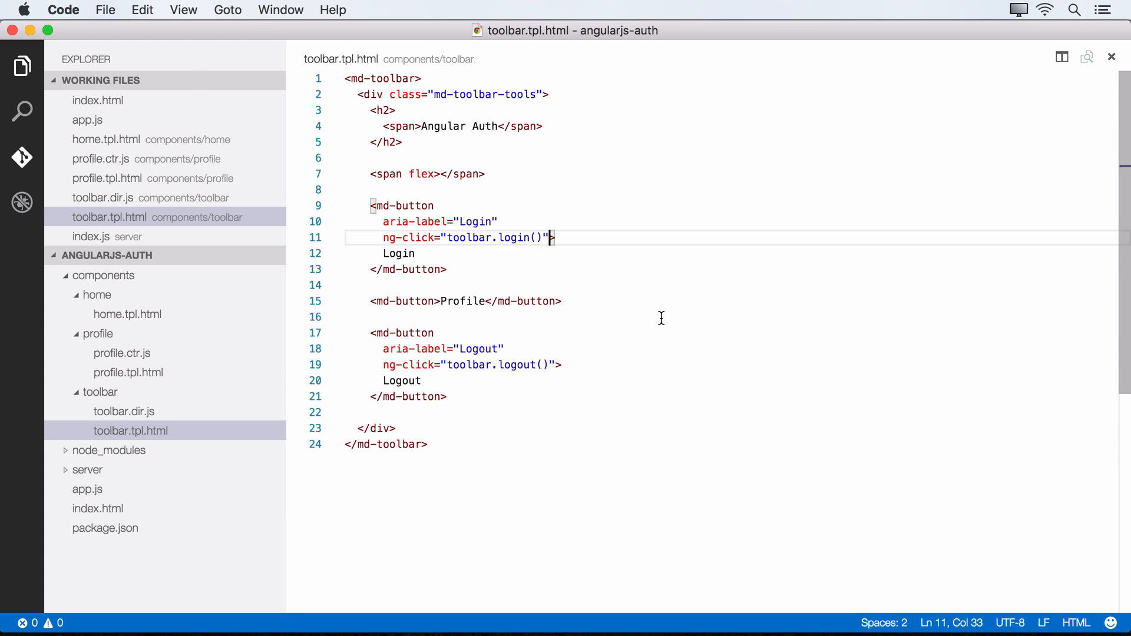
type("ng-if=\"\">")
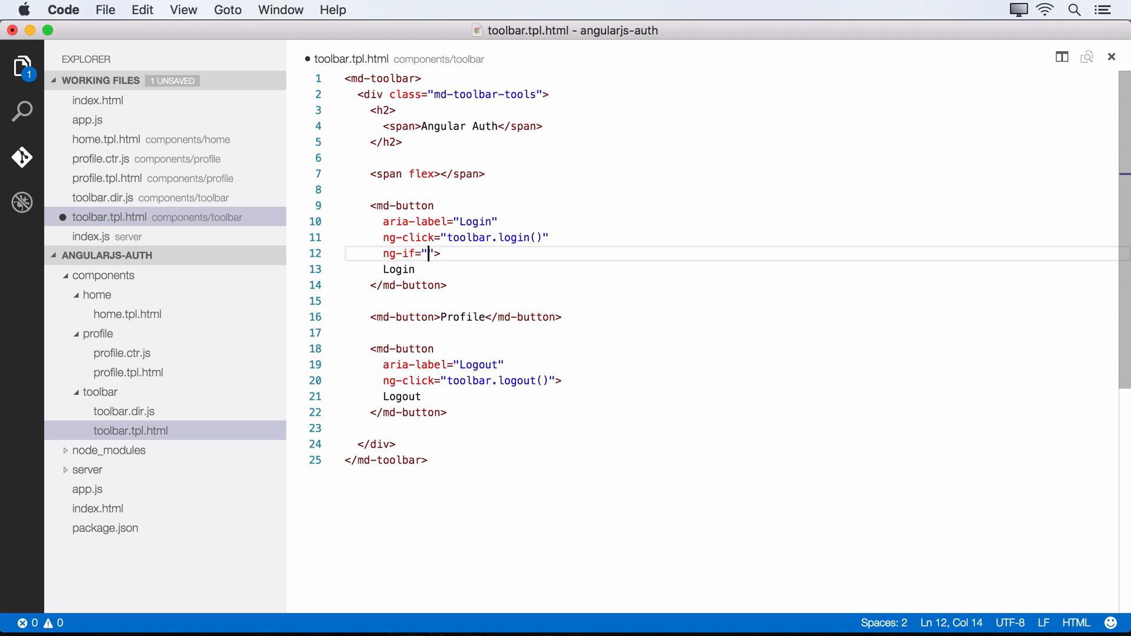
type("!tool")
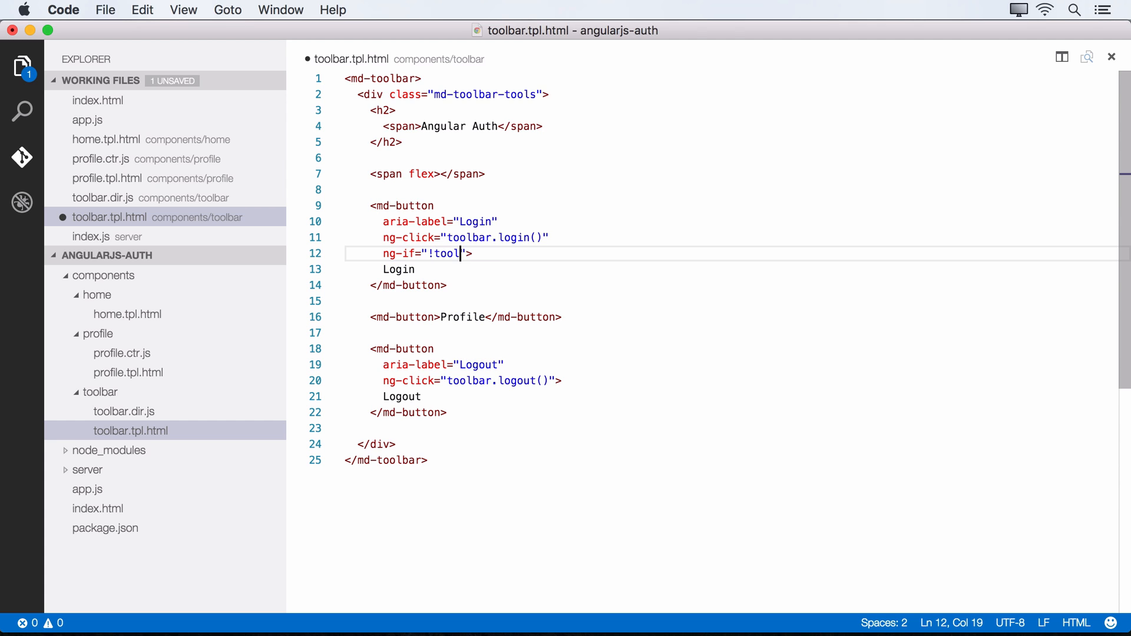
type("bar.auth")
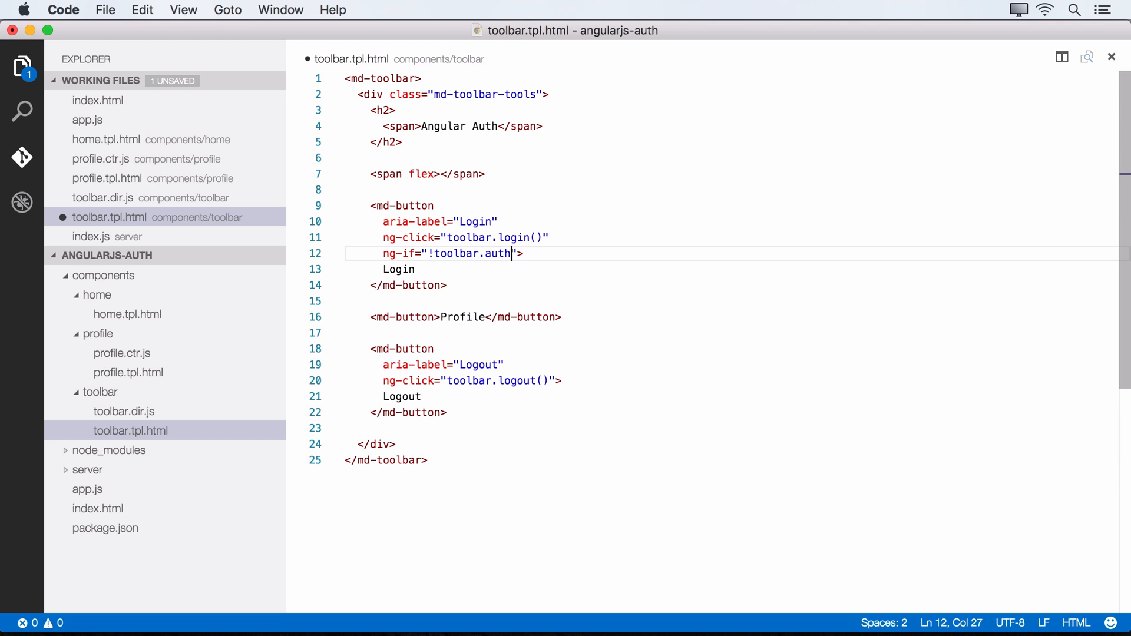
type(".isA")
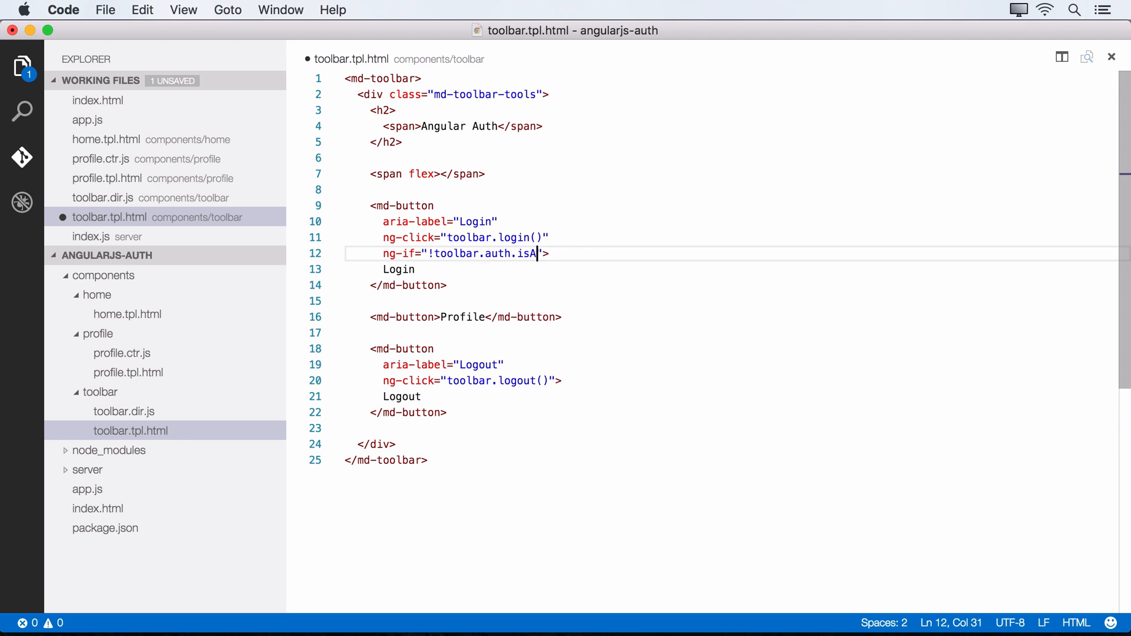
type("uthenticated")
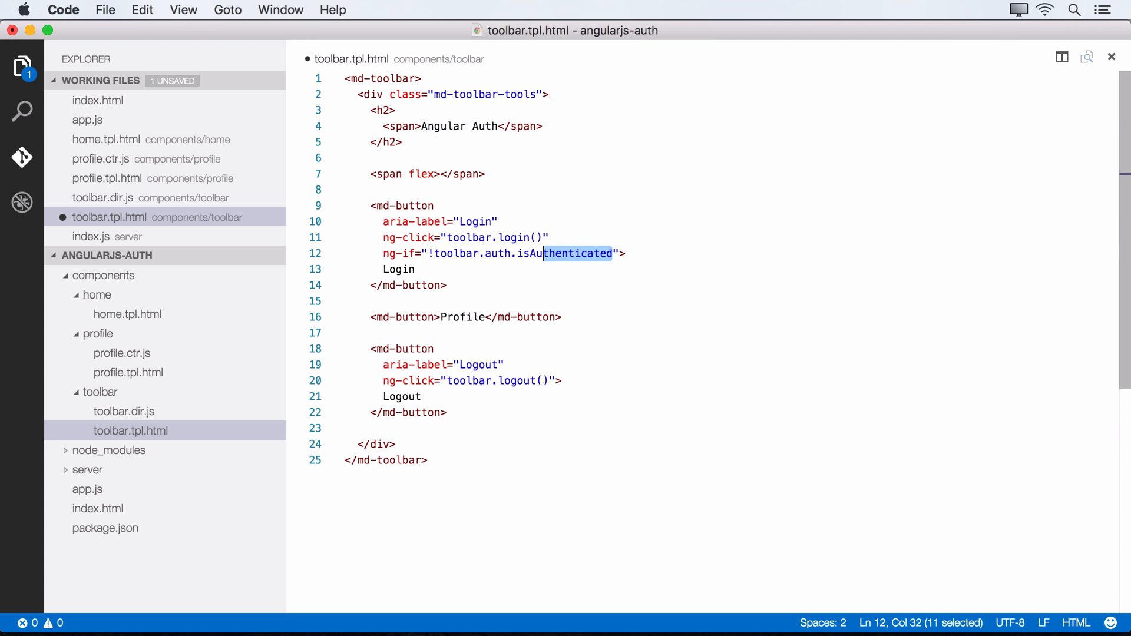
left_click(487, 254)
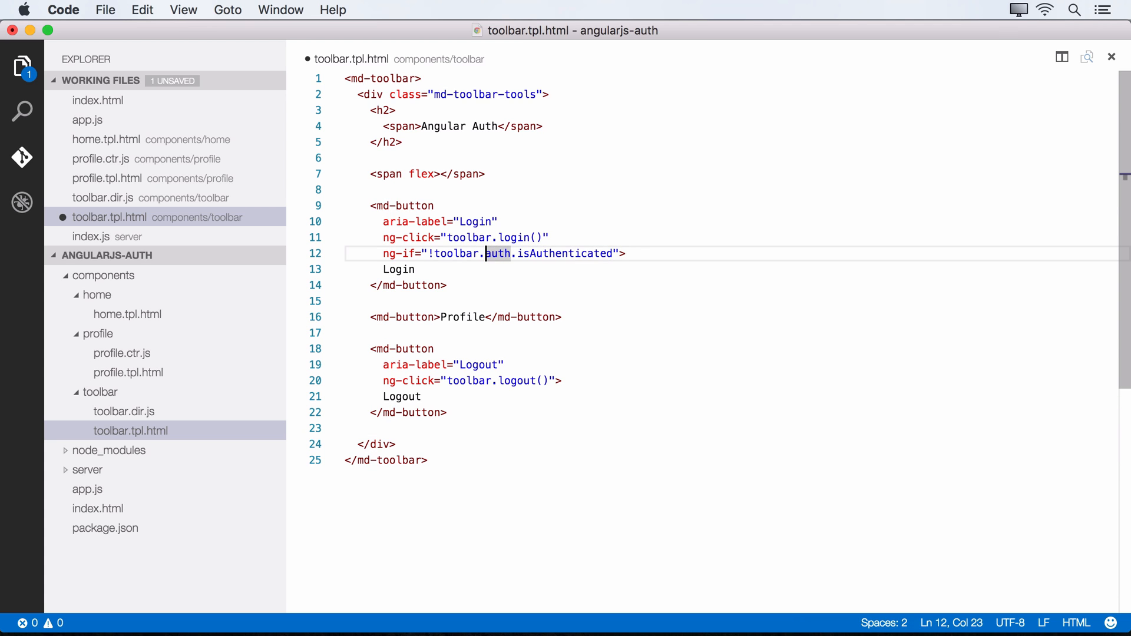
left_click(569, 253)
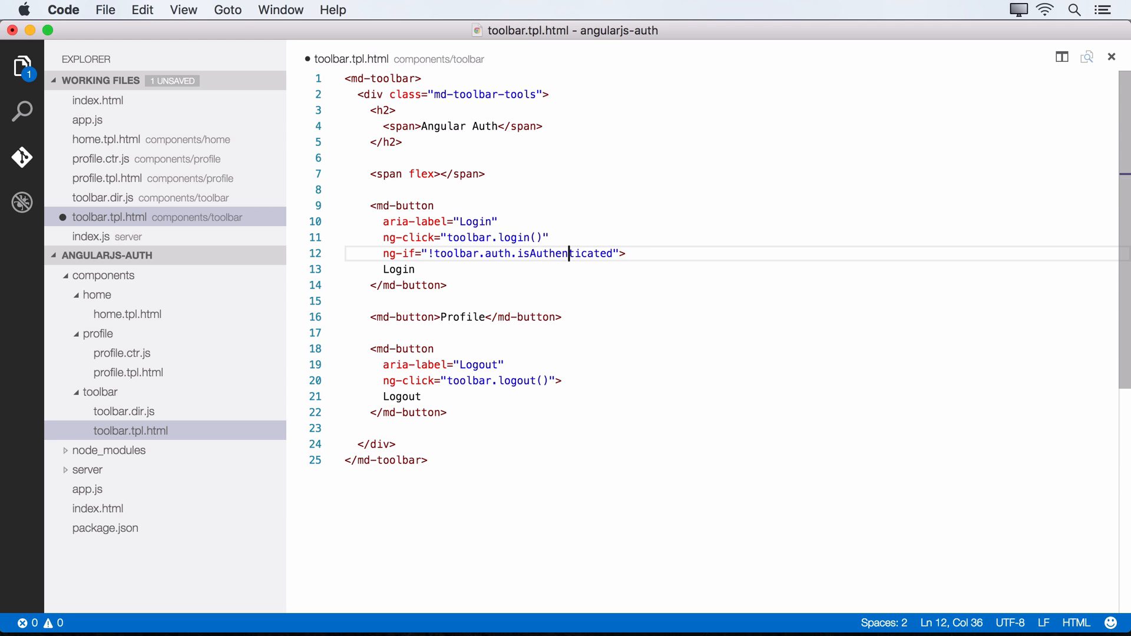
double_click(565, 253)
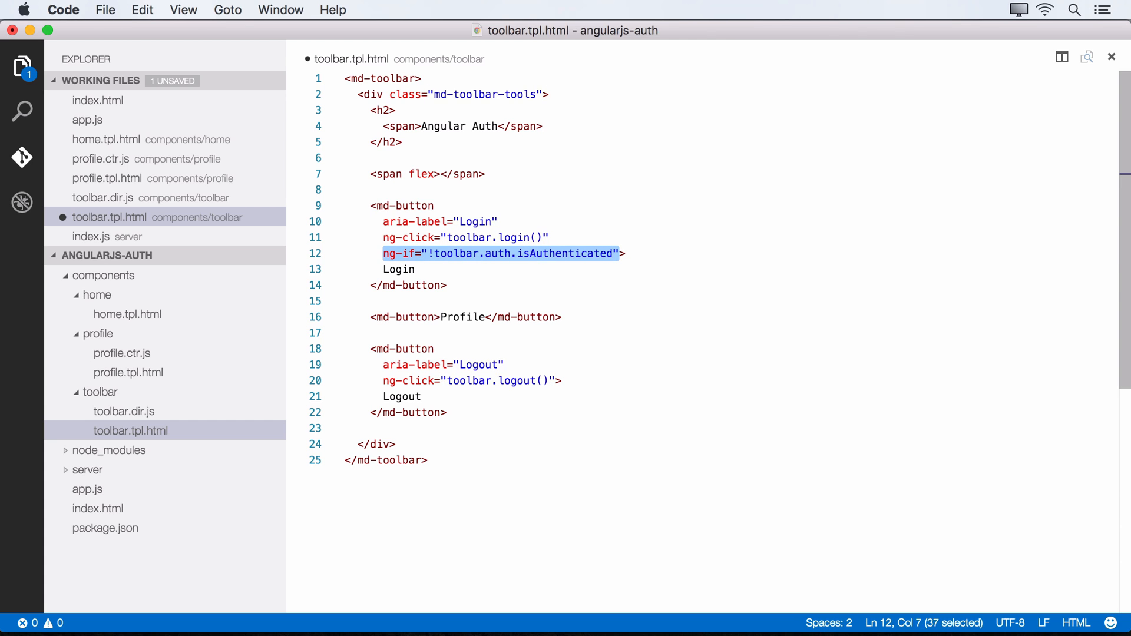
Step: Give the Profile button an aria-label and ui-sref="profile"
left_click(370, 301)
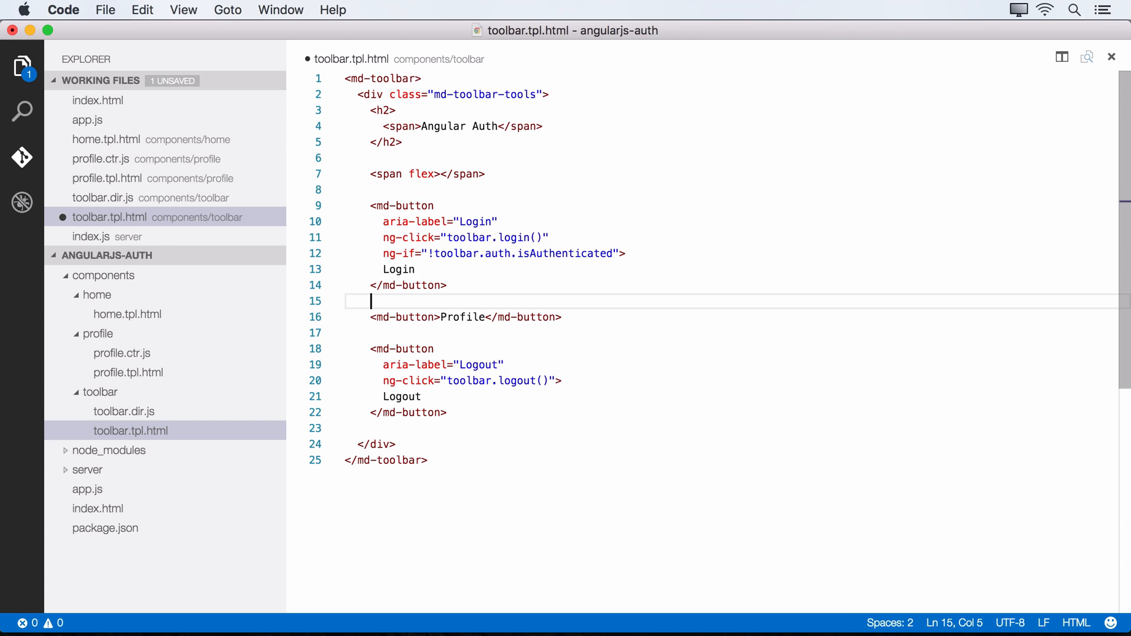
left_click(436, 317)
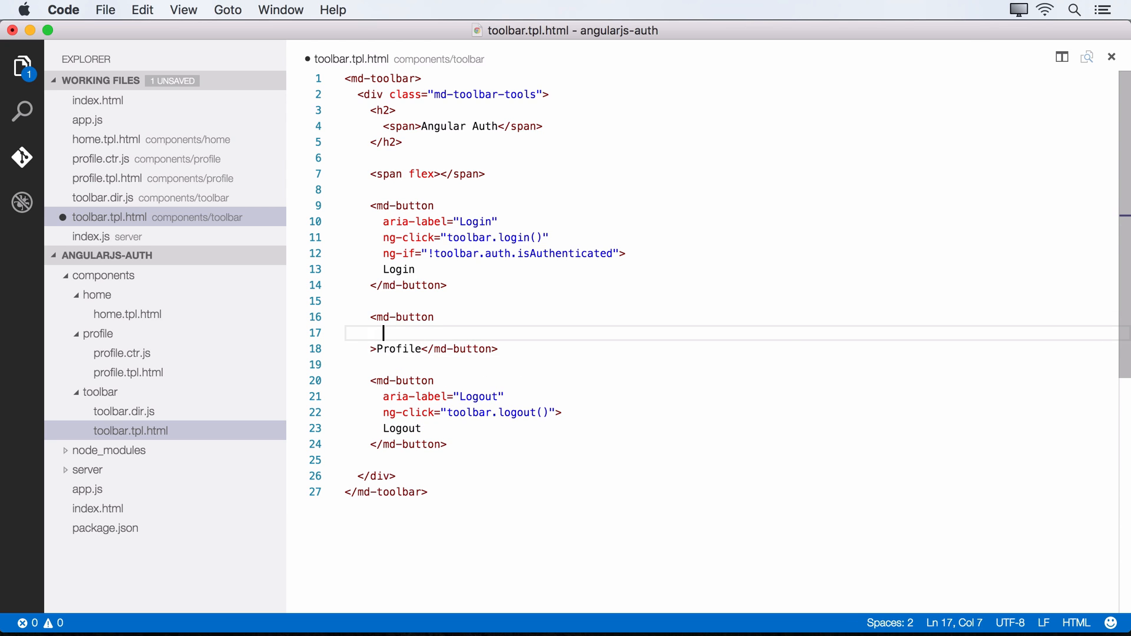
type("aria-a")
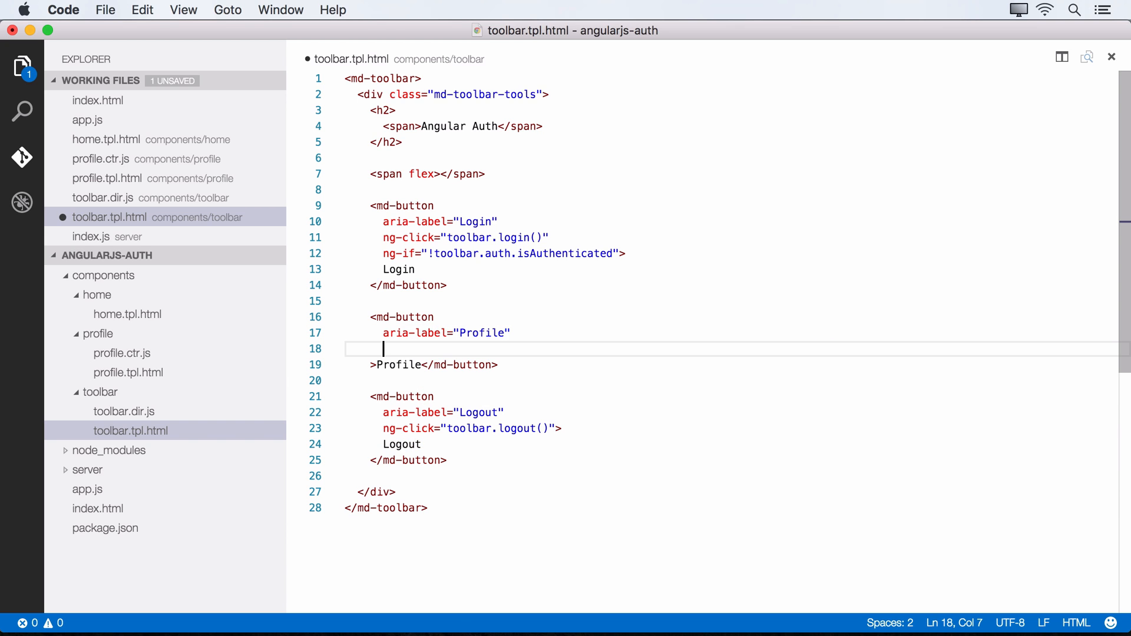
type("ui-sr")
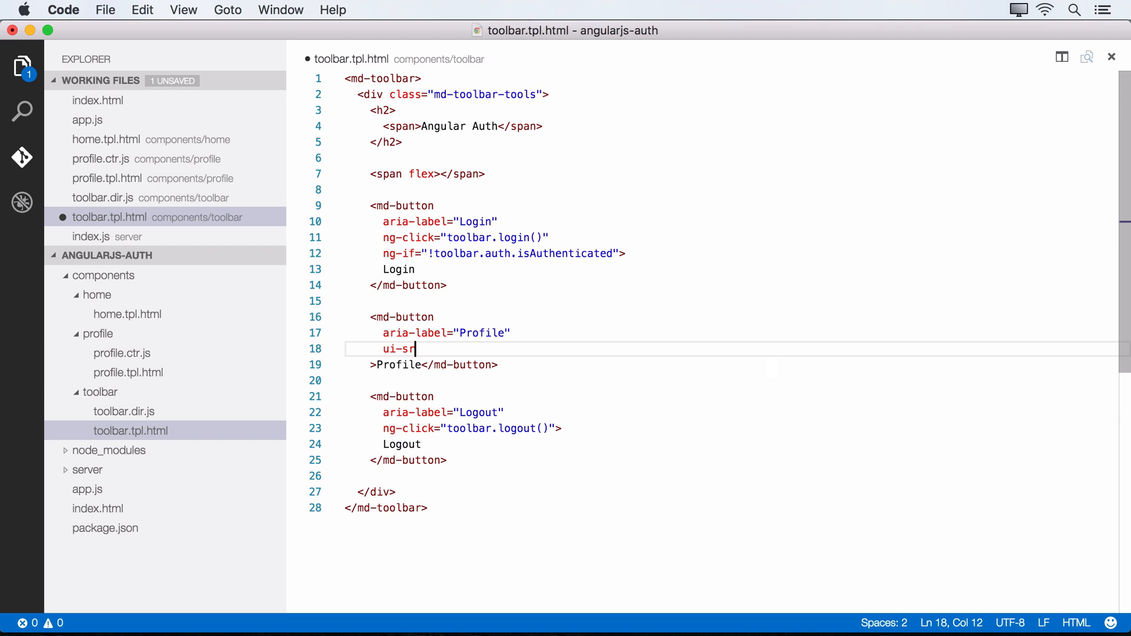
type("ef=")
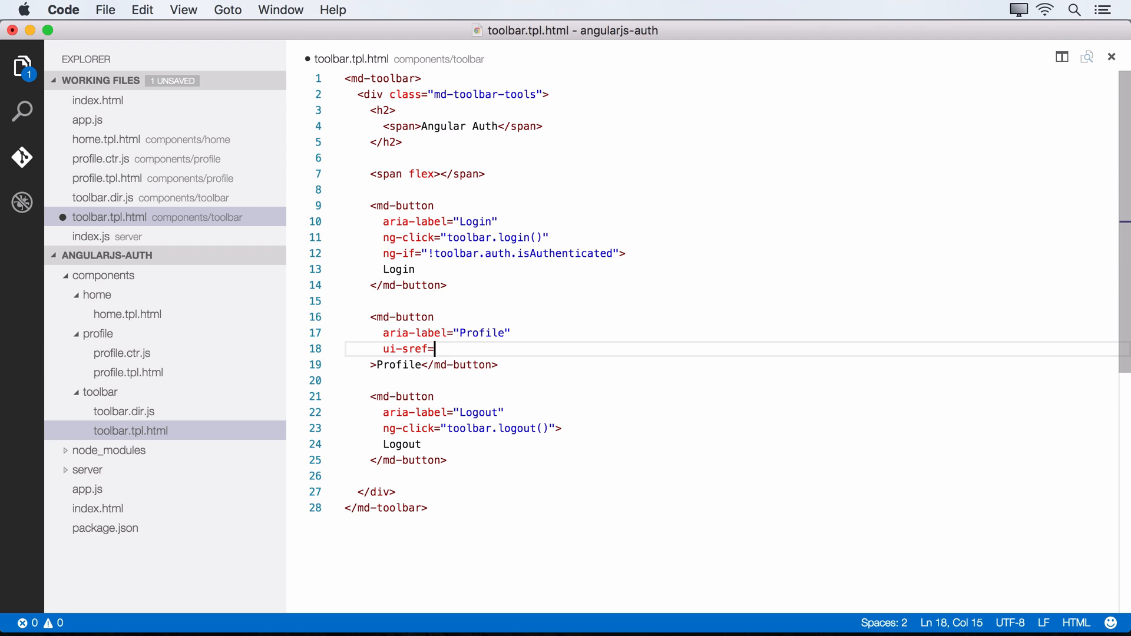
type("\"profile\"")
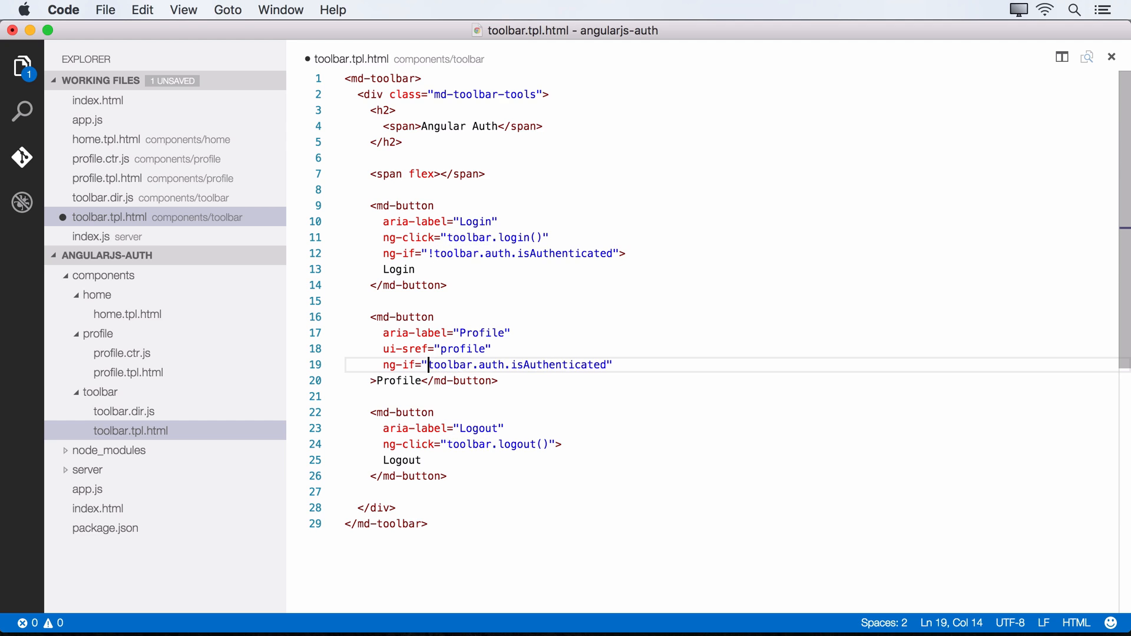
Step: Apply ng-if="toolbar.auth.isAuthenticated" to the Profile and Logout buttons and save the template
double_click(560, 364)
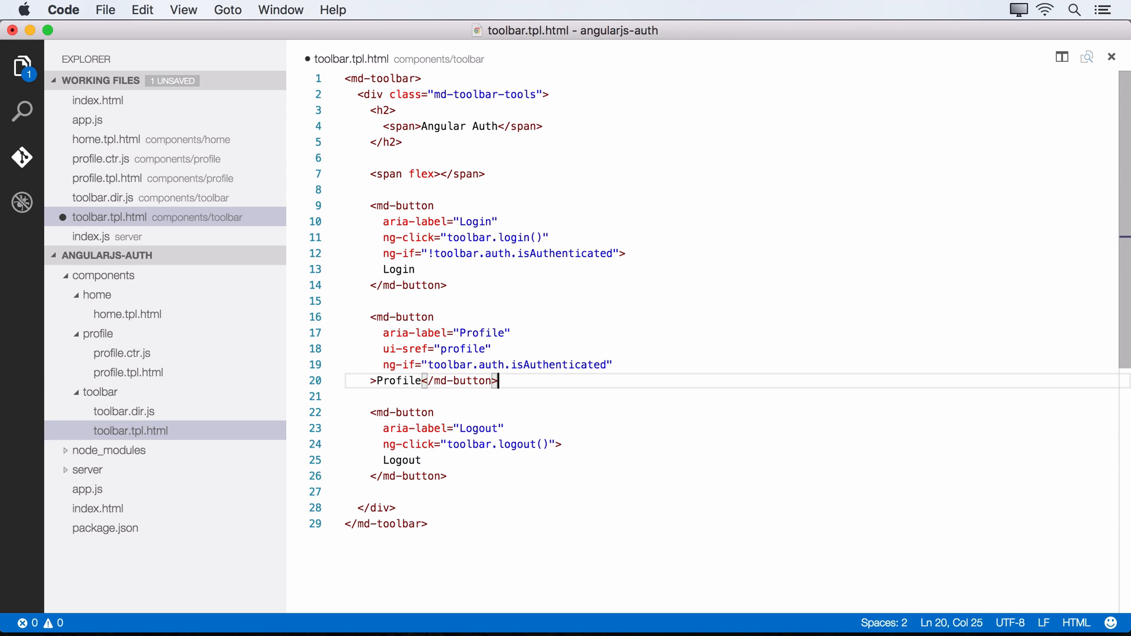
left_click(556, 444)
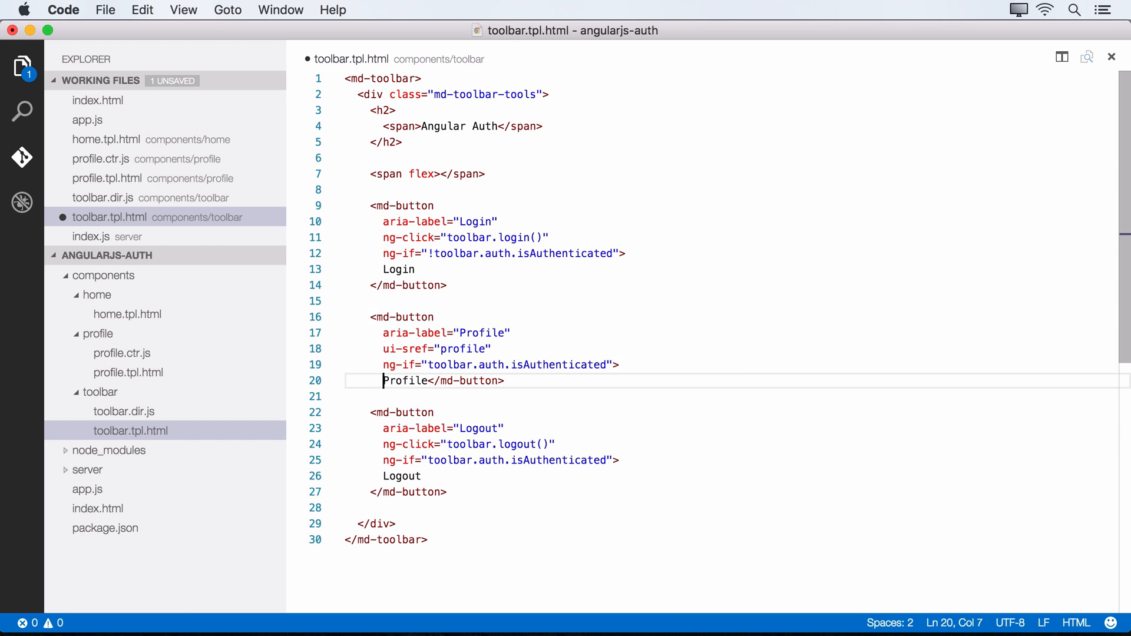
key("enter")
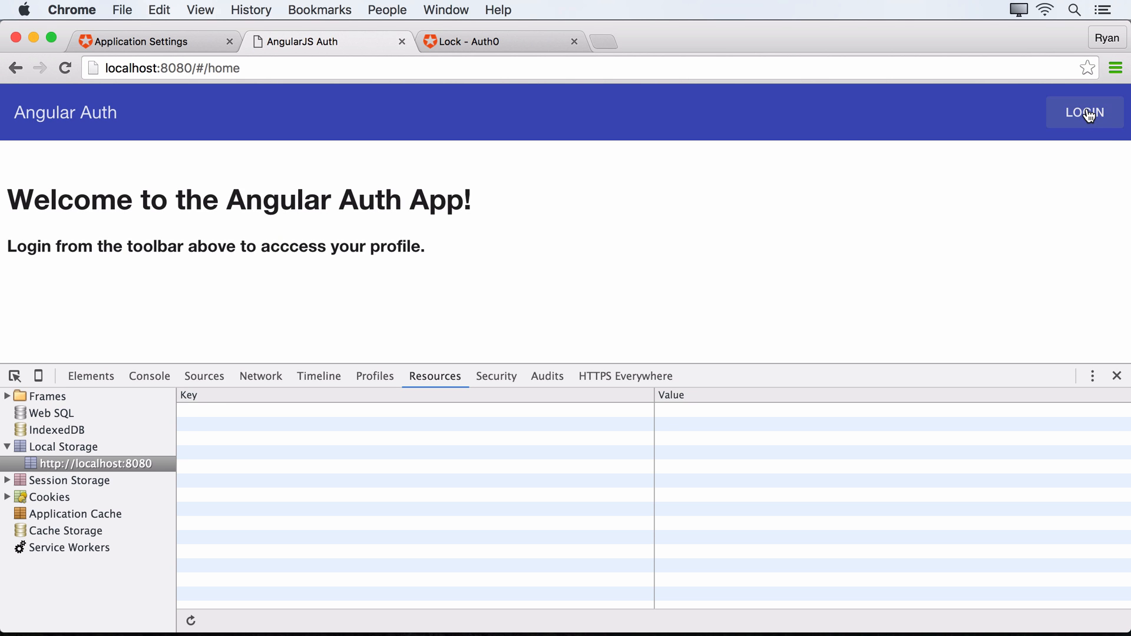
mouse_move(353, 437)
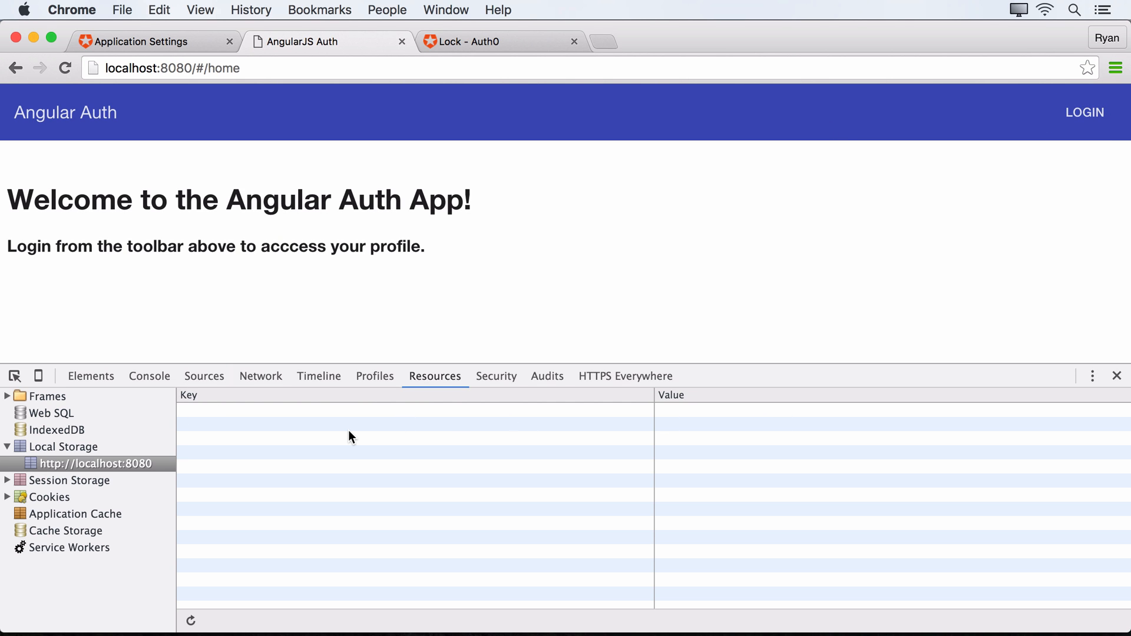
mouse_move(850, 273)
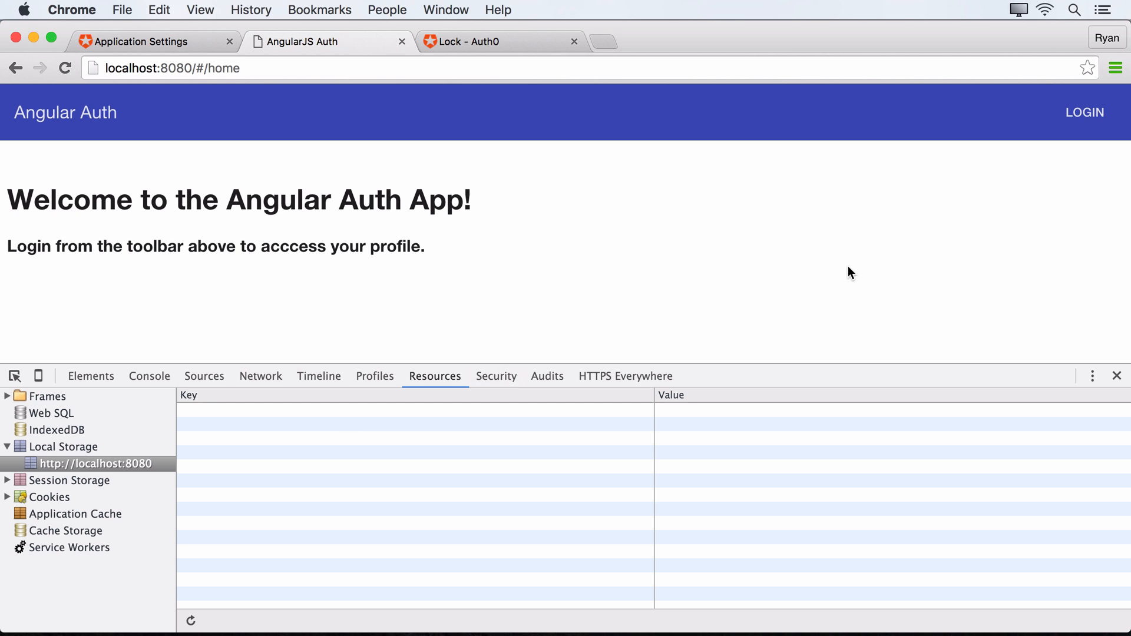
Step: Log back in from the toolbar's LOGIN button using the previously used Auth0 account
left_click(1084, 112)
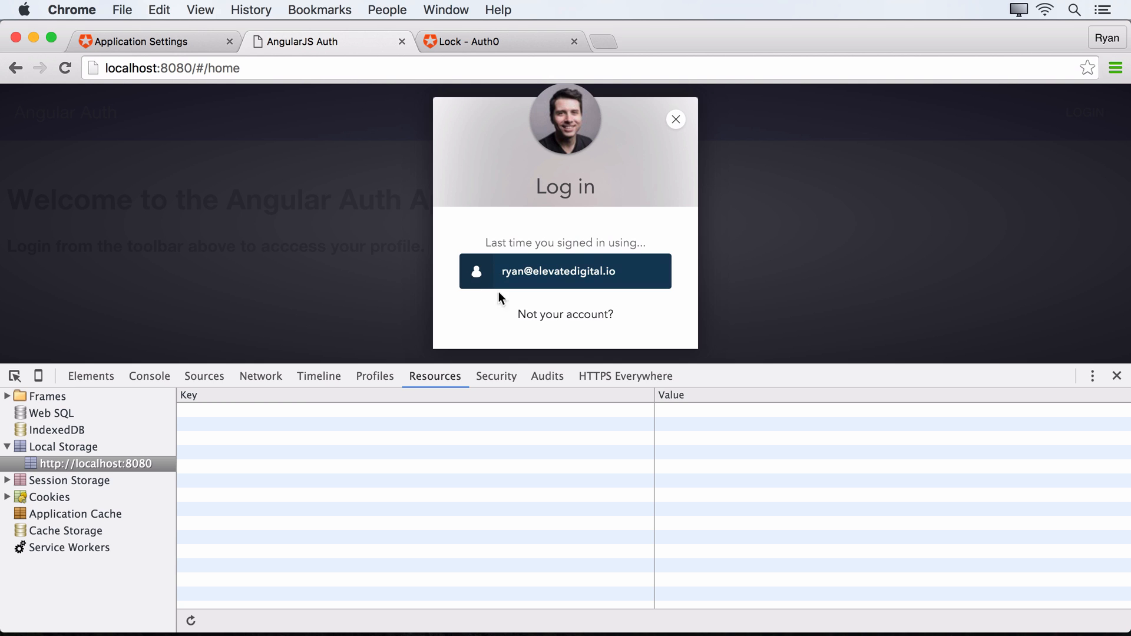
mouse_move(402, 260)
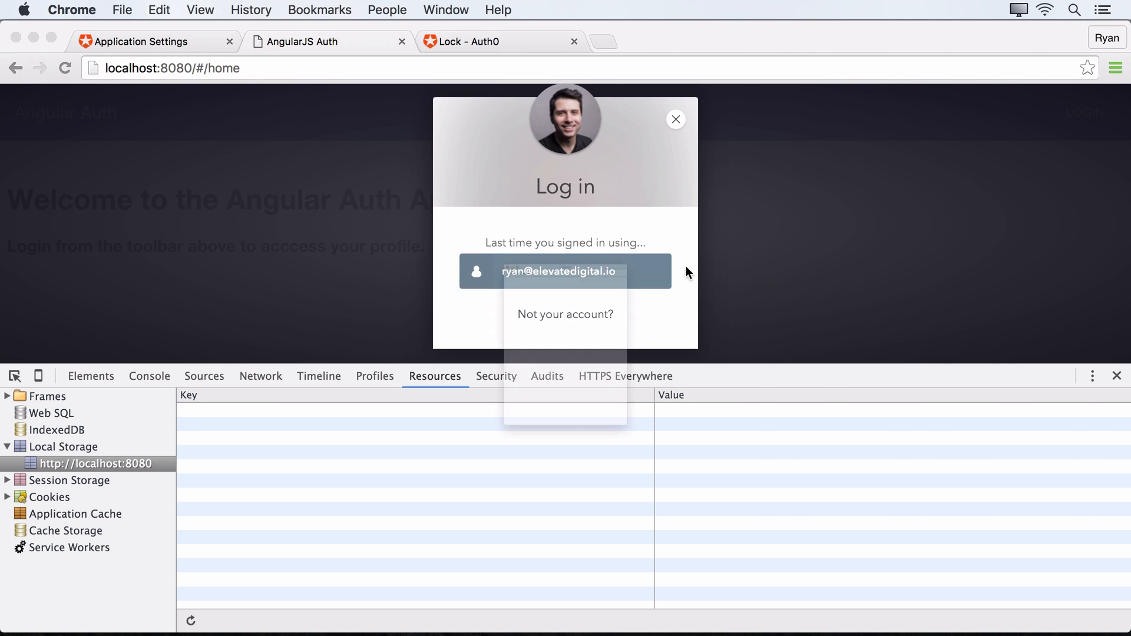
left_click(565, 271)
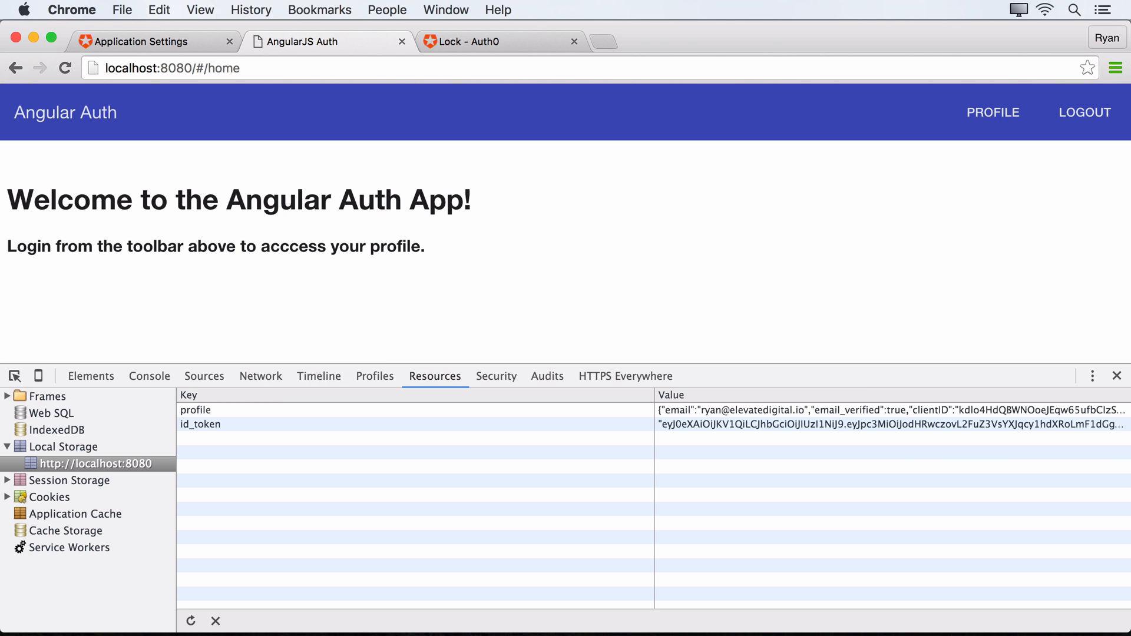
mouse_move(228, 434)
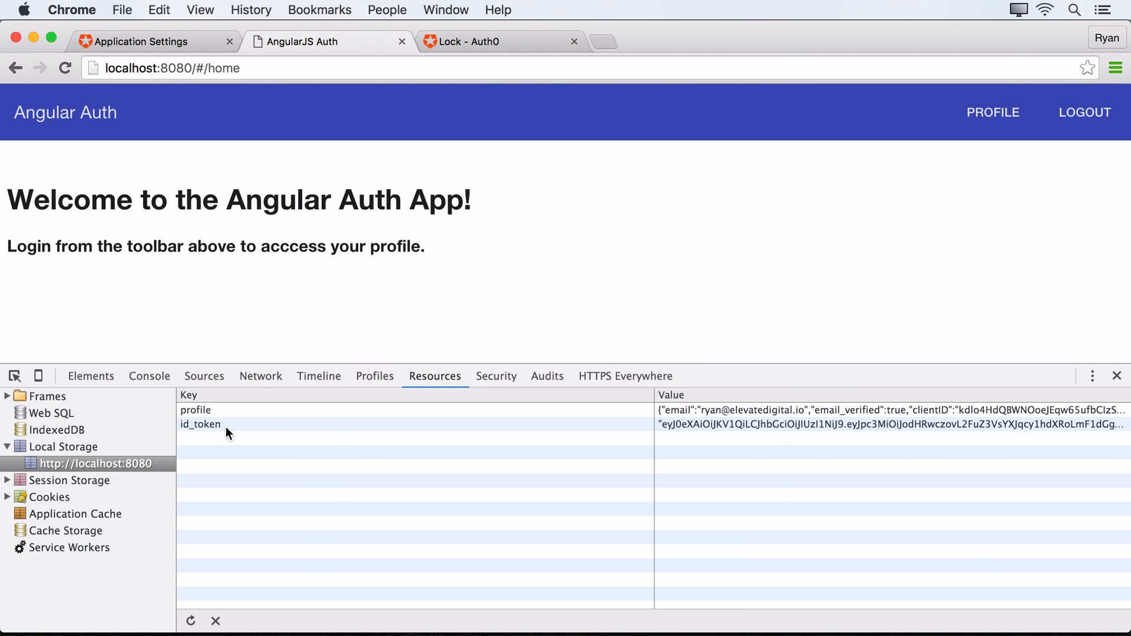
mouse_move(994, 160)
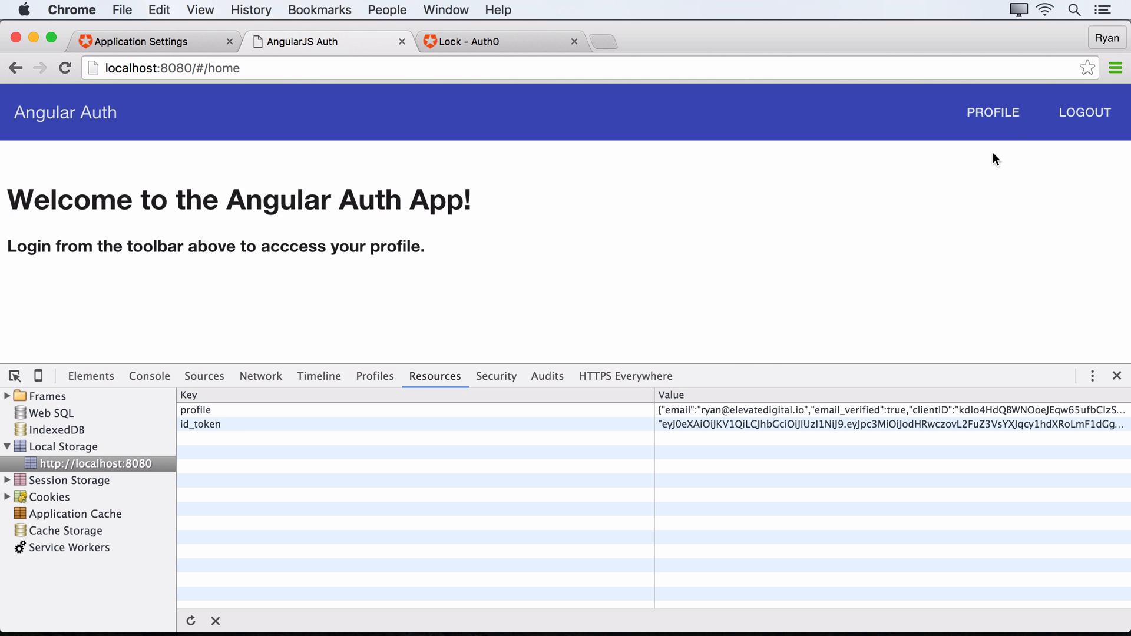
mouse_move(1082, 182)
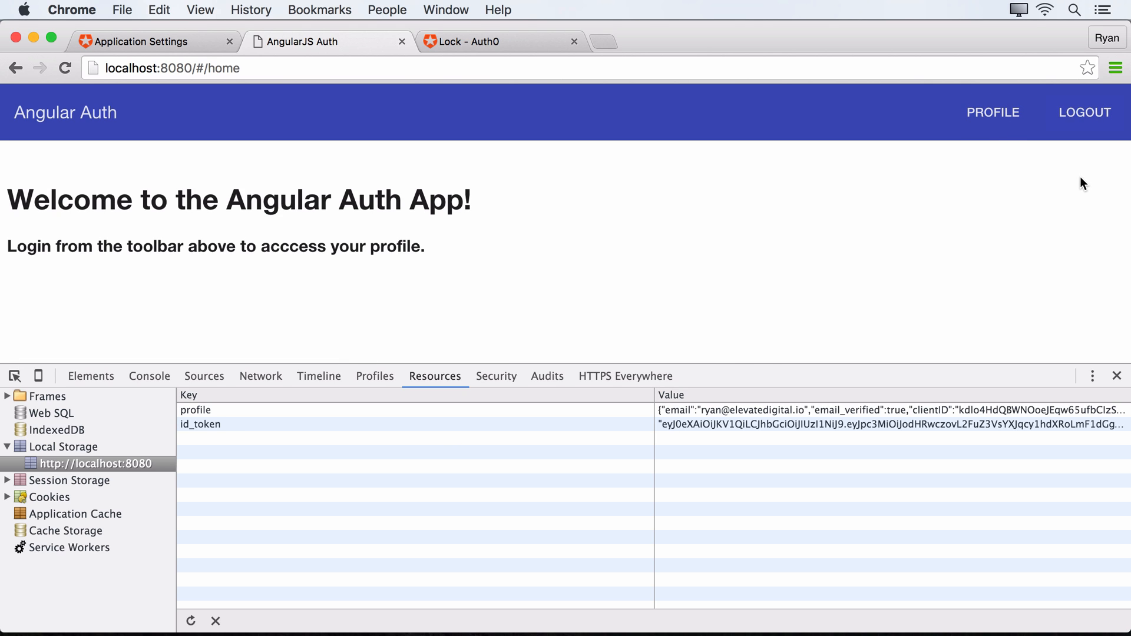
left_click(992, 112)
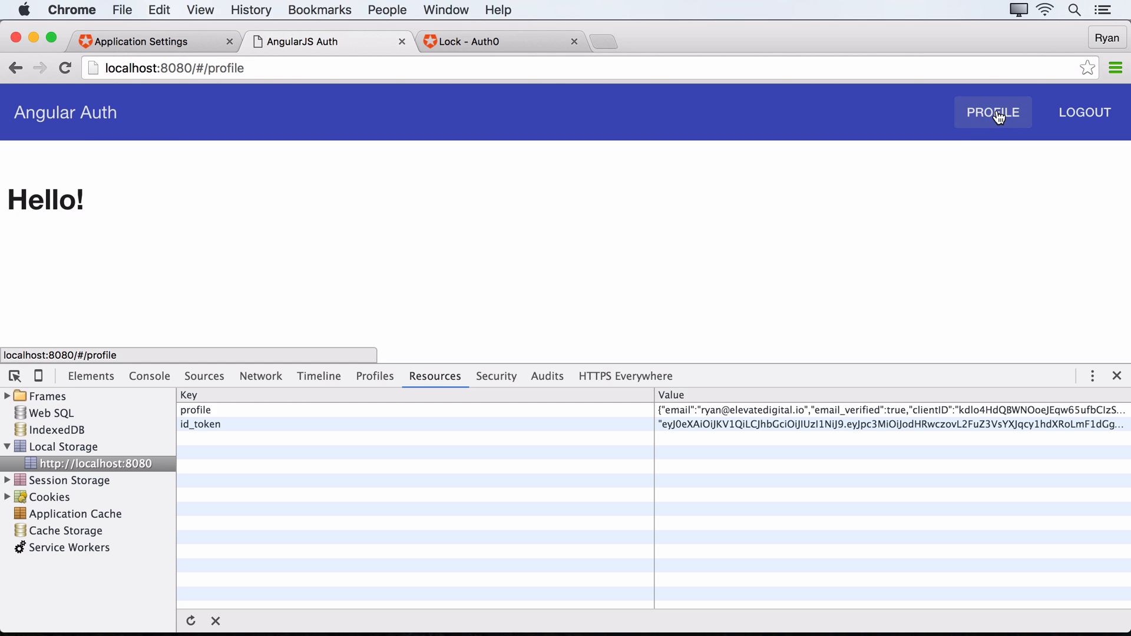
double_click(45, 200)
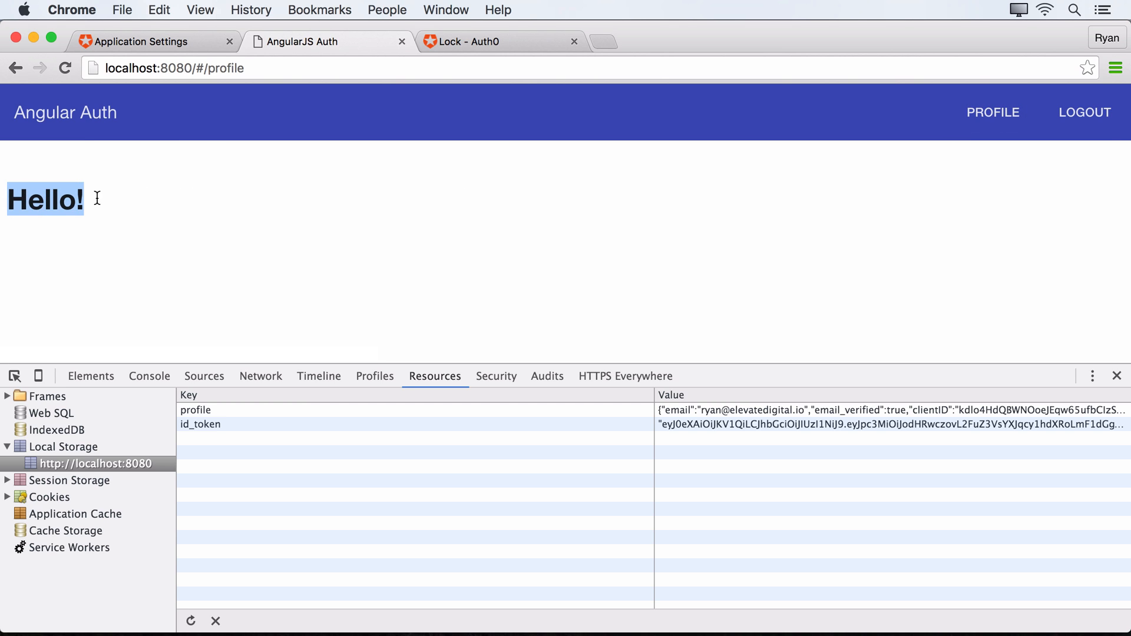
mouse_move(1086, 112)
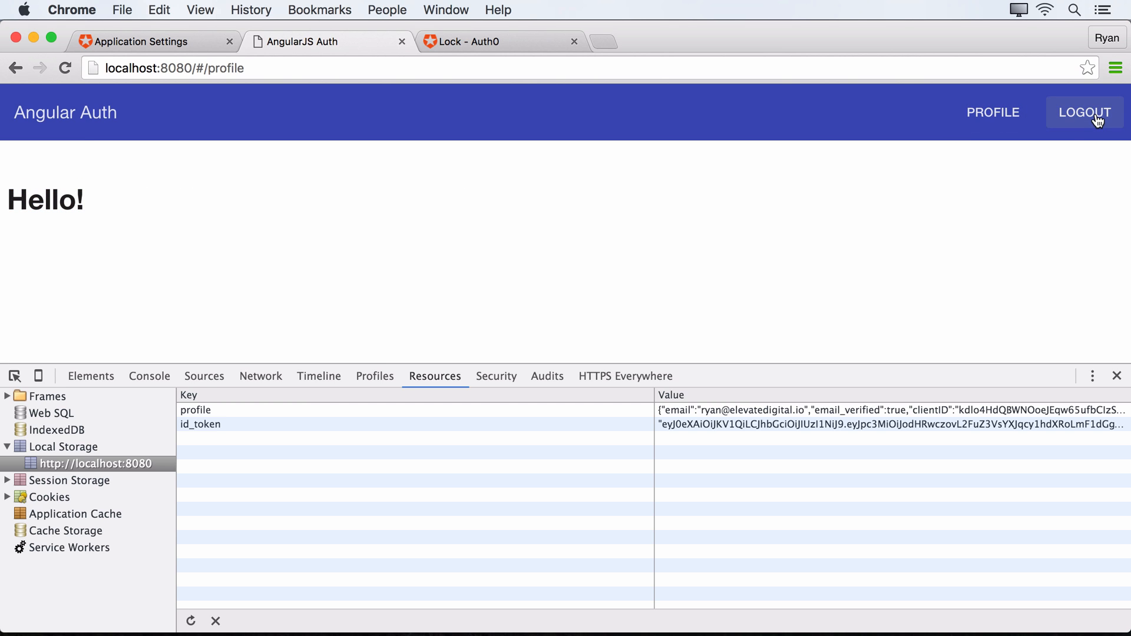
left_click(1084, 112)
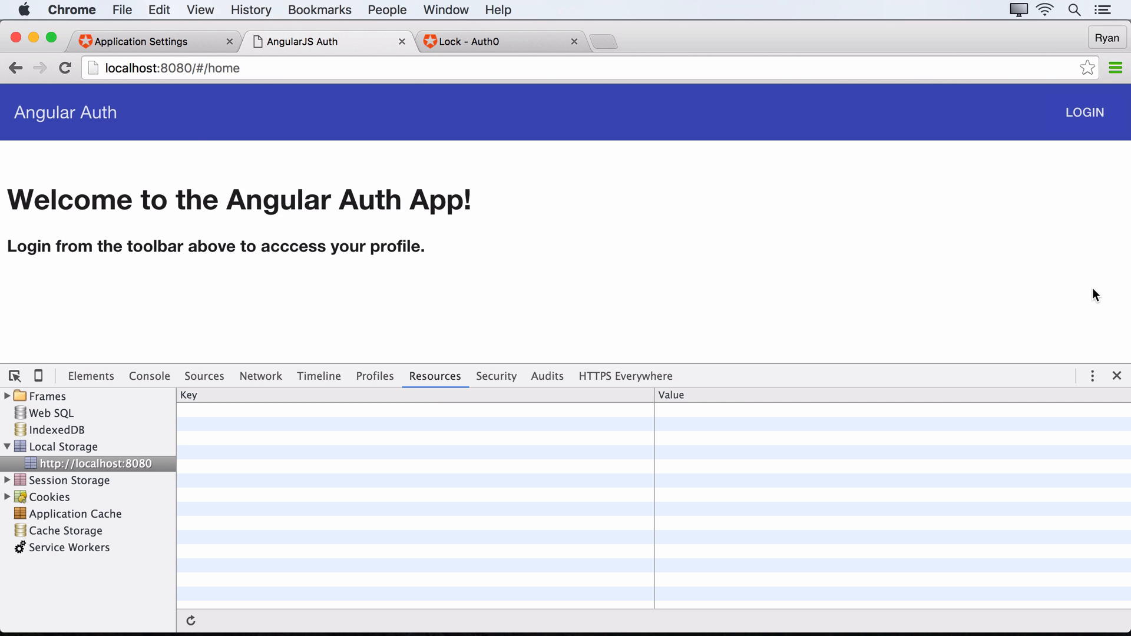
mouse_move(778, 219)
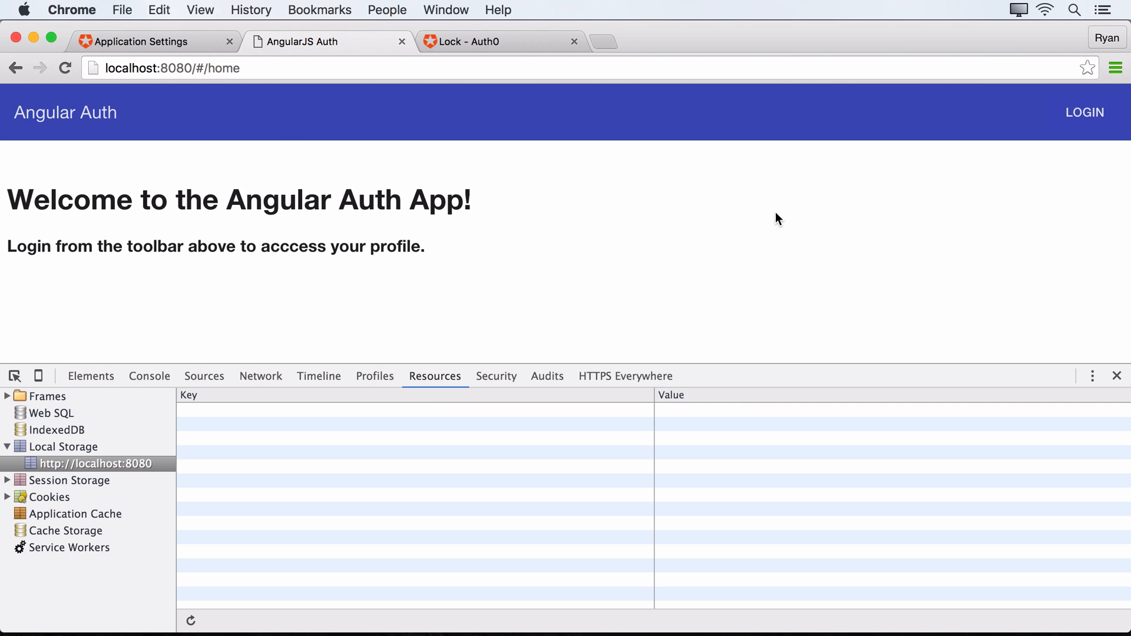
mouse_move(1084, 113)
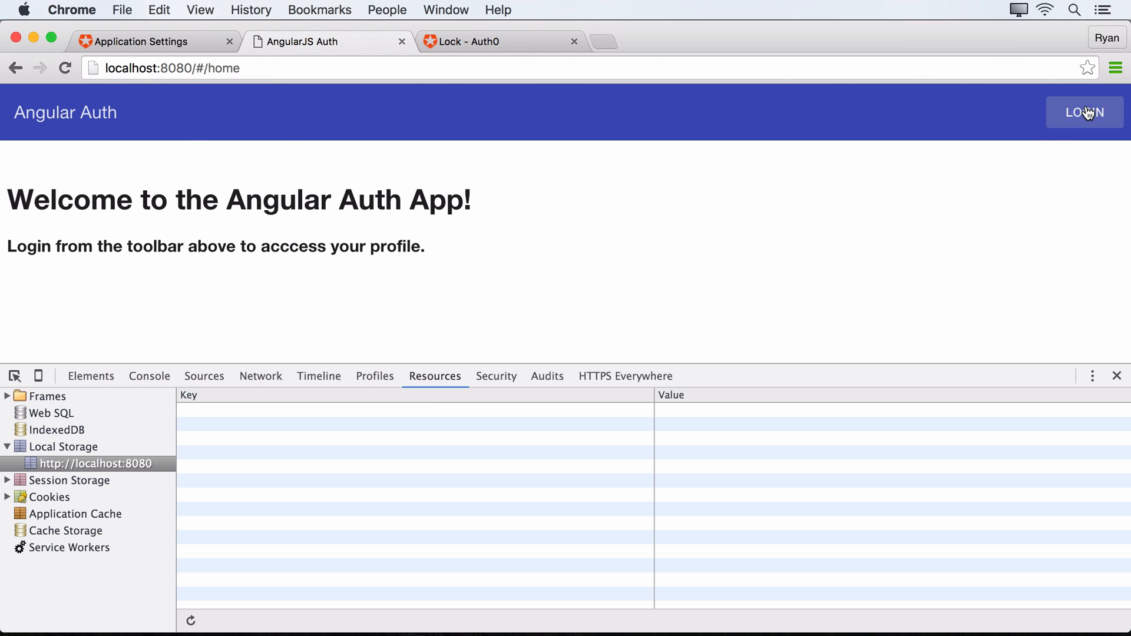
left_click(1083, 113)
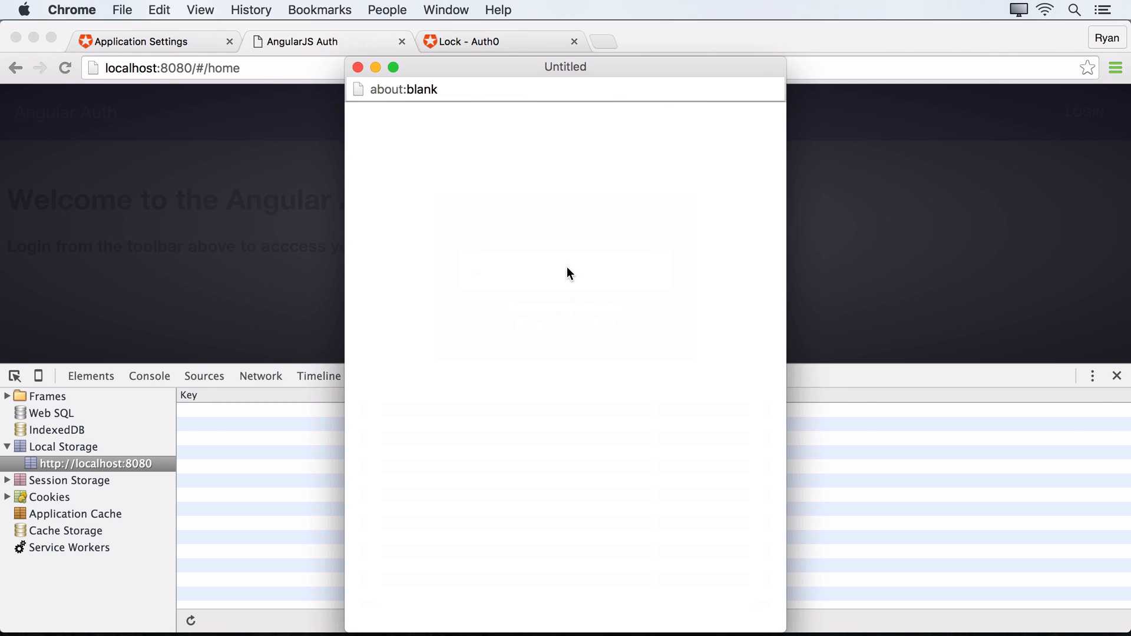
left_click(357, 66)
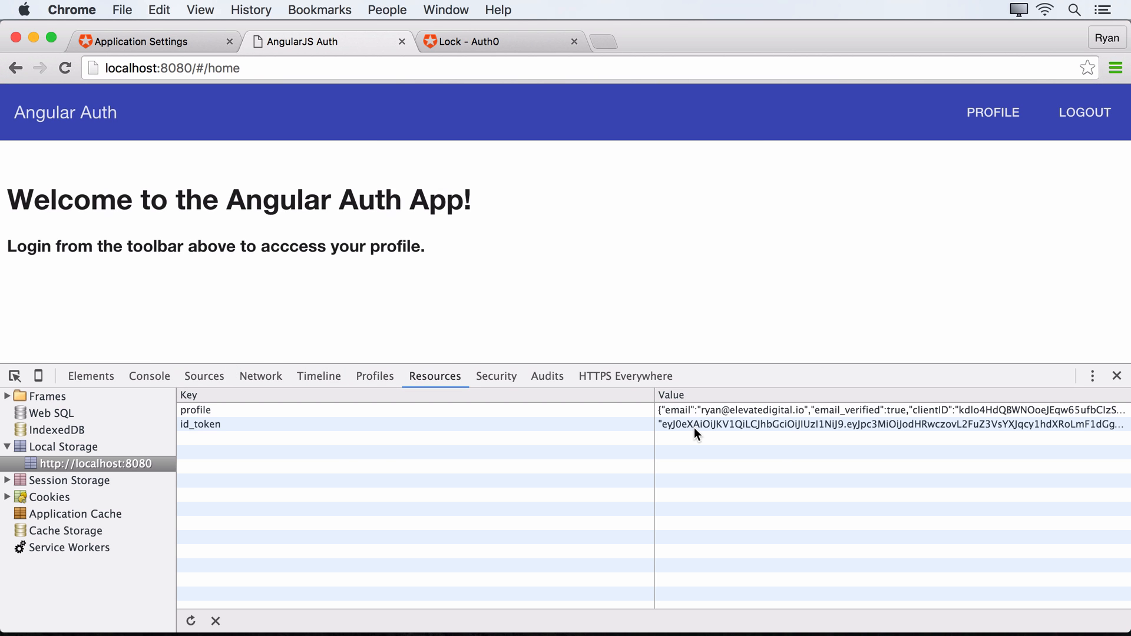